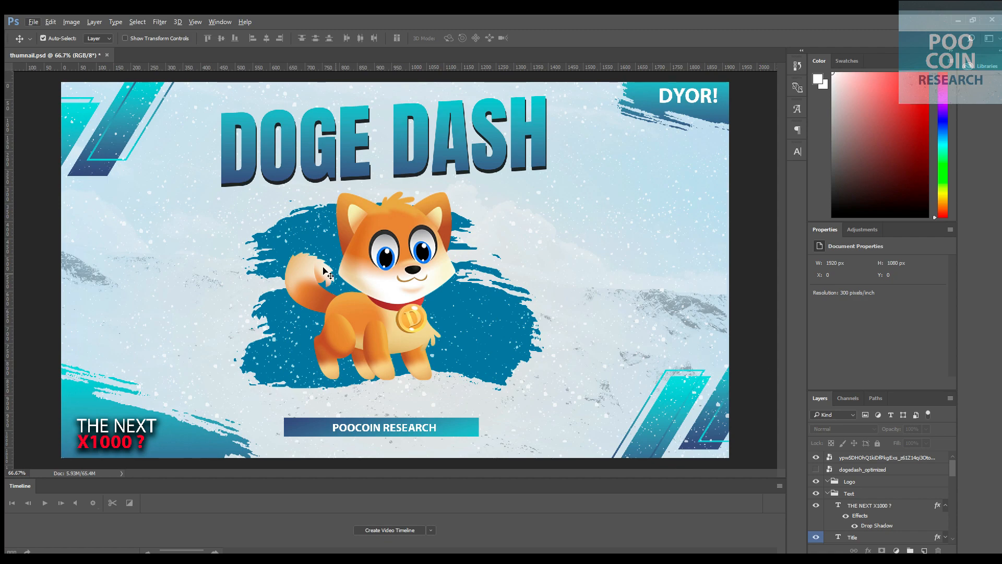
pyautogui.moveTo(564, 182)
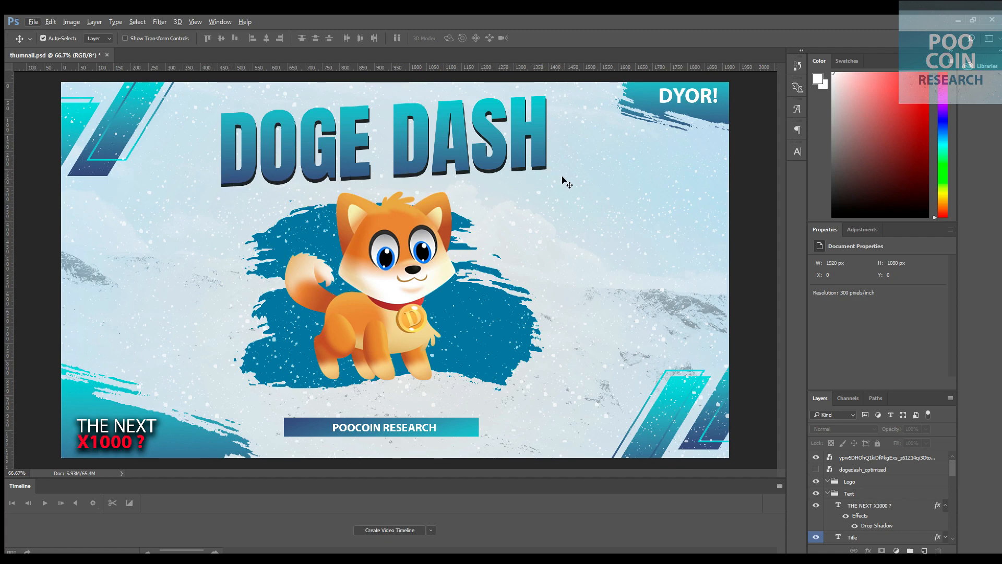
pyautogui.moveTo(575, 195)
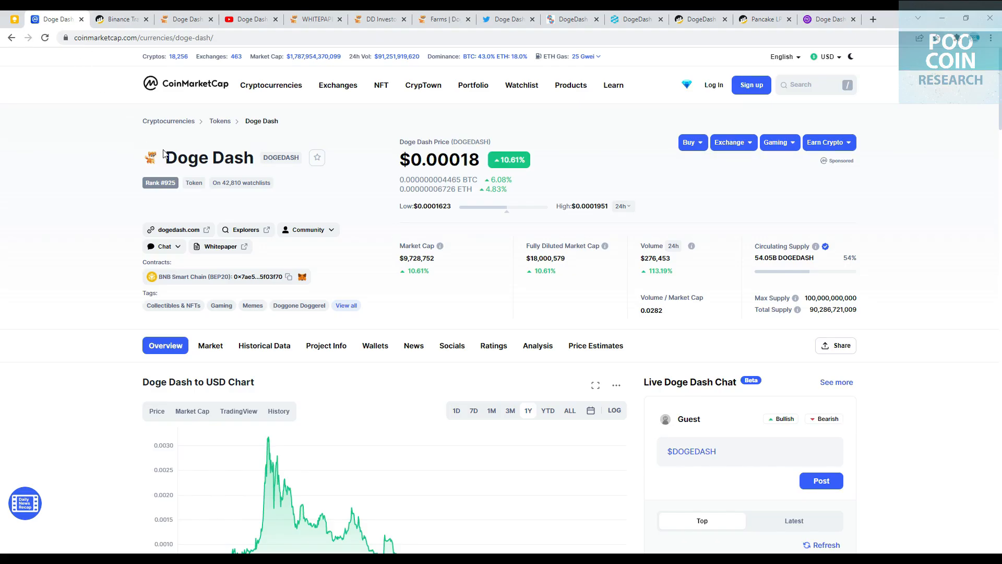
# Highlight Doge Dash's total and circulating supply figures, then return toward the Markets tab.
pyautogui.doubleClick(280, 158)
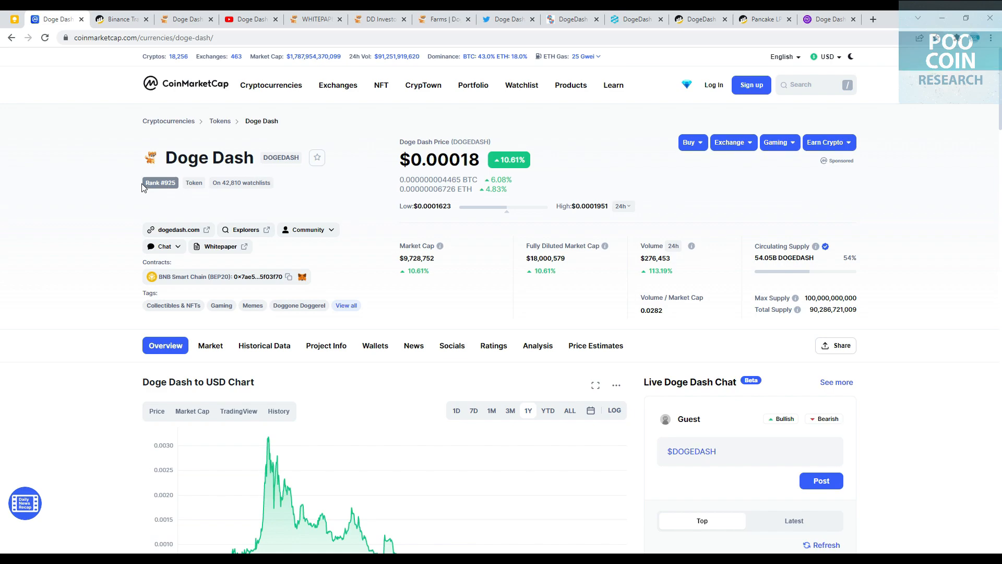
pyautogui.moveTo(268, 200)
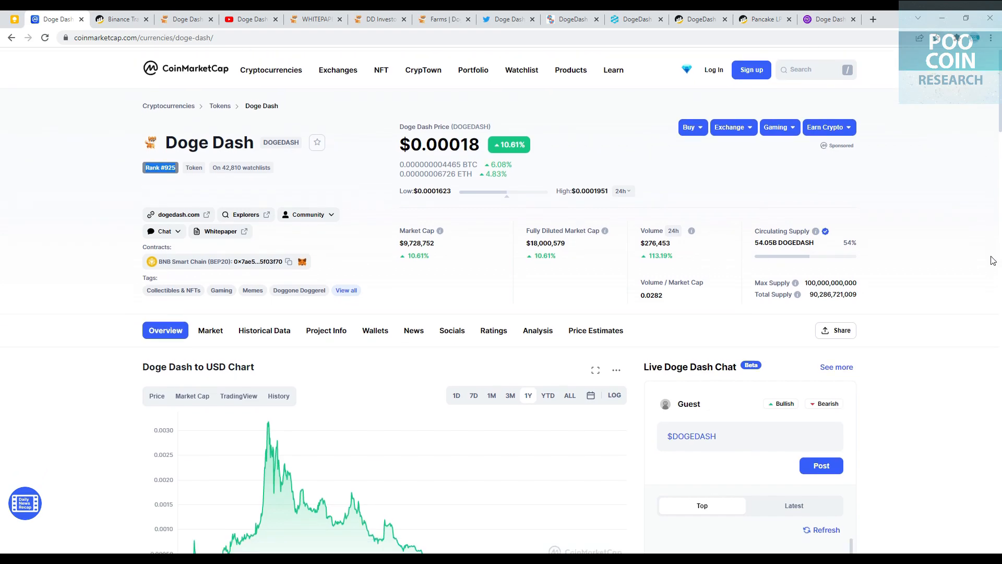
pyautogui.scroll(-3)
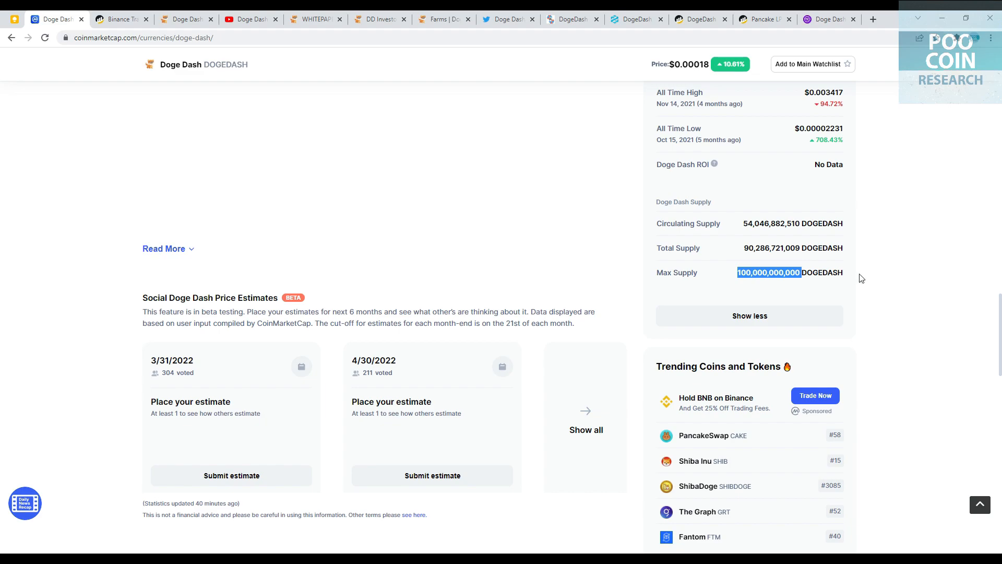
pyautogui.moveTo(874, 278)
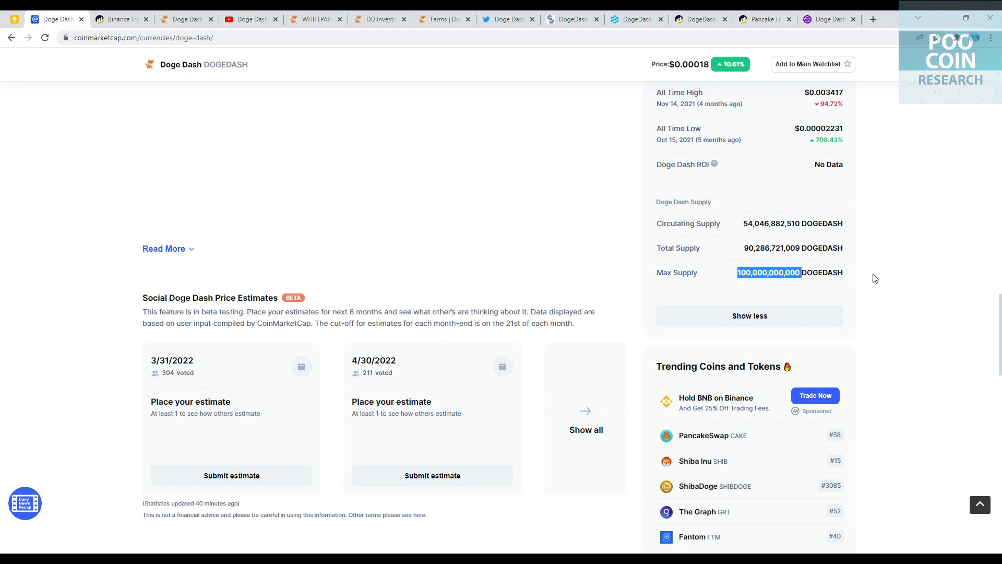
pyautogui.doubleClick(769, 249)
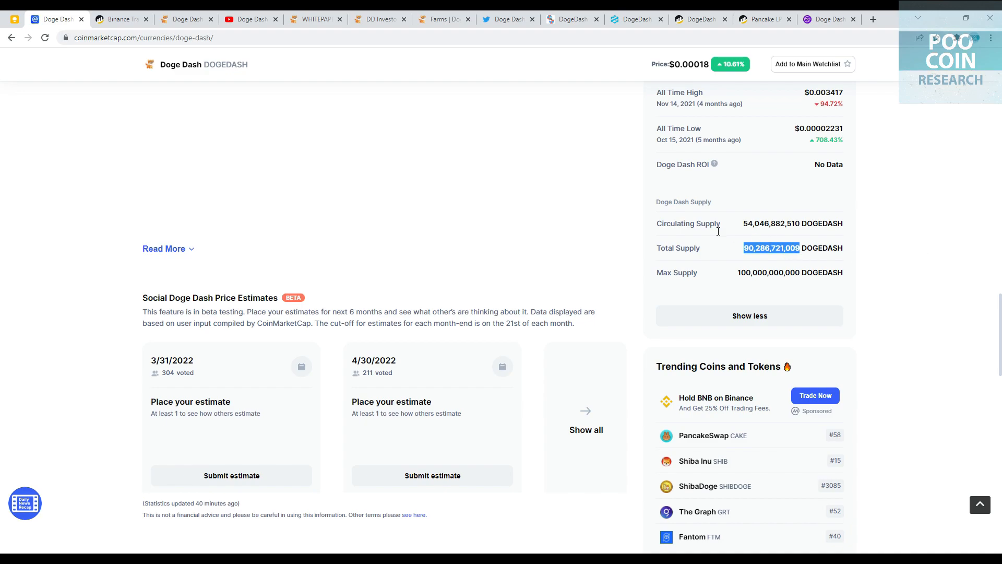
pyautogui.doubleClick(771, 223)
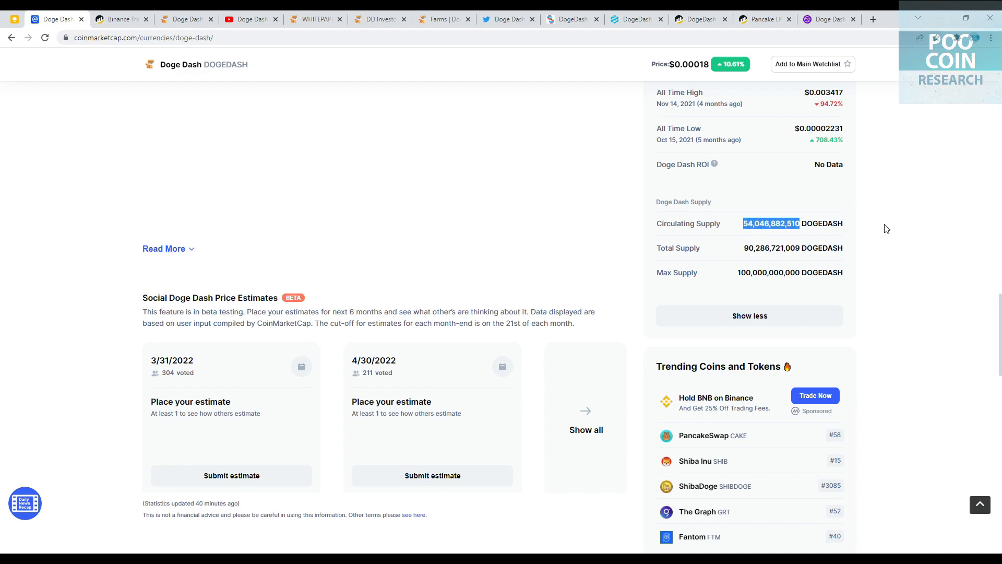
pyautogui.scroll(3)
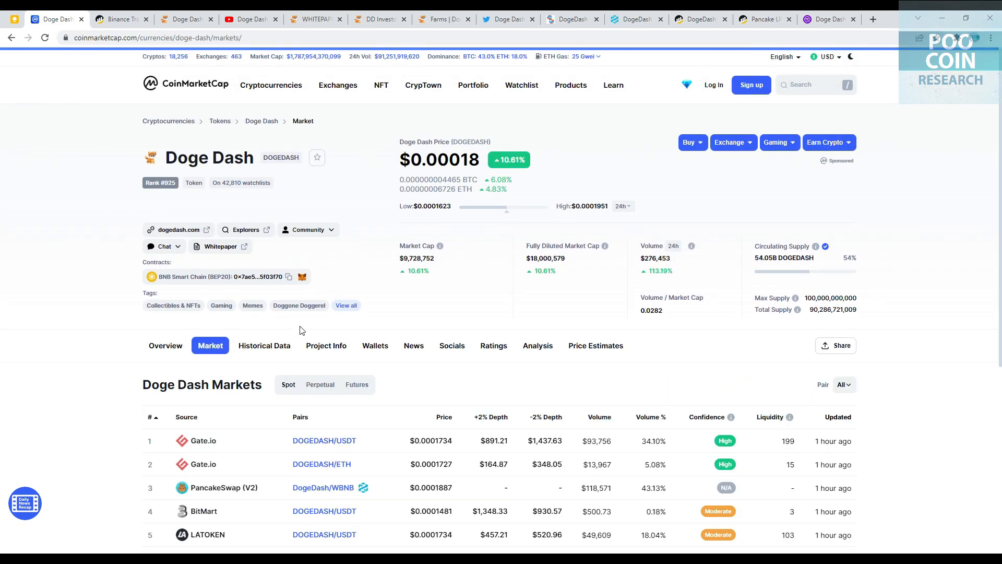
pyautogui.scroll(-3)
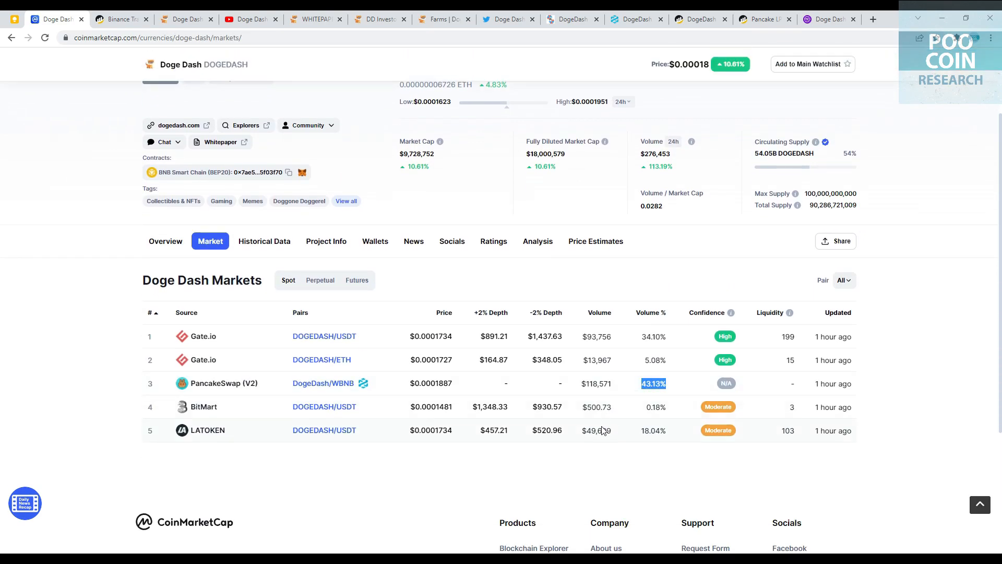
pyautogui.moveTo(237, 386)
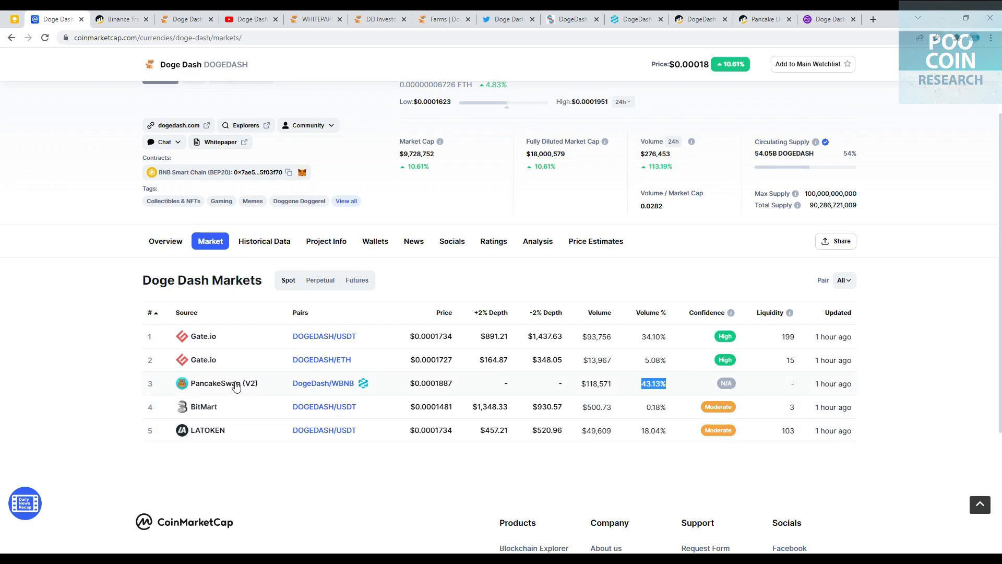
pyautogui.moveTo(668, 341)
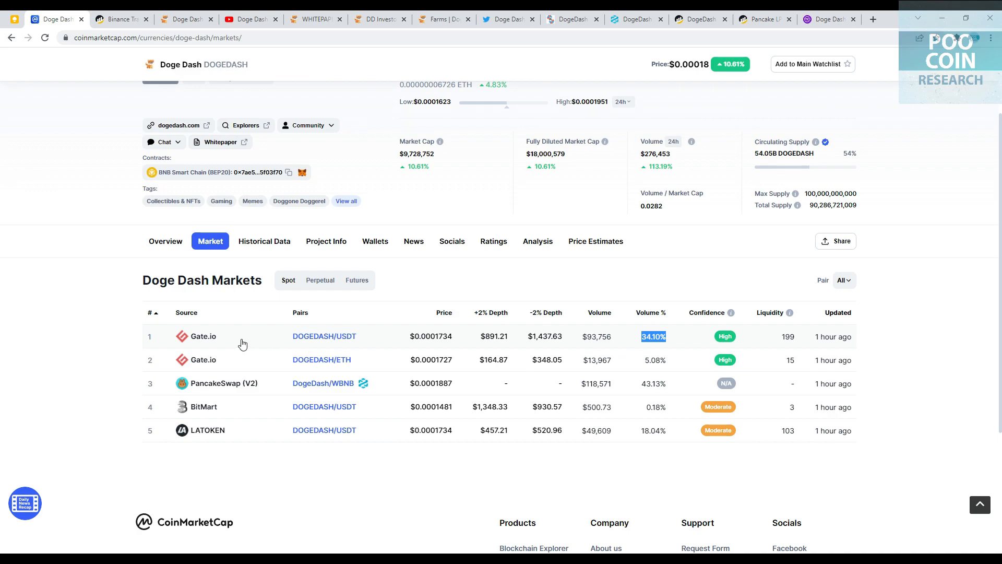
pyautogui.moveTo(348, 336)
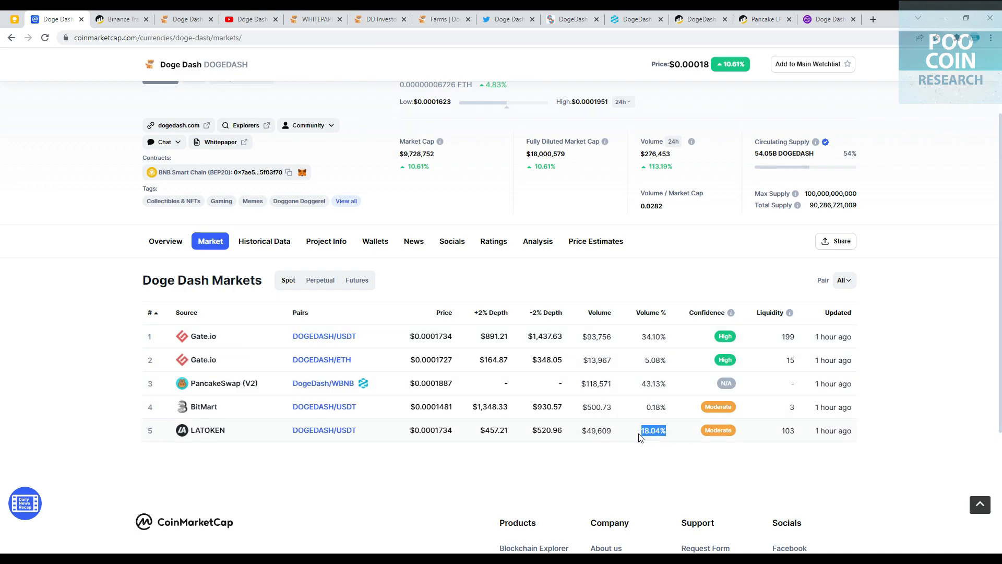
pyautogui.moveTo(323, 429)
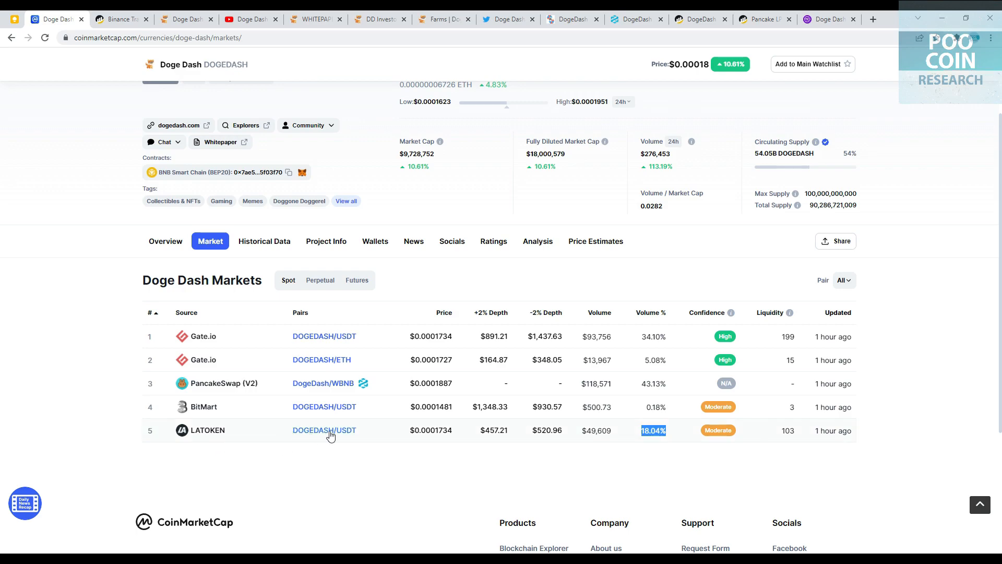
pyautogui.moveTo(357, 437)
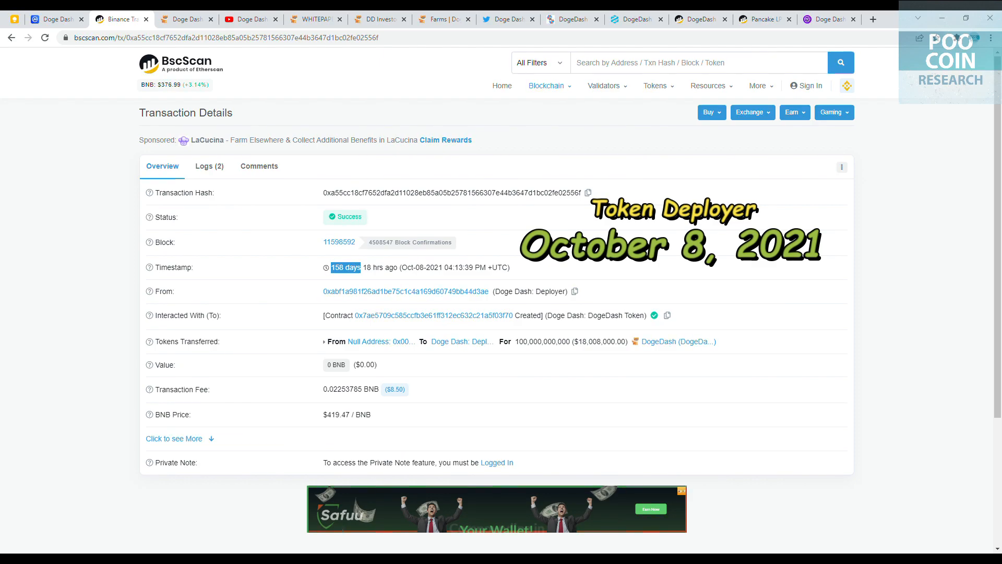
# Switch to the BscScan tab holding the Doge Dash deployer transaction.
pyautogui.click(186, 18)
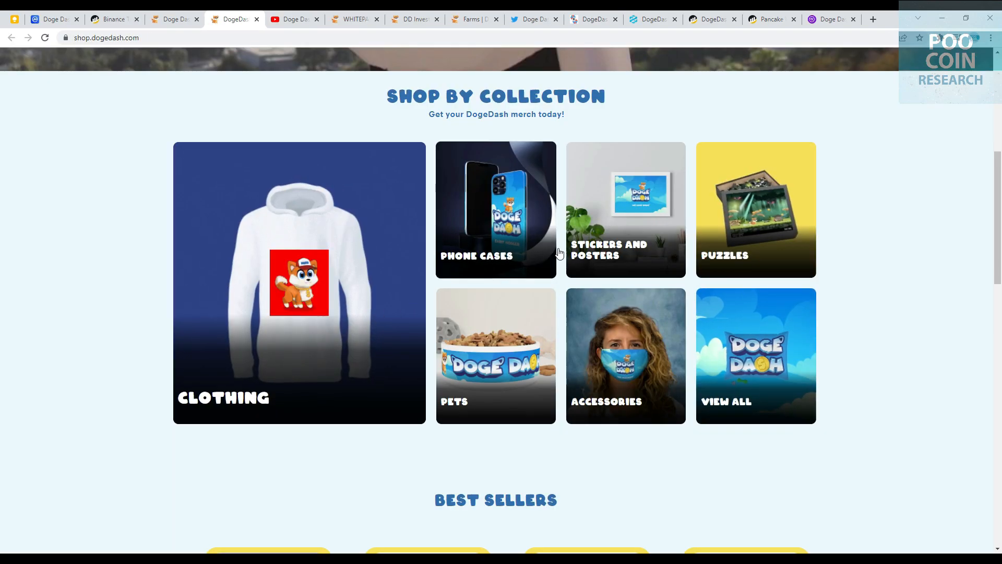
# Browse the Clothing collection's tees, hoodies, hat and blanket with prices.
pyautogui.click(299, 283)
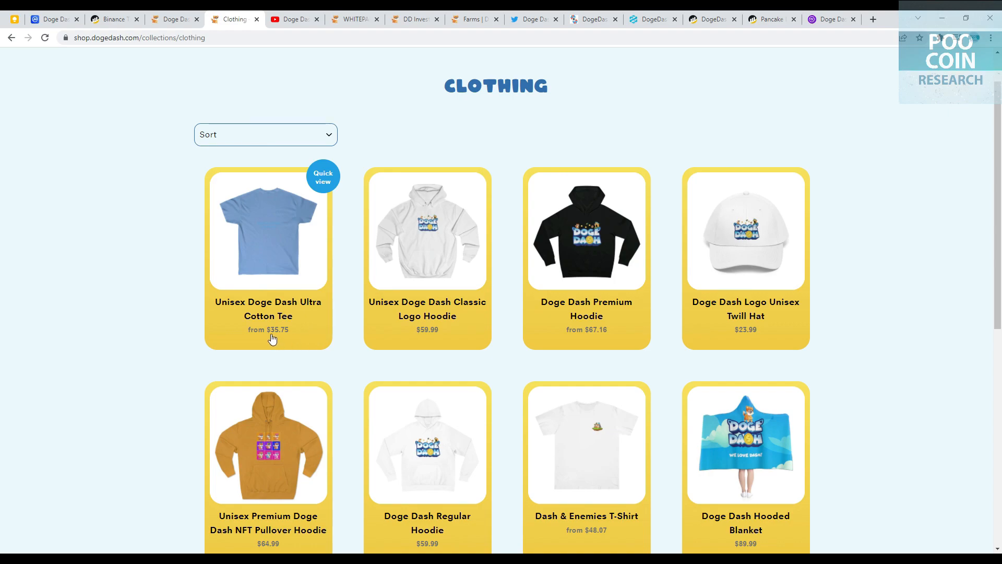
pyautogui.moveTo(279, 337)
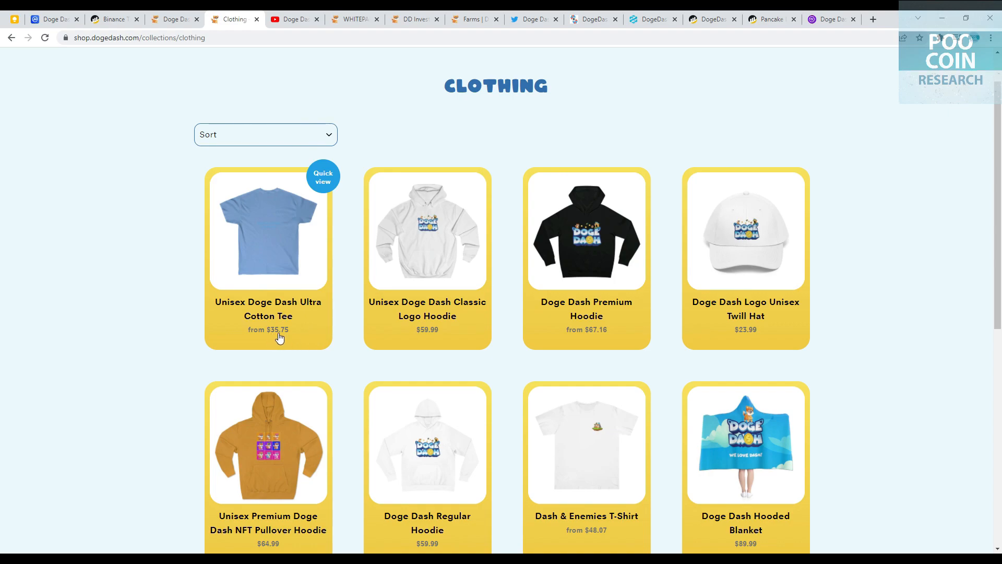
pyautogui.moveTo(623, 323)
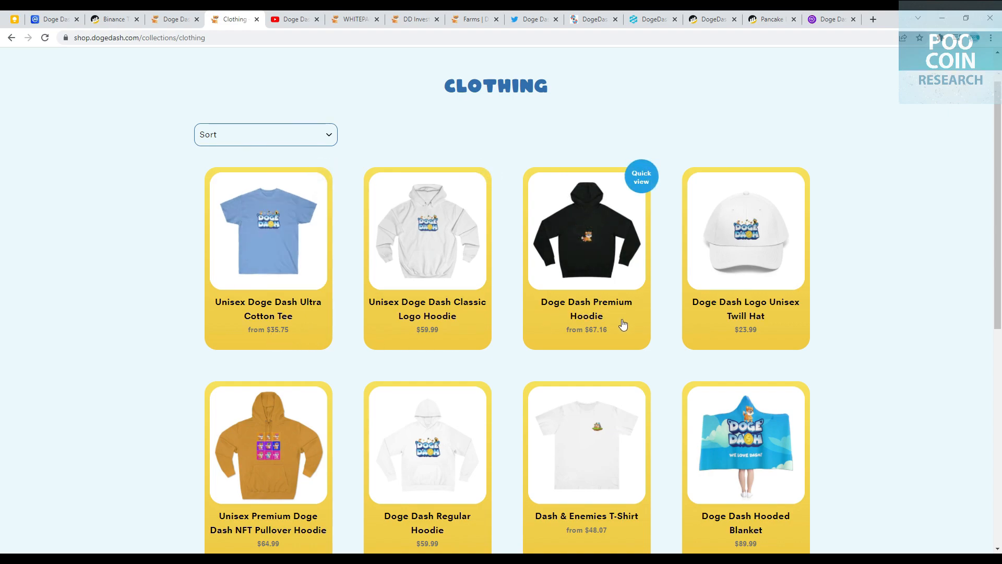
pyautogui.scroll(3)
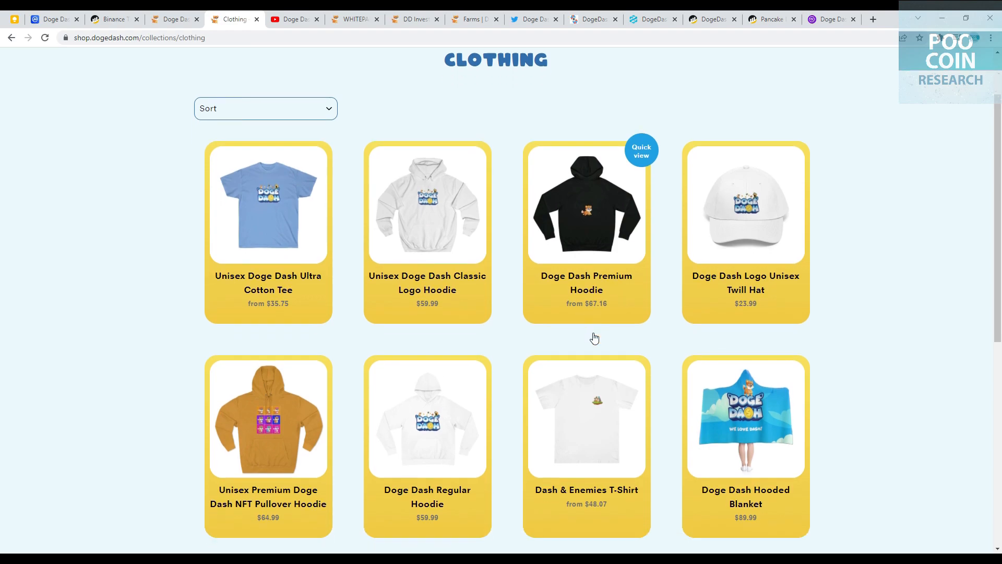
pyautogui.scroll(-3)
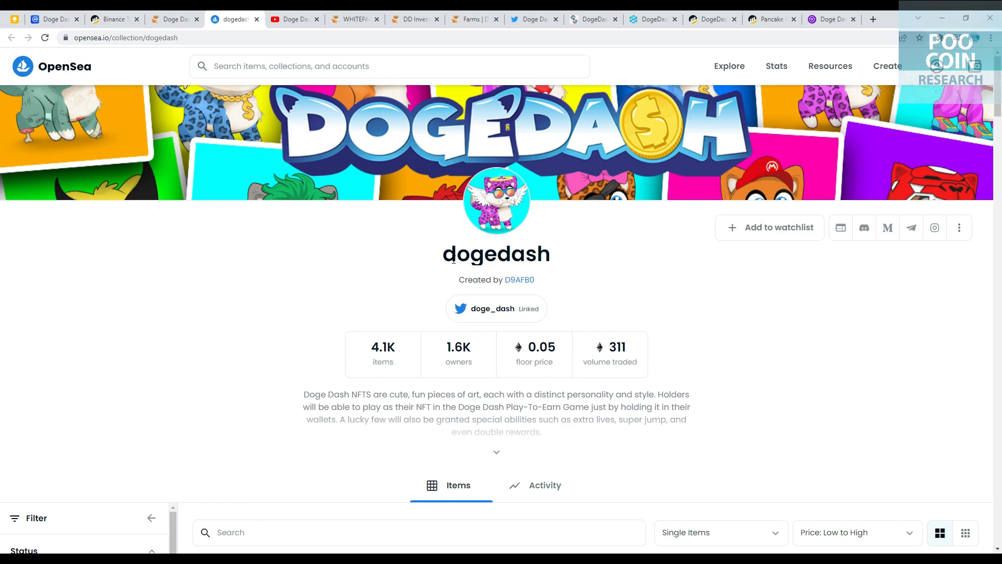
pyautogui.moveTo(610, 287)
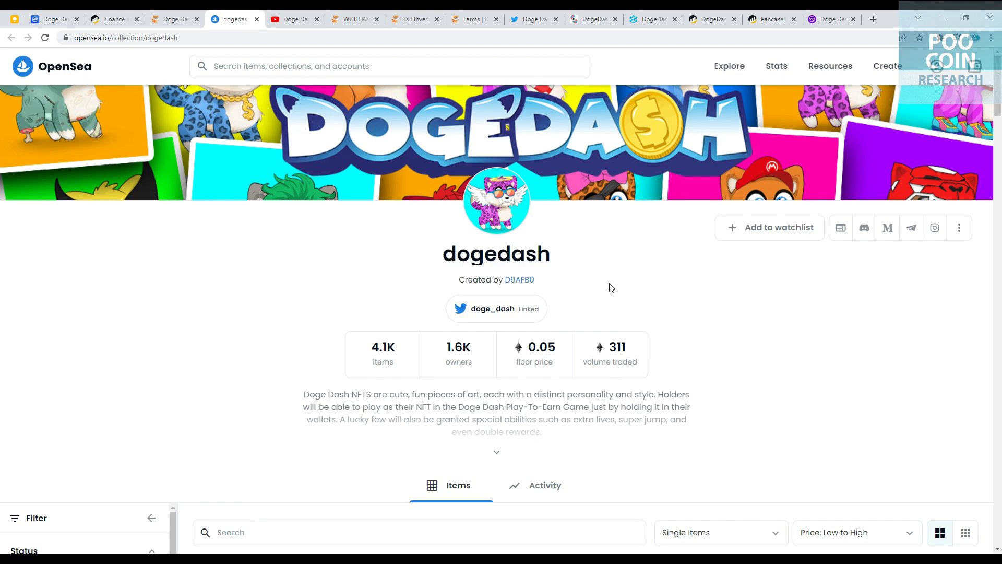
pyautogui.moveTo(401, 361)
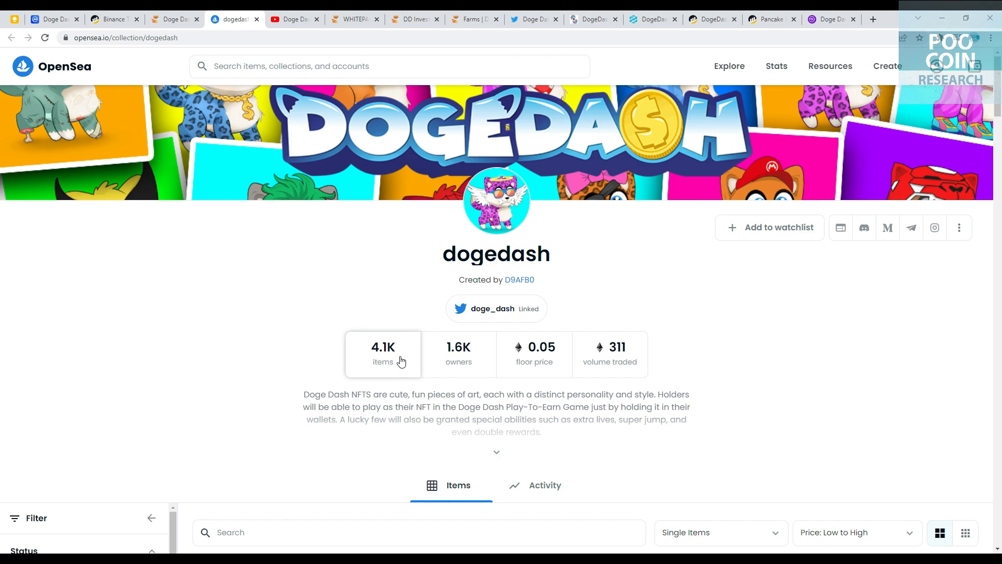
pyautogui.moveTo(458, 367)
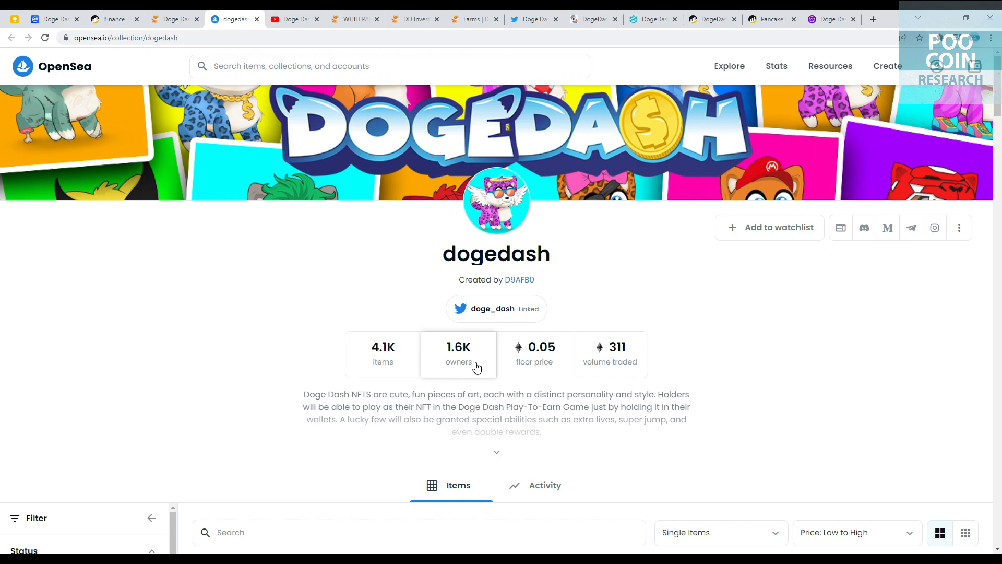
pyautogui.moveTo(545, 369)
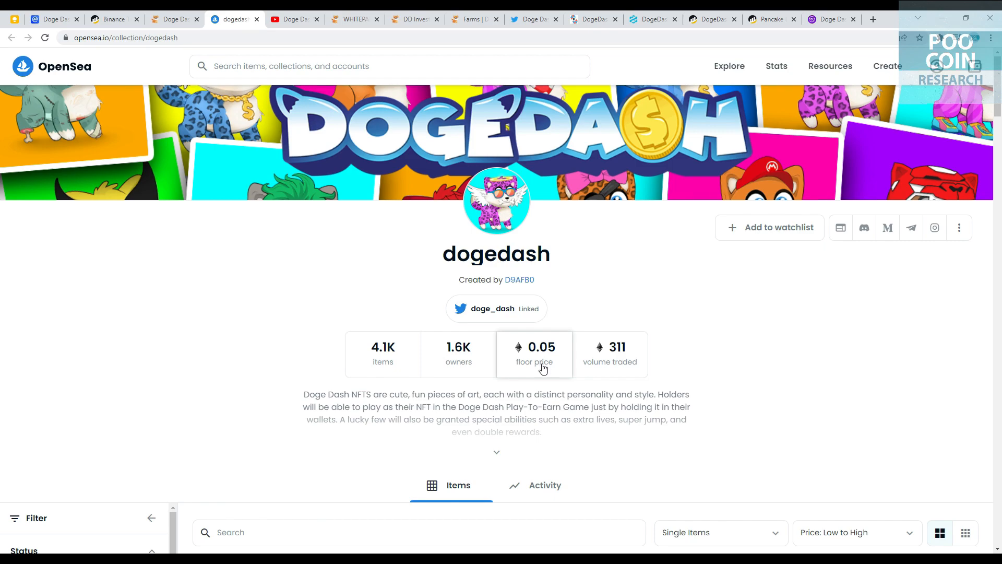
pyautogui.moveTo(609, 362)
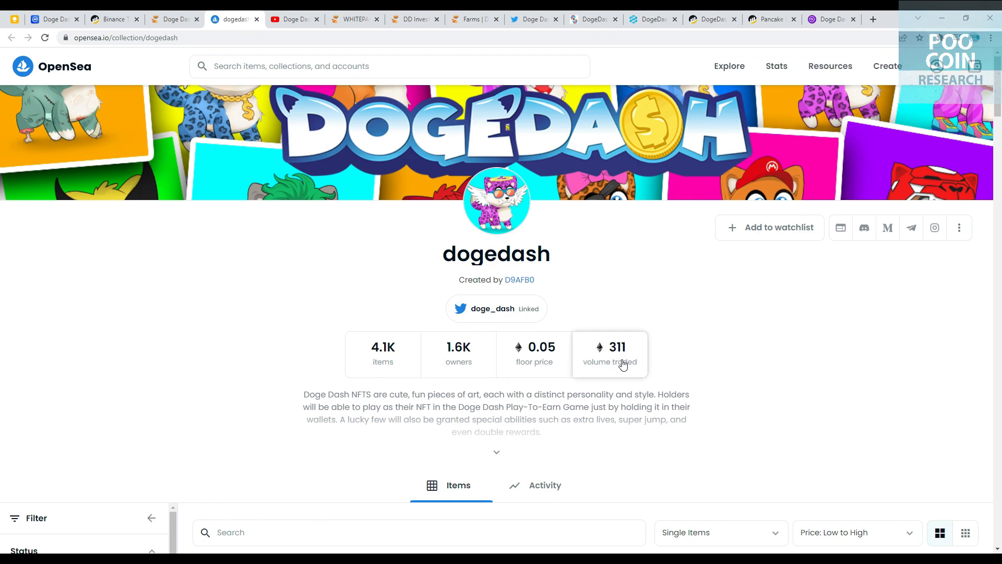
# Sort the dogedash collection by Price: High to Low.
pyautogui.scroll(-3)
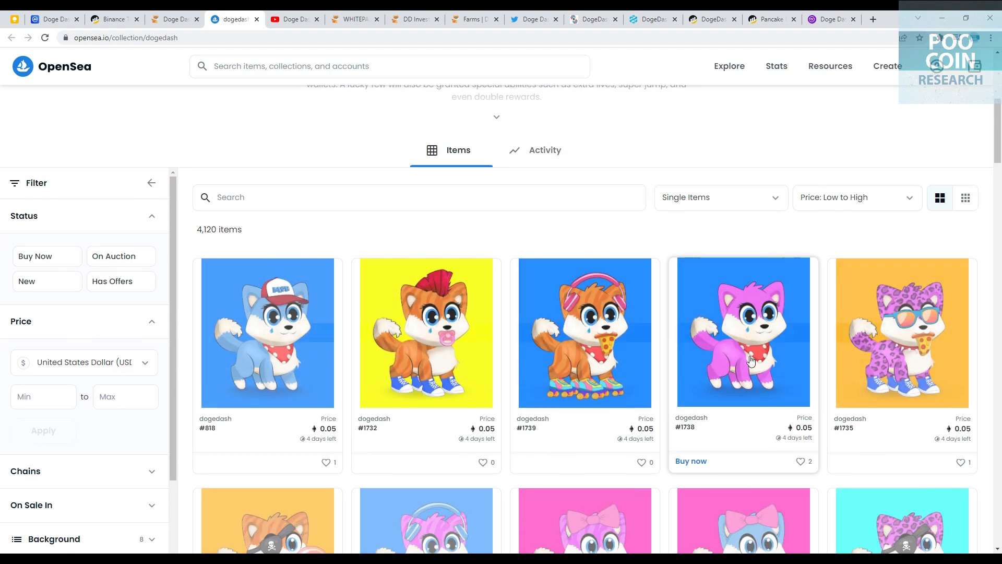
pyautogui.scroll(-3)
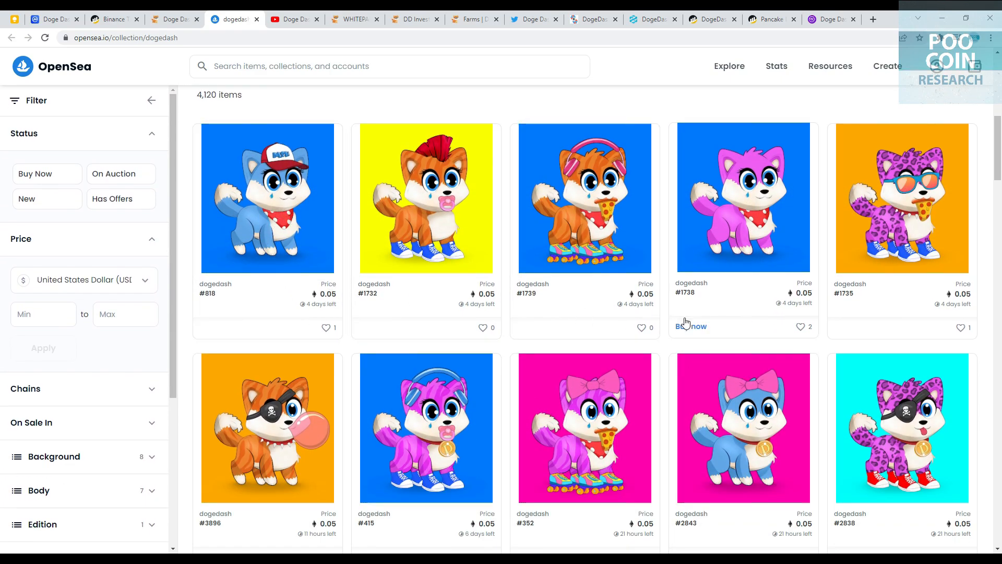
pyautogui.scroll(3)
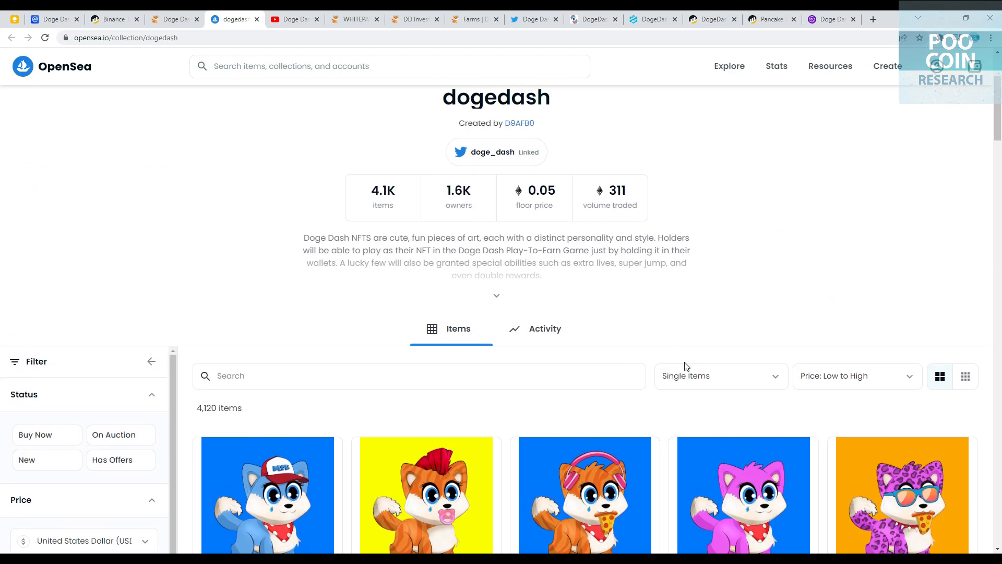
pyautogui.click(855, 374)
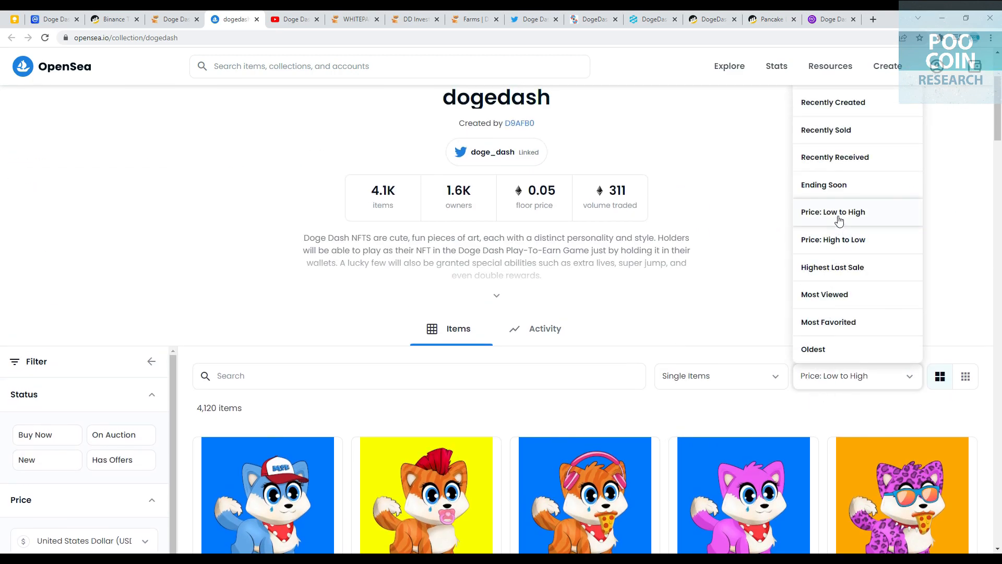
pyautogui.click(832, 240)
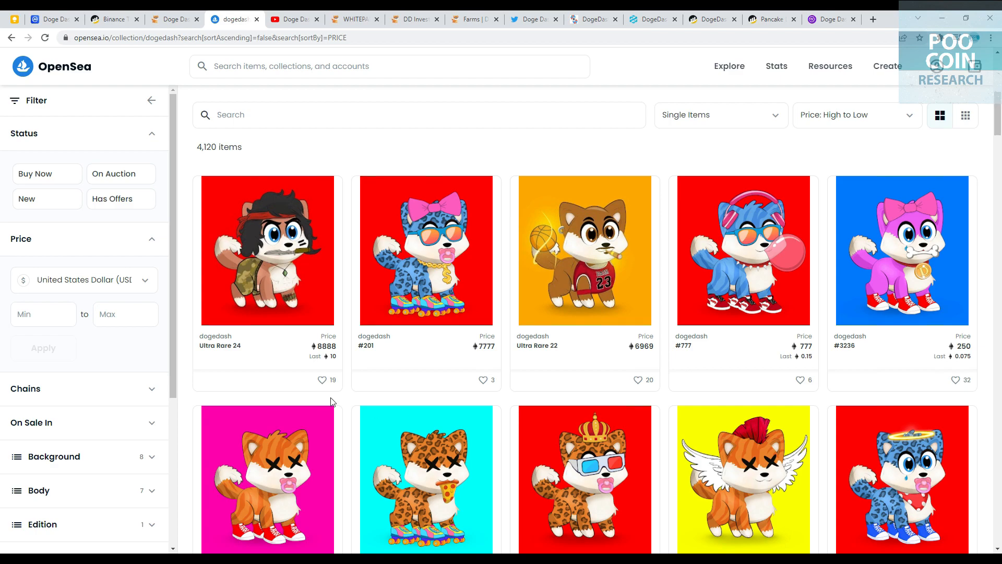
pyautogui.moveTo(325, 346)
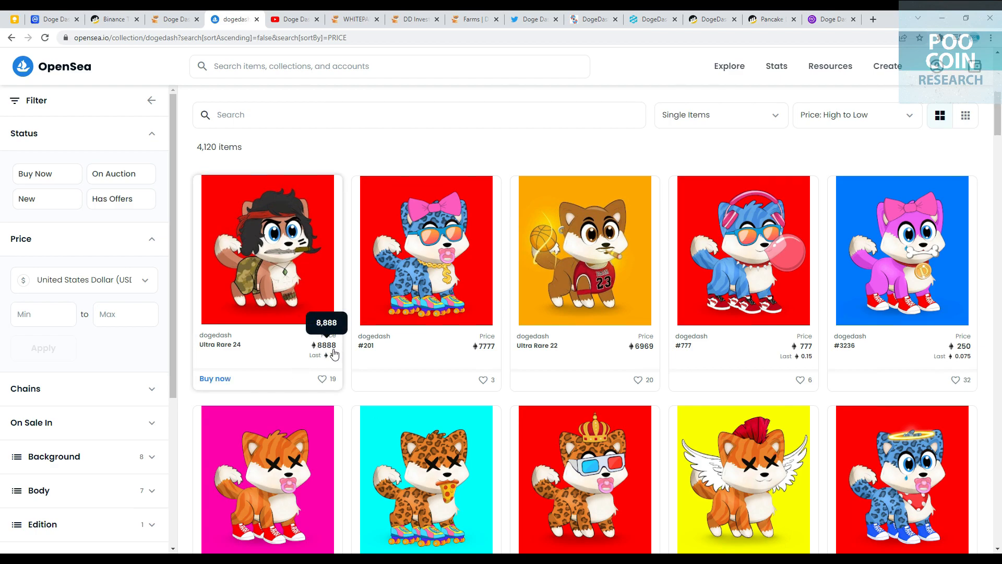
# View the Ultra Rare 24 listing and highlight its 8,888 price's dollar value.
pyautogui.click(266, 249)
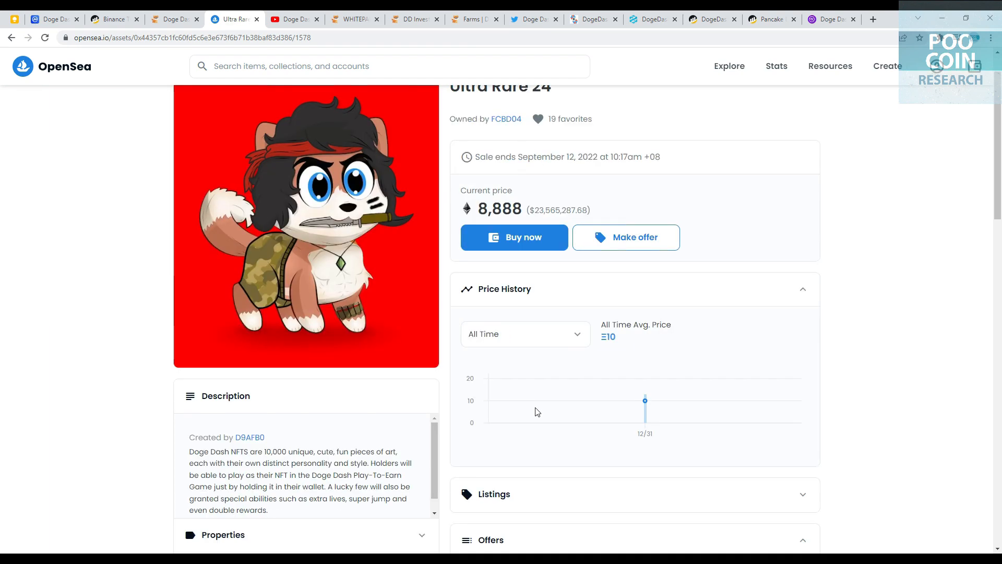
pyautogui.doubleClick(563, 209)
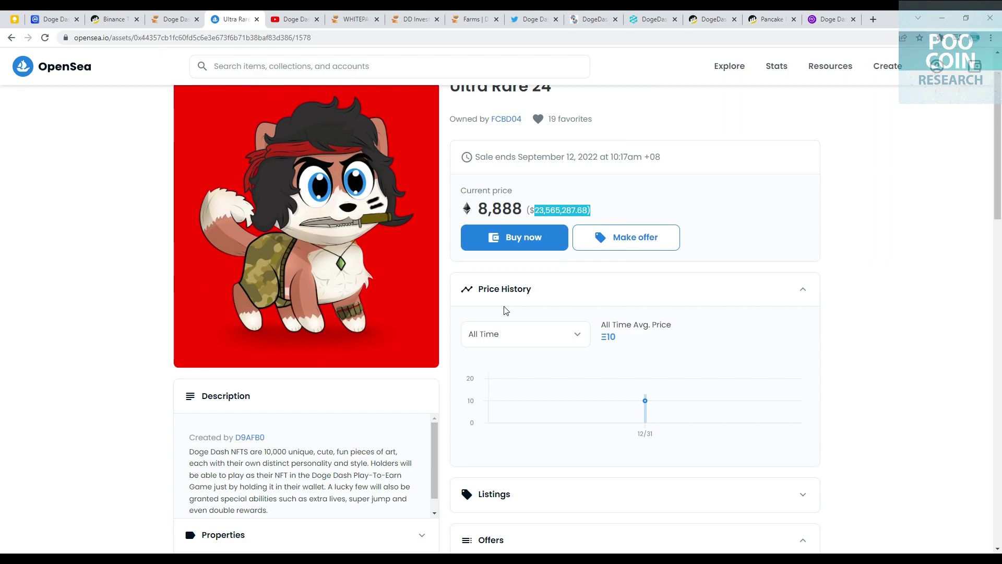
# Switch to the whitepaper and scroll from the About page to the Gameplay page.
pyautogui.click(355, 19)
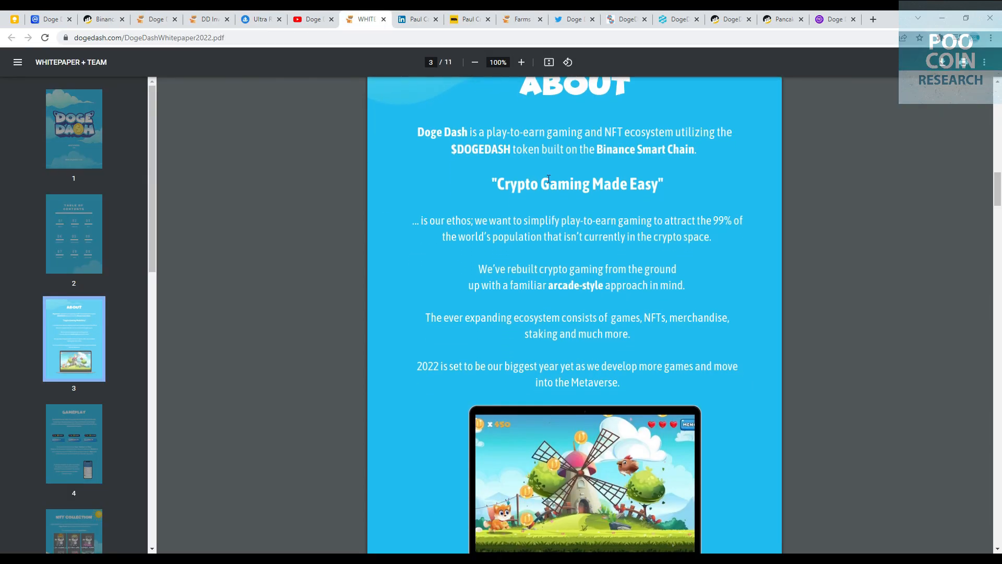
pyautogui.moveTo(804, 170)
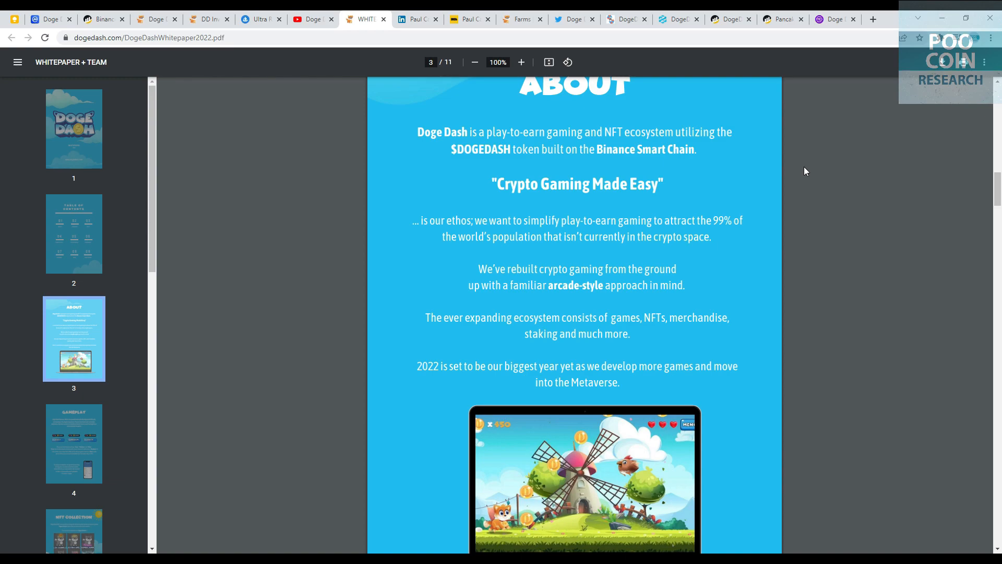
pyautogui.scroll(-3)
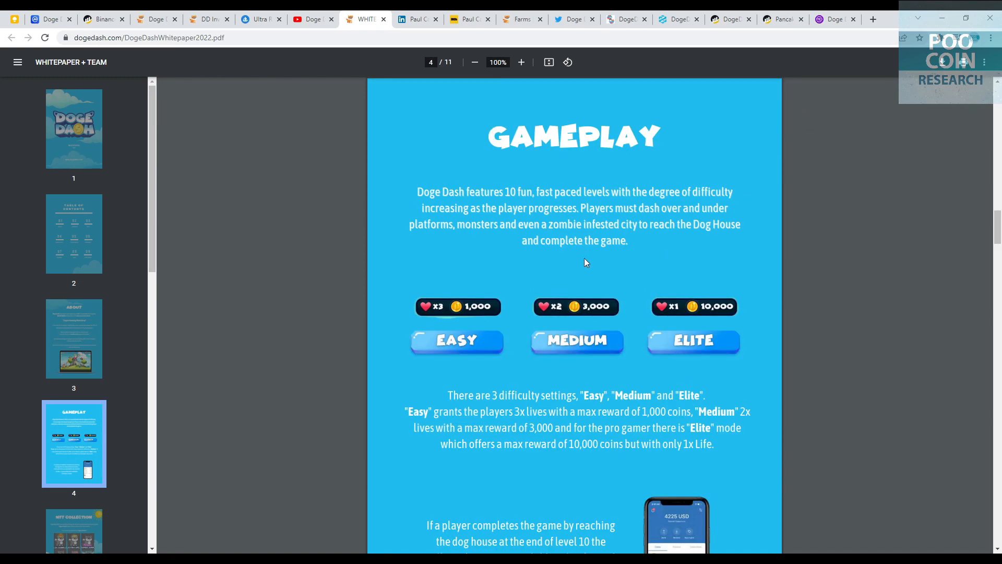
pyautogui.moveTo(446, 337)
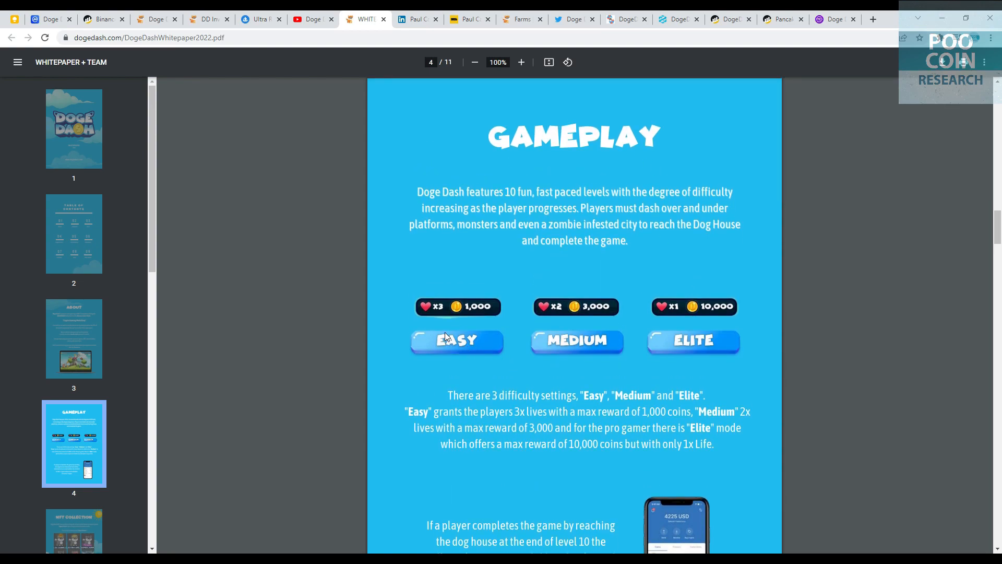
pyautogui.moveTo(483, 311)
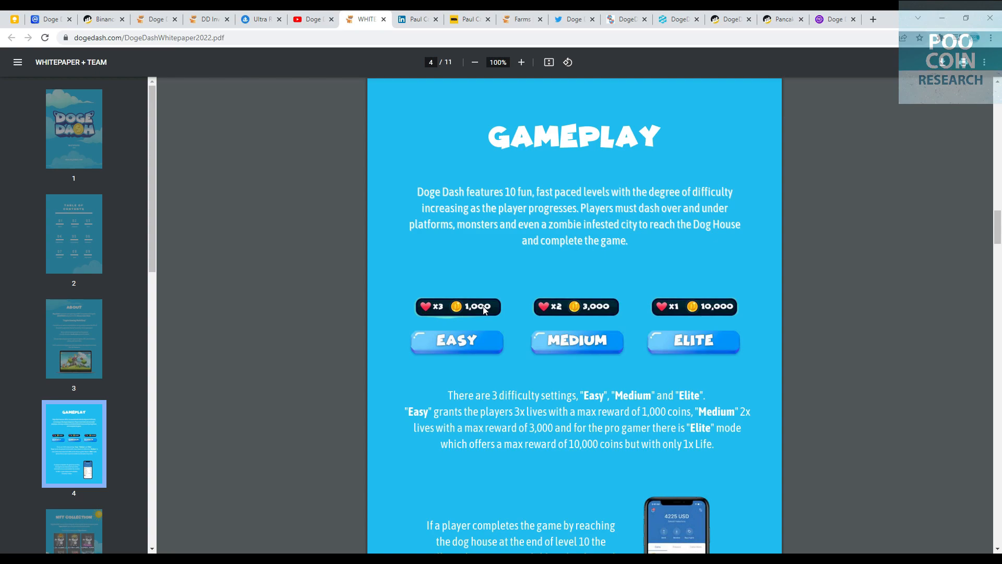
pyautogui.moveTo(545, 329)
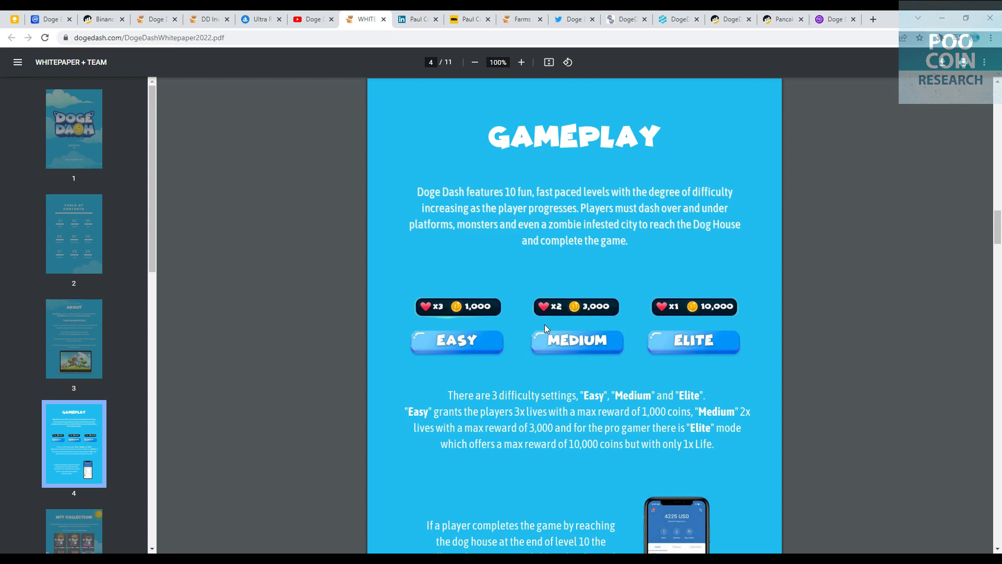
pyautogui.moveTo(554, 310)
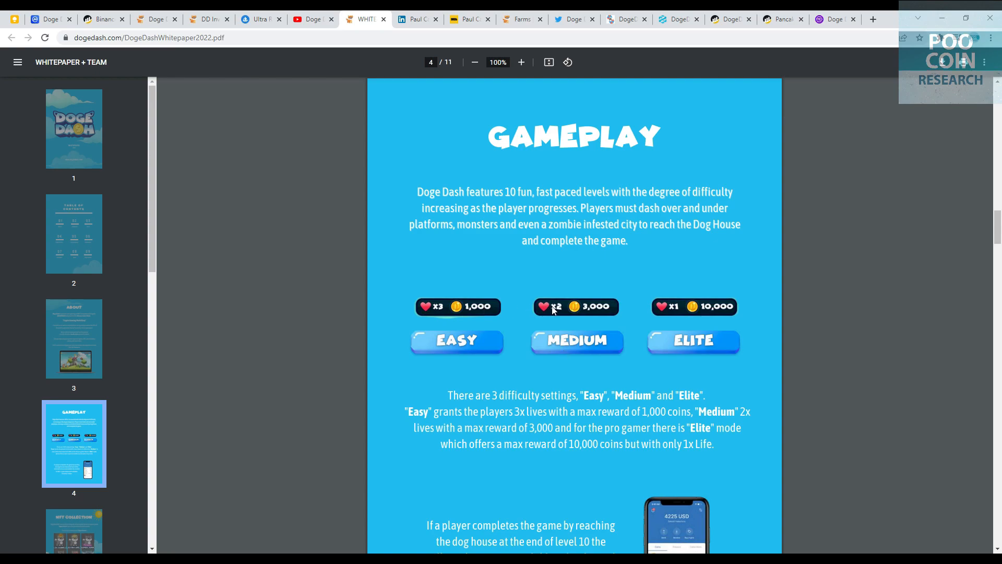
pyautogui.moveTo(605, 312)
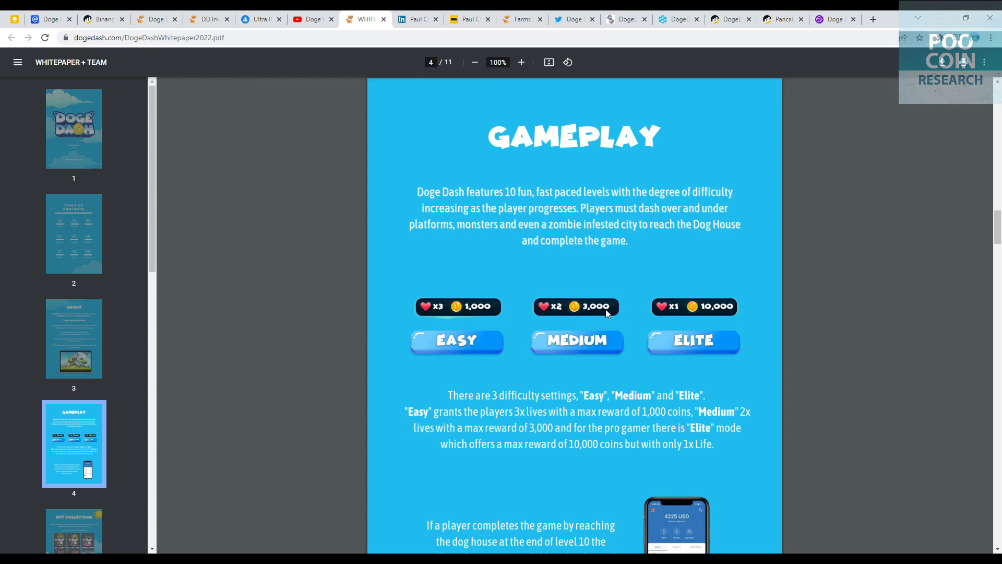
pyautogui.moveTo(671, 319)
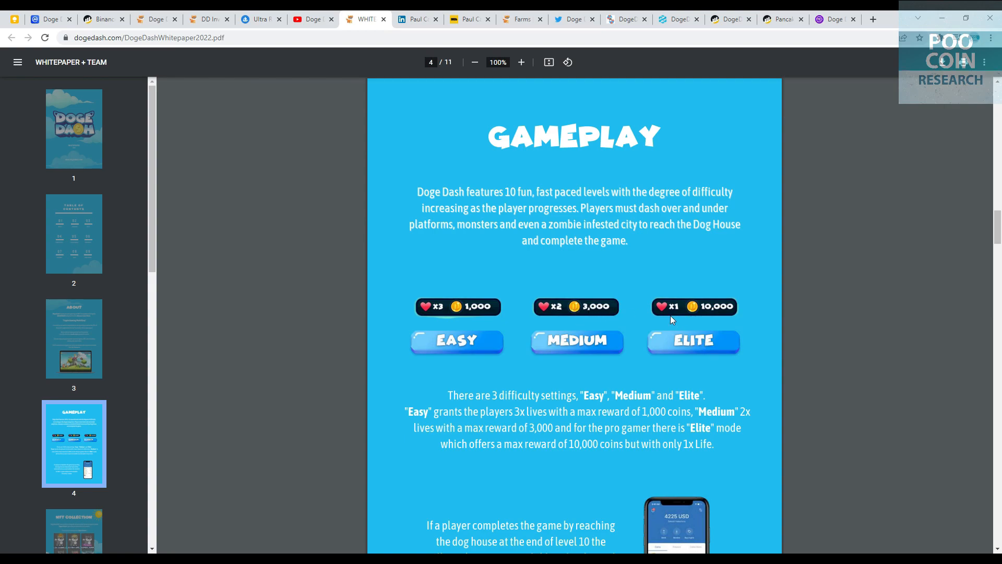
pyautogui.moveTo(677, 310)
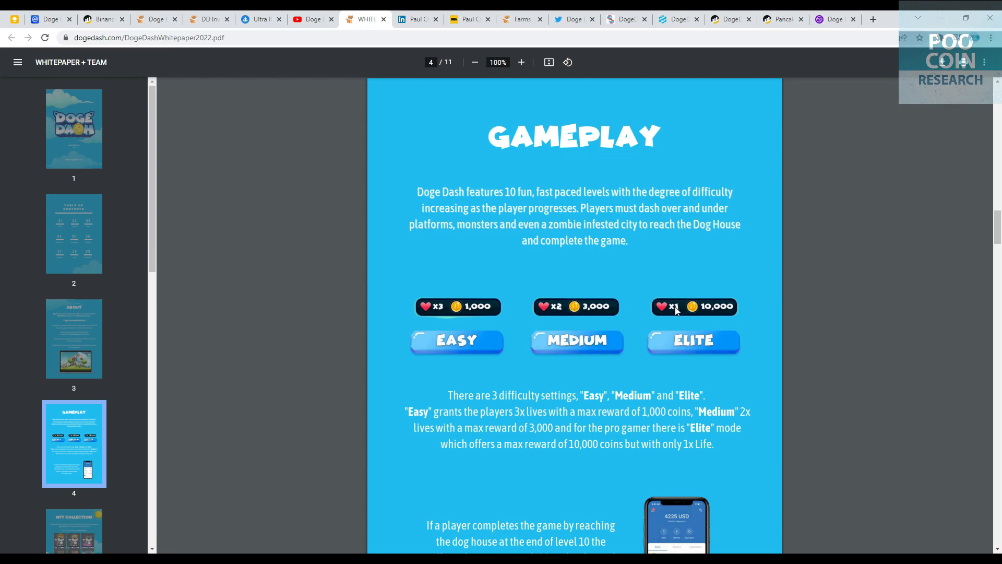
pyautogui.moveTo(718, 310)
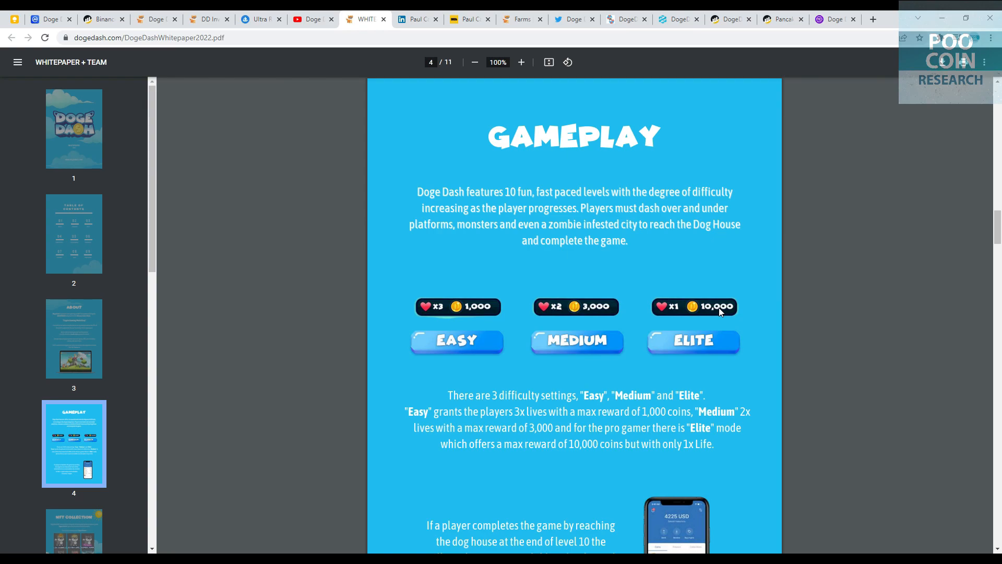
# Scroll past the Metaverse page to page 9, Roadmap 2022.
pyautogui.scroll(-3)
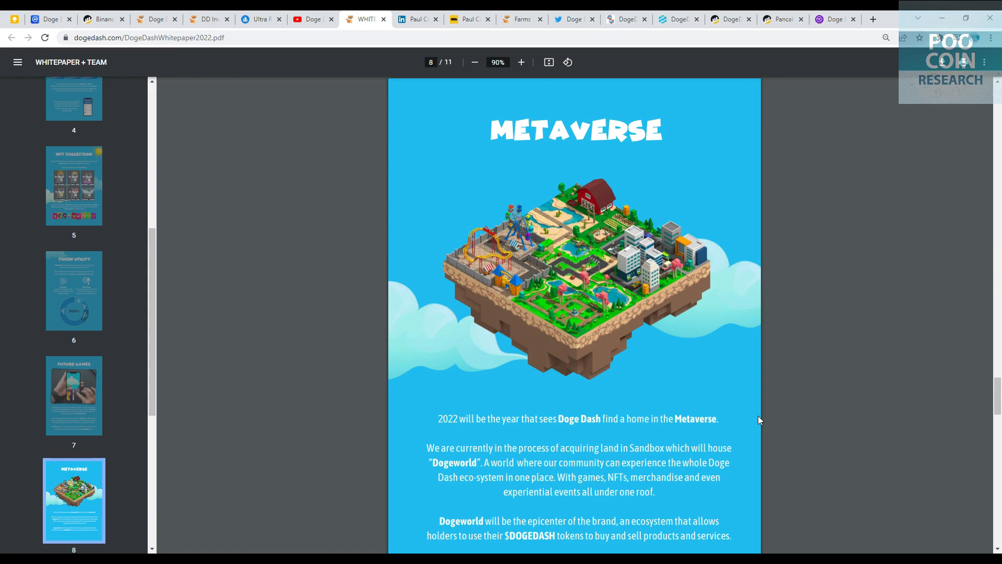
pyautogui.scroll(-3)
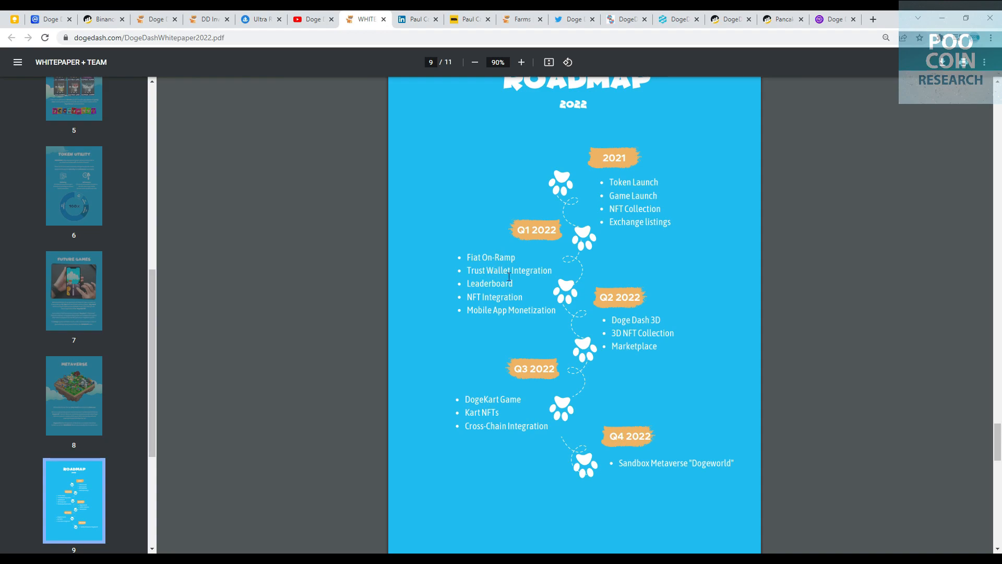
pyautogui.moveTo(525, 303)
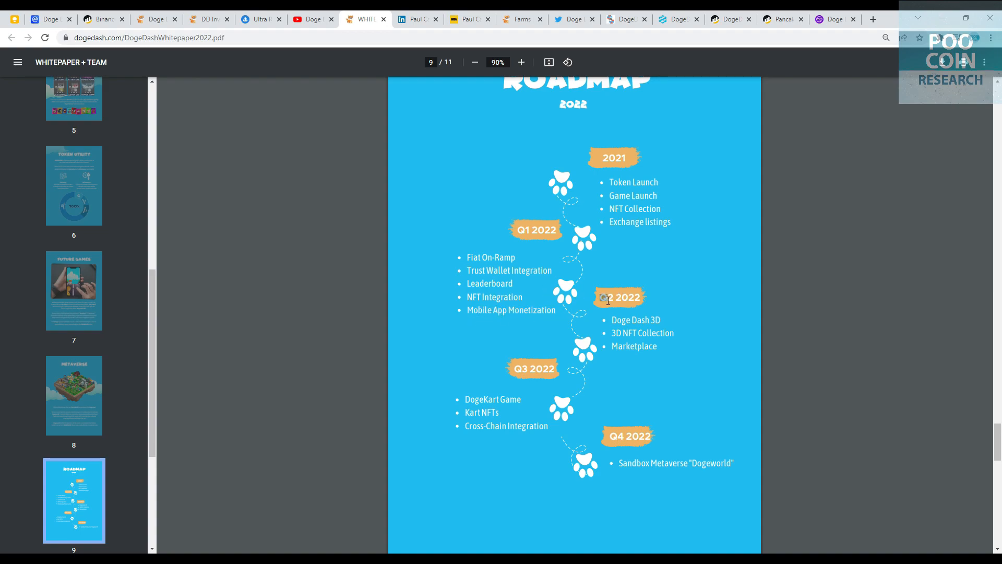
pyautogui.moveTo(651, 320)
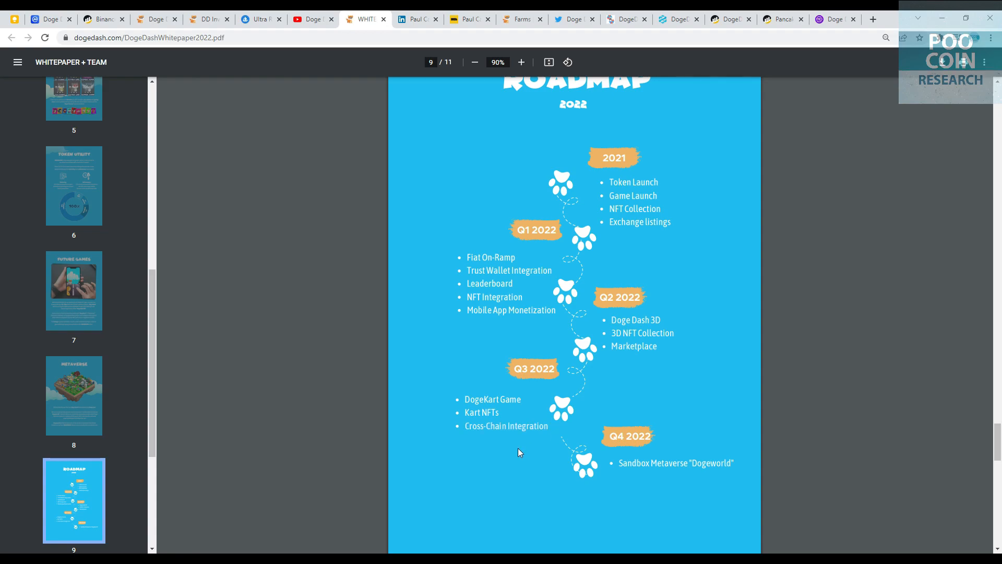
pyautogui.moveTo(614, 441)
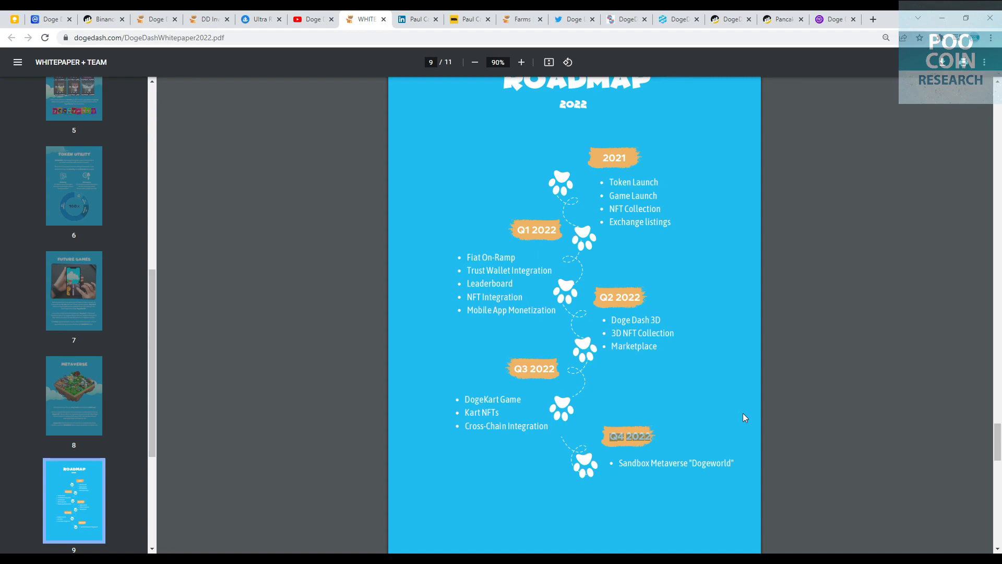
pyautogui.moveTo(731, 390)
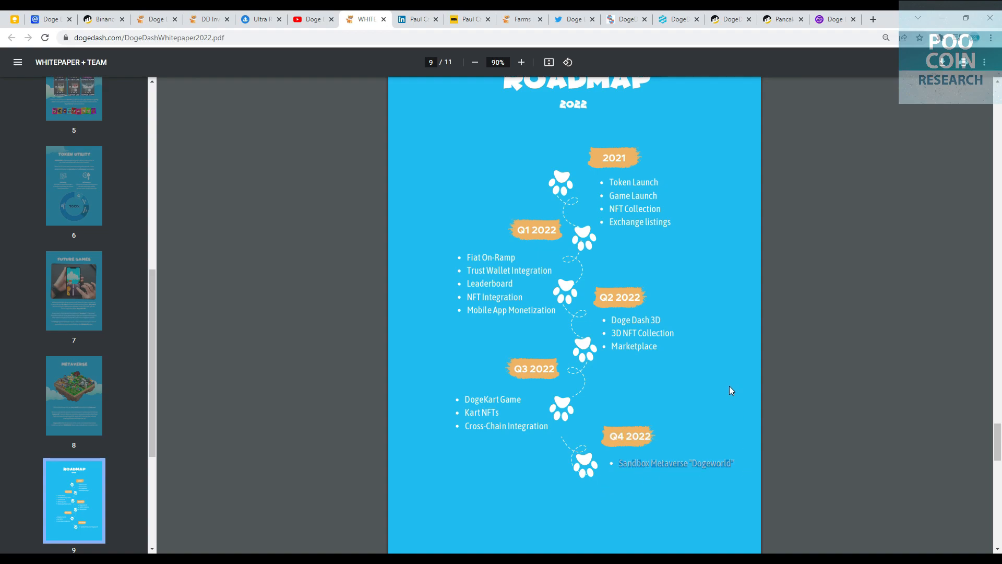
# Scroll to page 10, the Core Team page with six members.
pyautogui.scroll(-3)
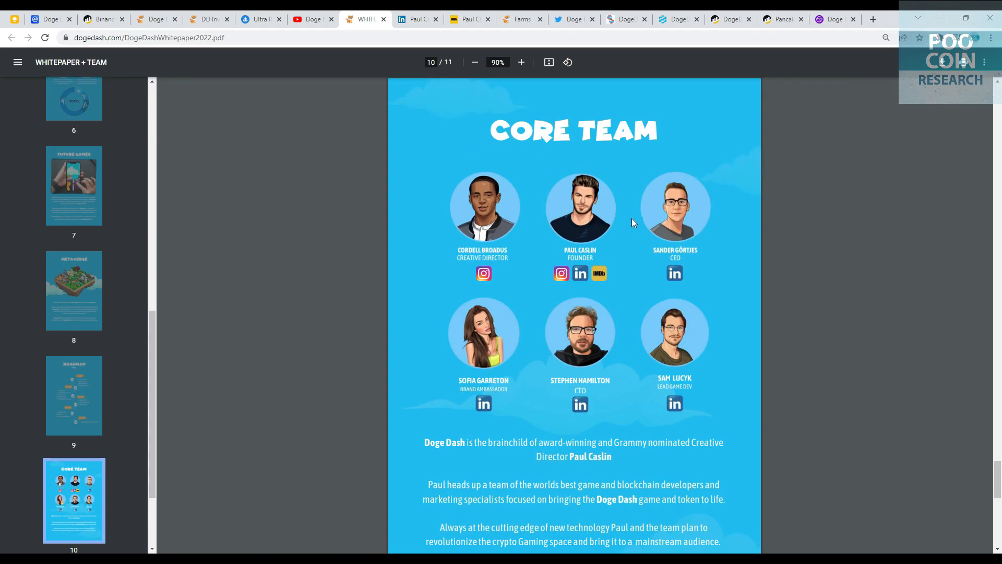
pyautogui.moveTo(515, 259)
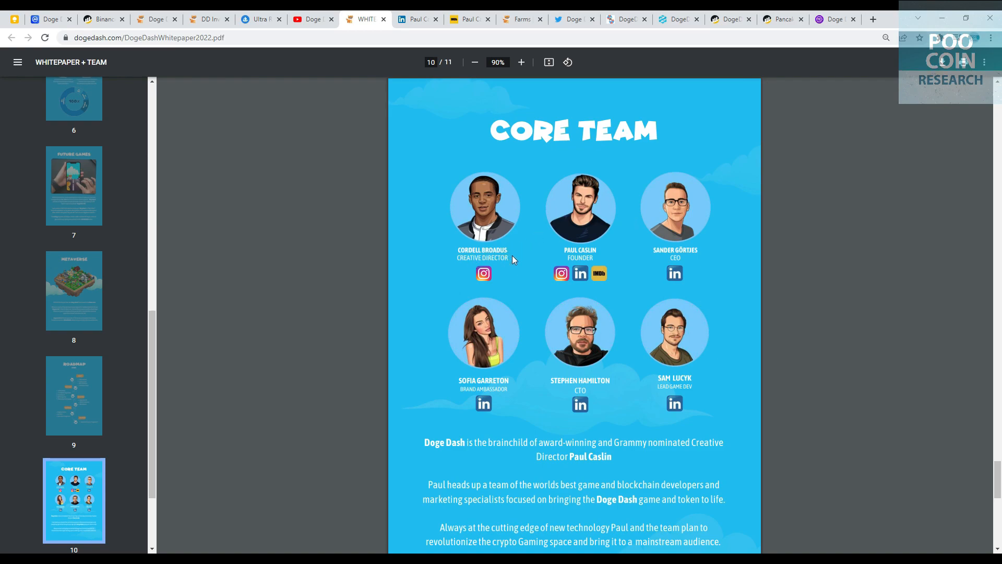
pyautogui.moveTo(568, 253)
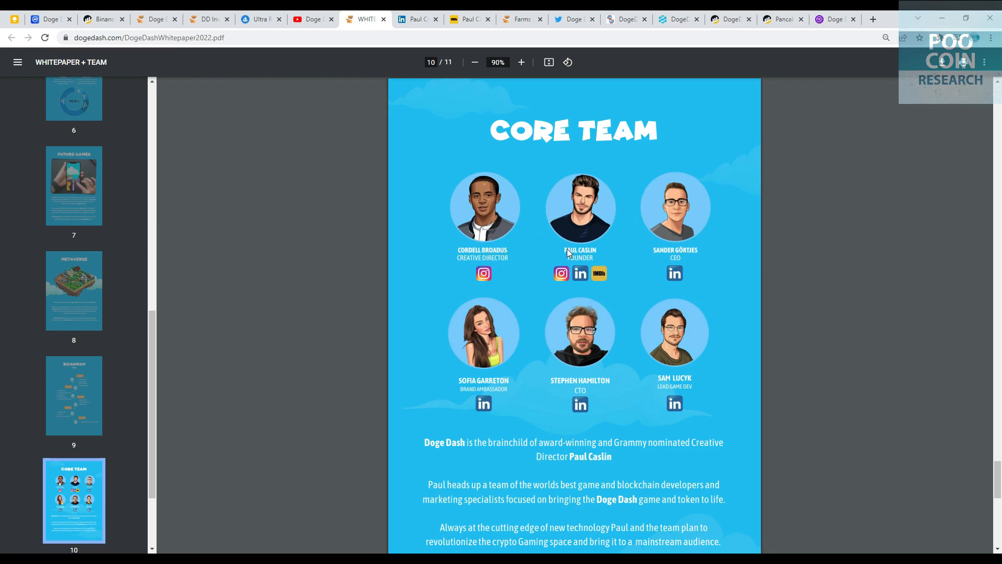
pyautogui.moveTo(596, 257)
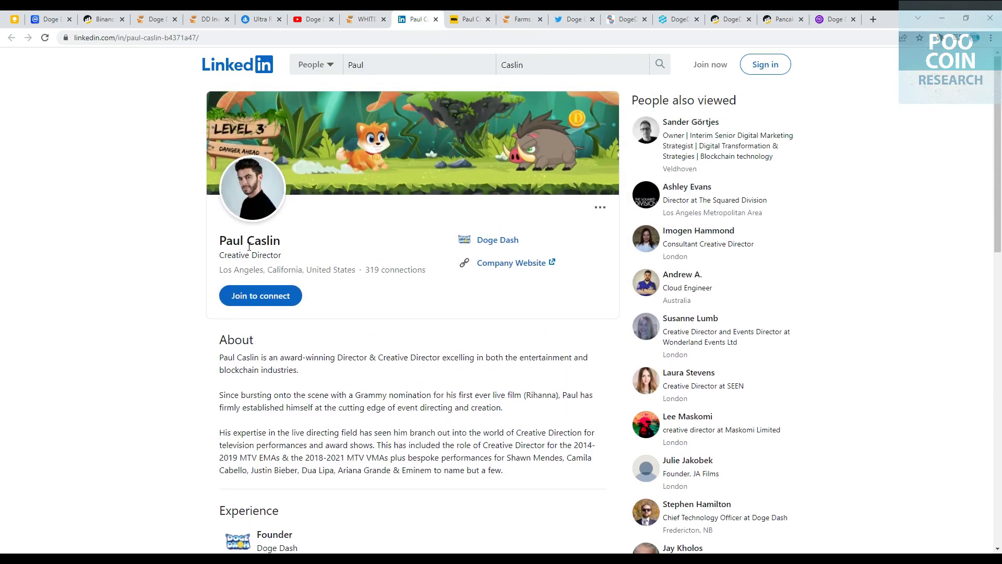
pyautogui.doubleClick(249, 240)
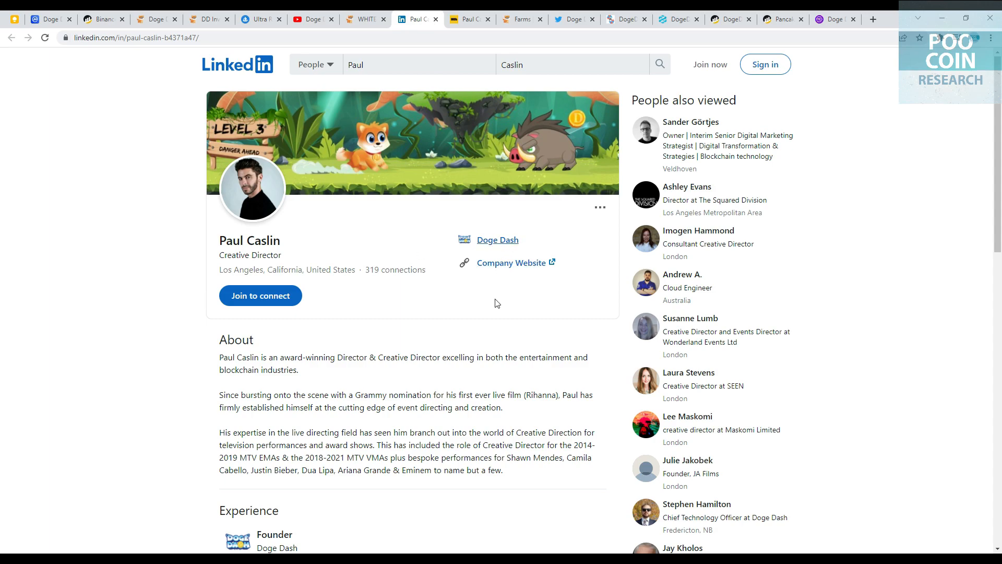
pyautogui.scroll(-3)
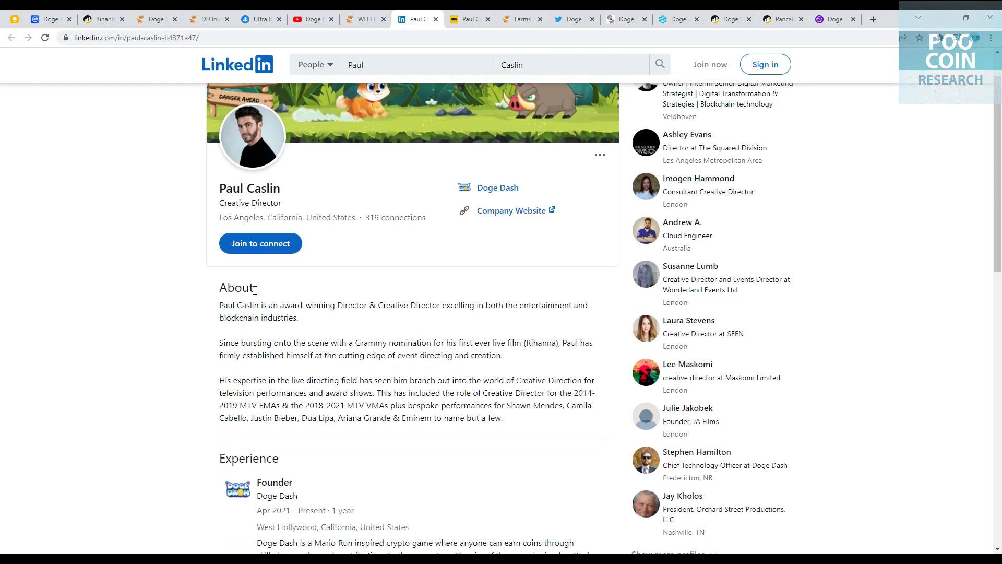
pyautogui.doubleClick(236, 288)
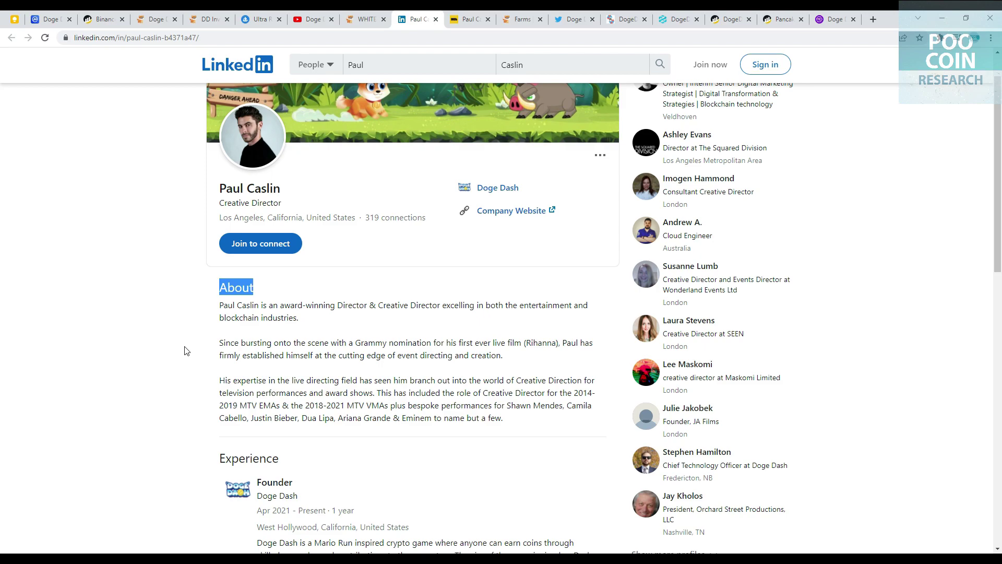
# Go to the staking site's Pools page and highlight APRs of the DogeDash pool cards.
pyautogui.click(317, 18)
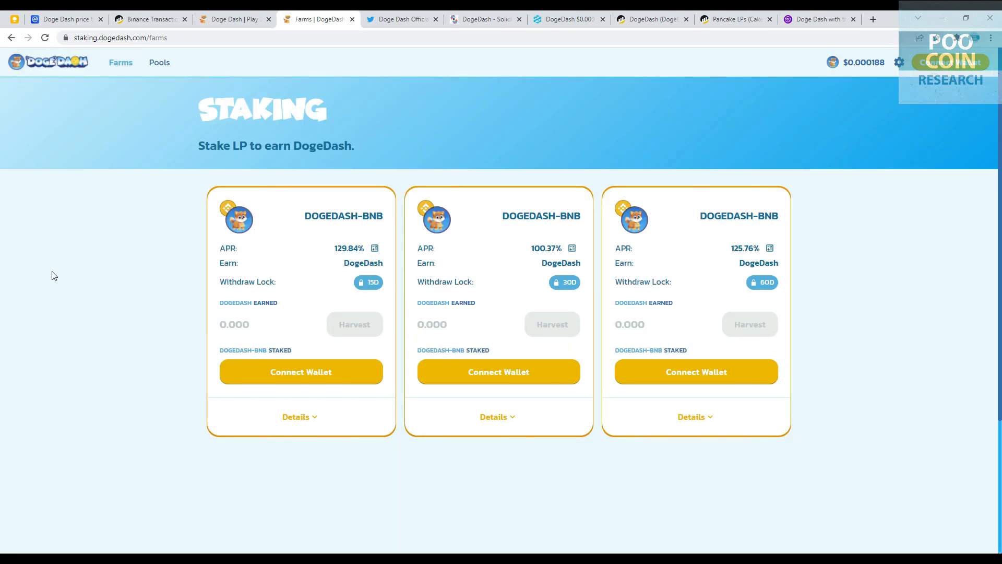
pyautogui.click(158, 61)
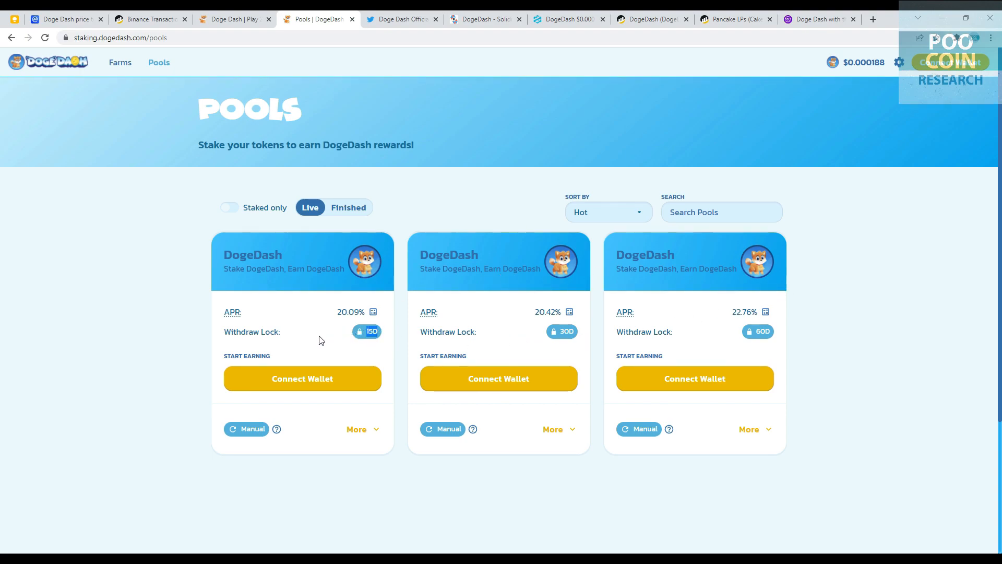
pyautogui.moveTo(337, 314)
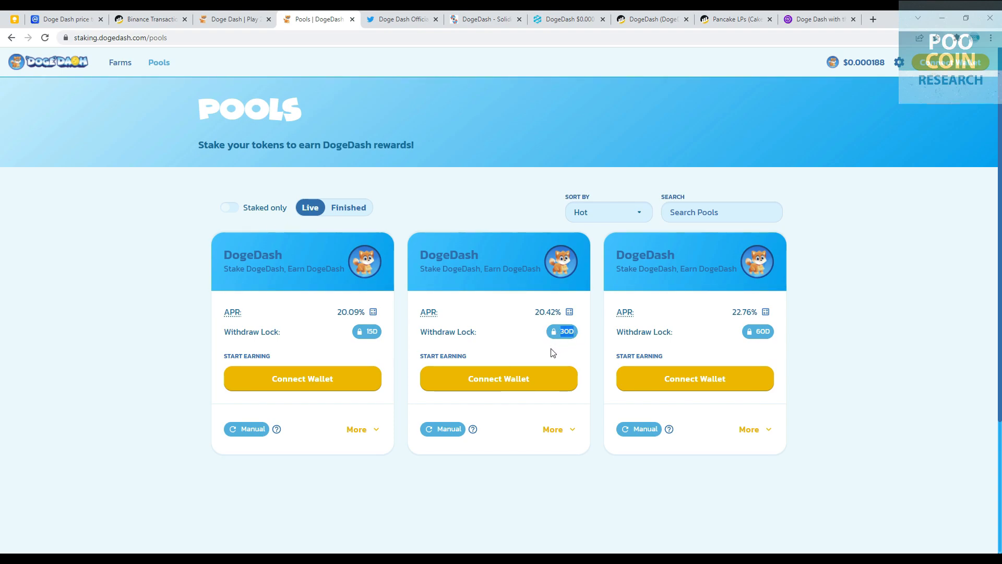
pyautogui.doubleClick(545, 312)
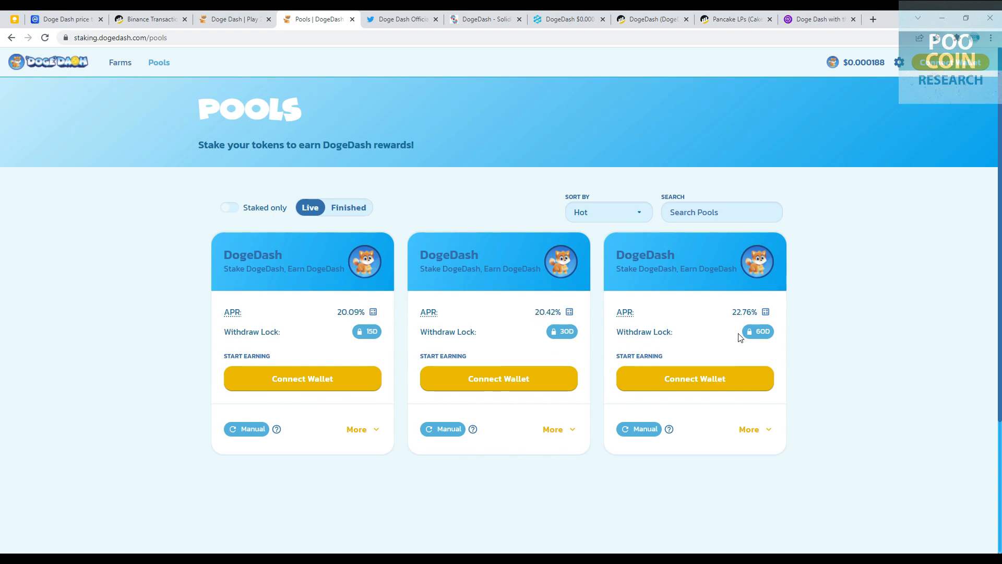
pyautogui.moveTo(759, 348)
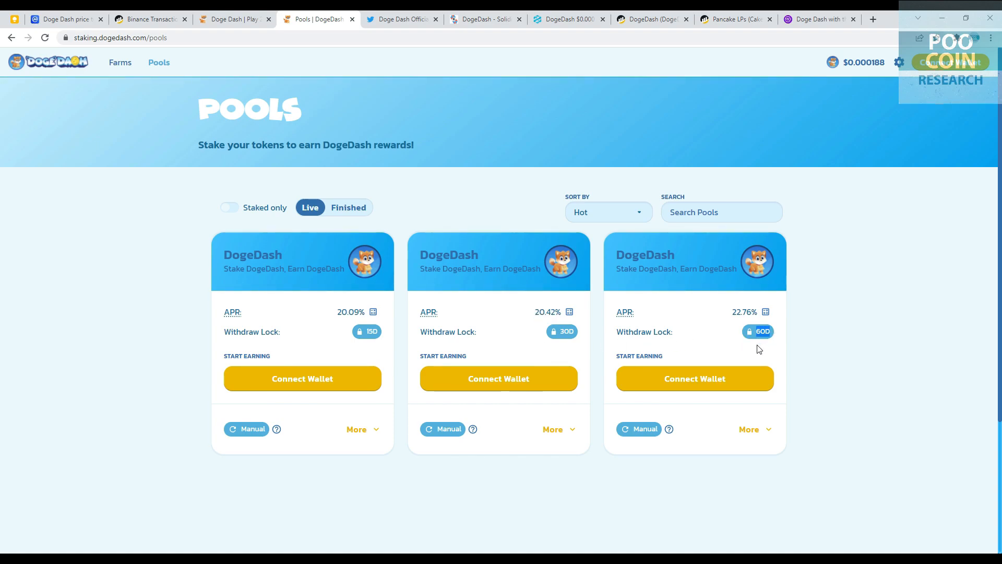
pyautogui.doubleClick(741, 312)
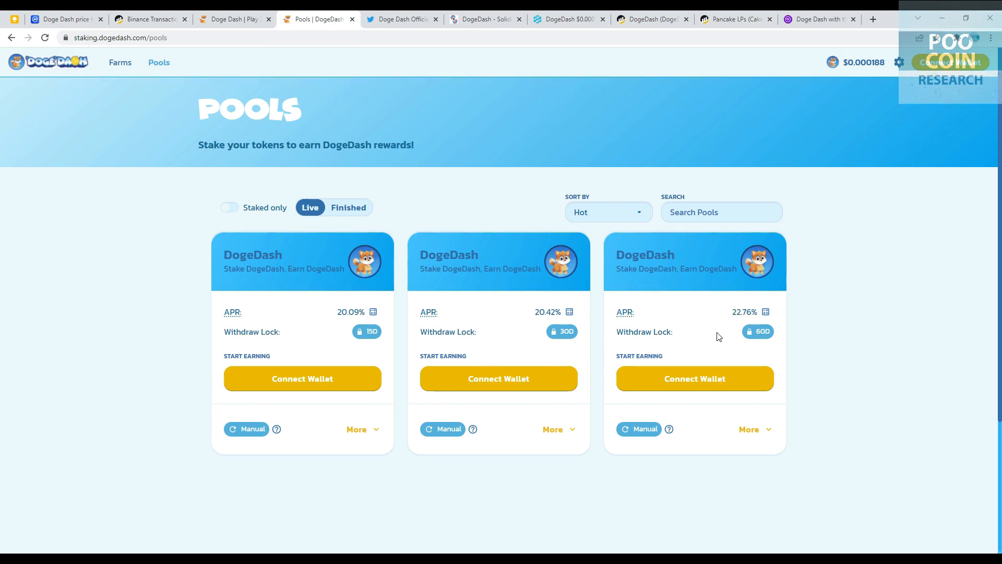
# Estimate $1000 returns for 15-, 30- and 60-day stakes in the ROI calculator, then close it.
pyautogui.click(573, 312)
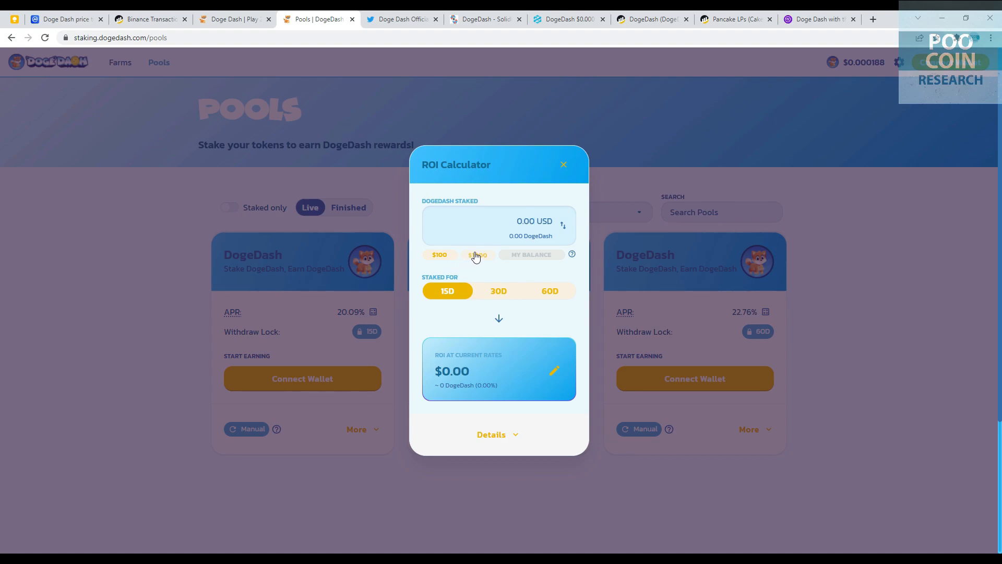
pyautogui.click(477, 255)
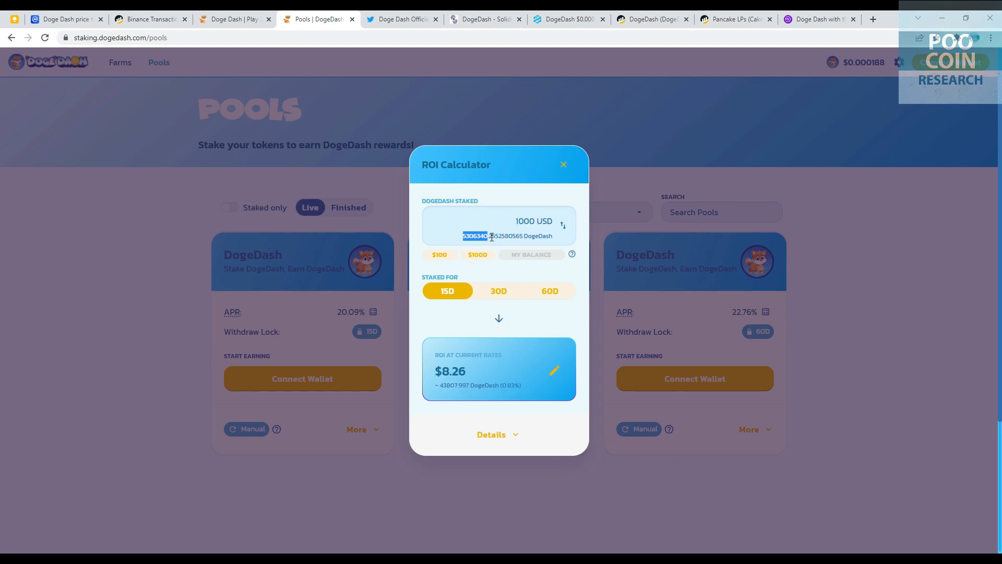
pyautogui.moveTo(607, 247)
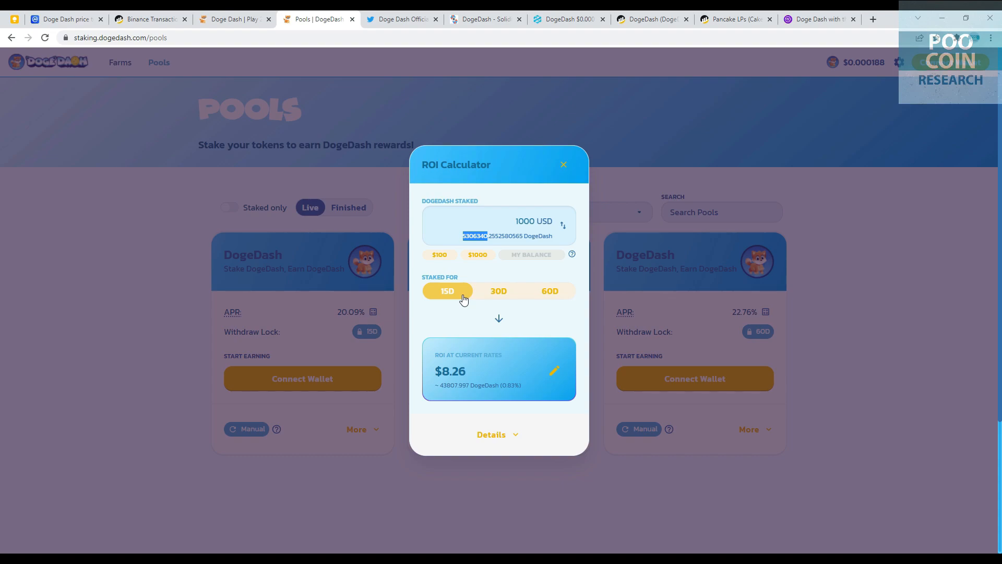
pyautogui.click(498, 291)
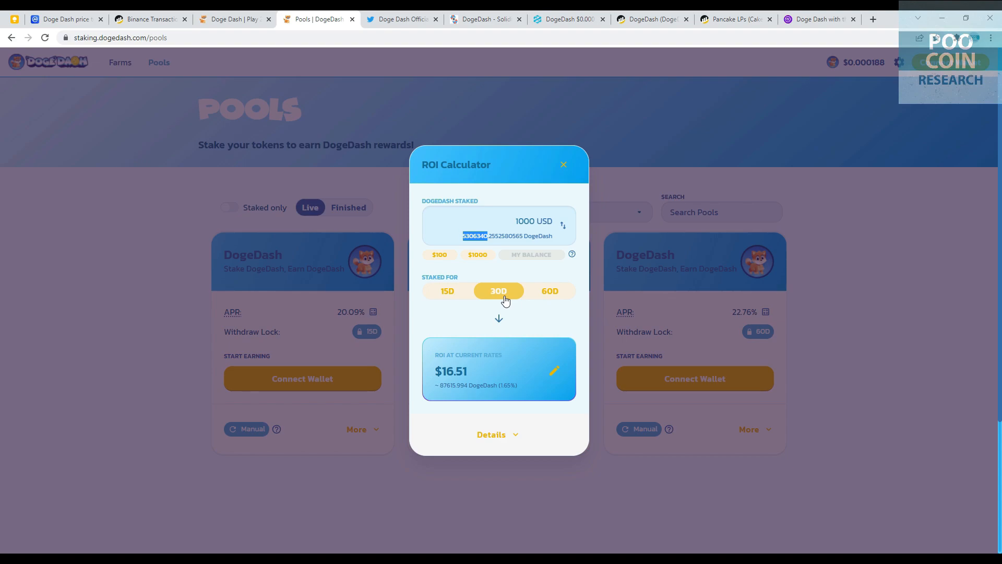
pyautogui.moveTo(549, 297)
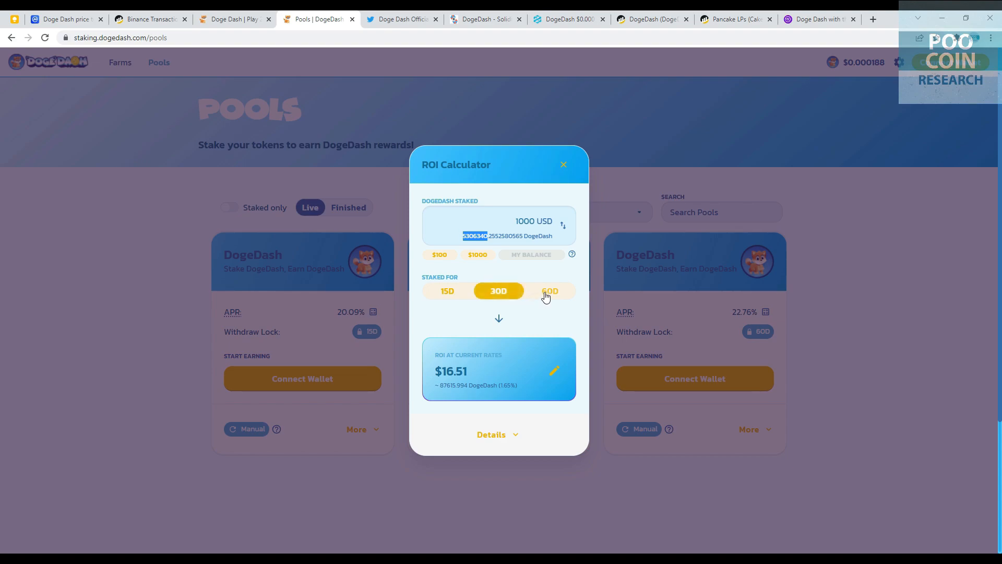
pyautogui.click(550, 291)
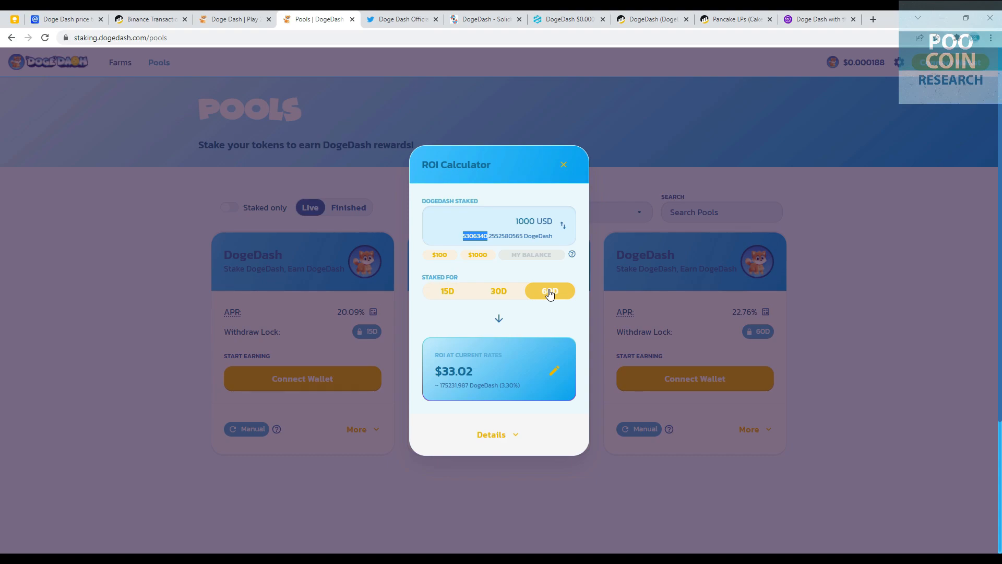
pyautogui.click(562, 164)
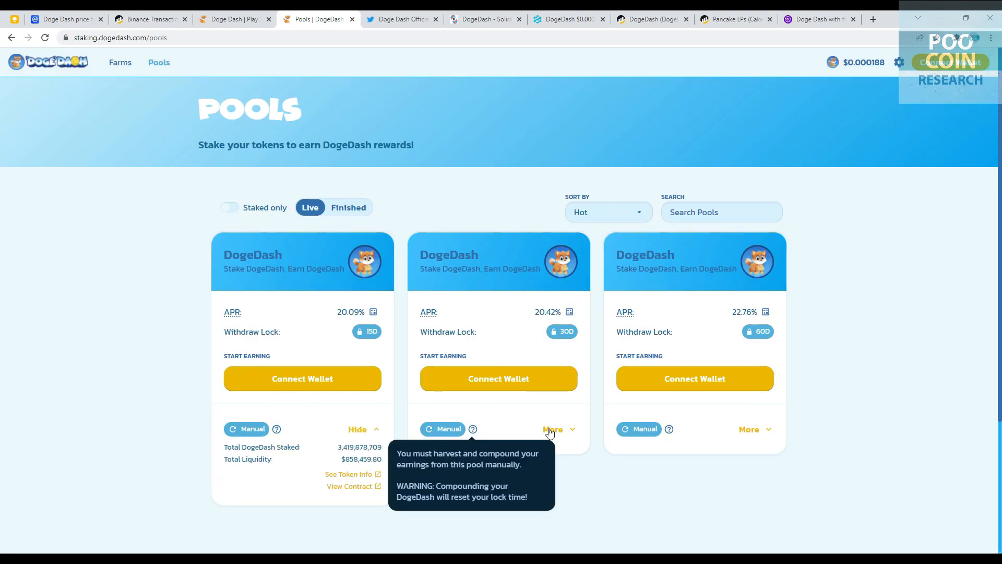
# Expand the second pool's details, highlight its total liquidity, then go to the Farms page.
pyautogui.click(552, 429)
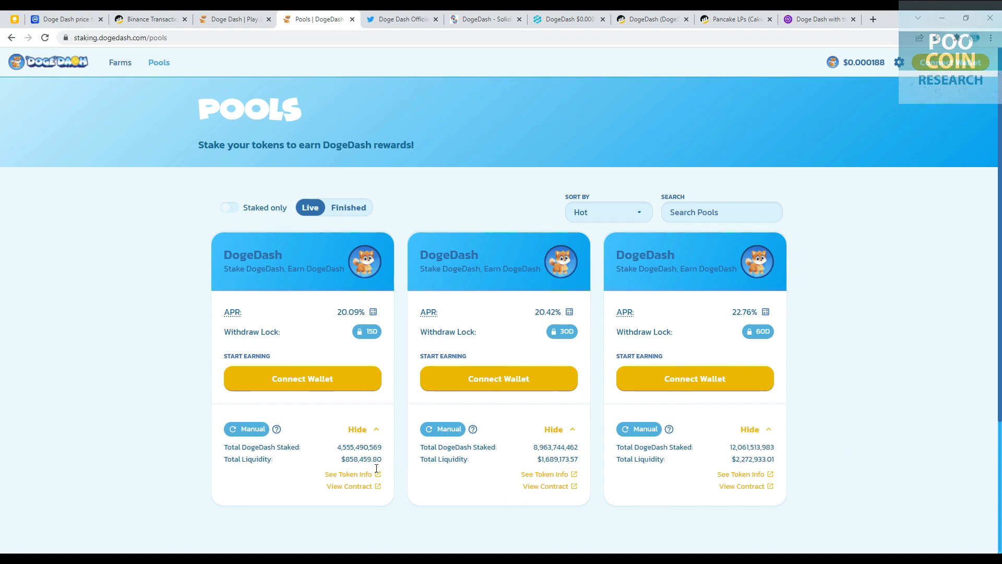
pyautogui.doubleClick(356, 459)
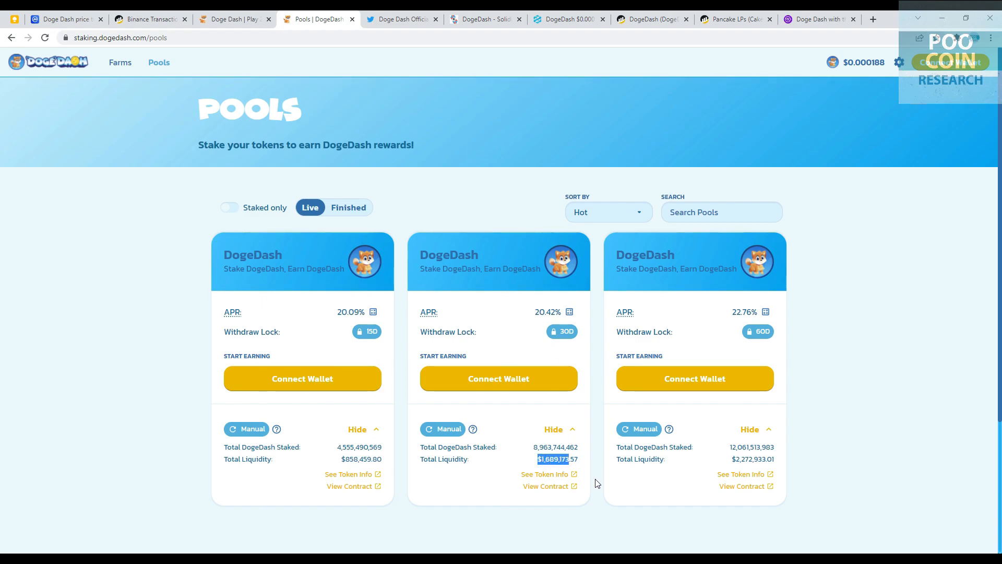
pyautogui.moveTo(647, 476)
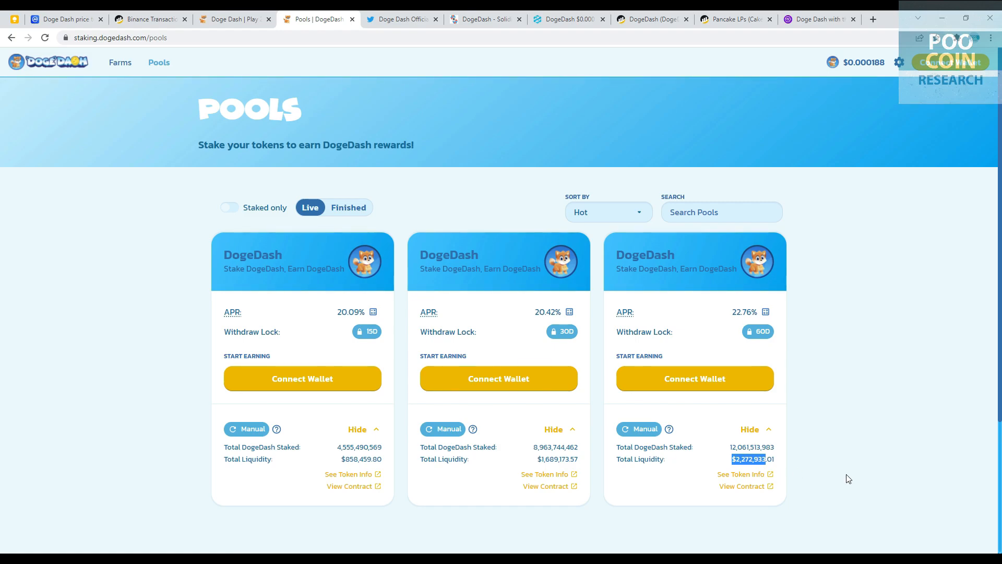
pyautogui.click(119, 62)
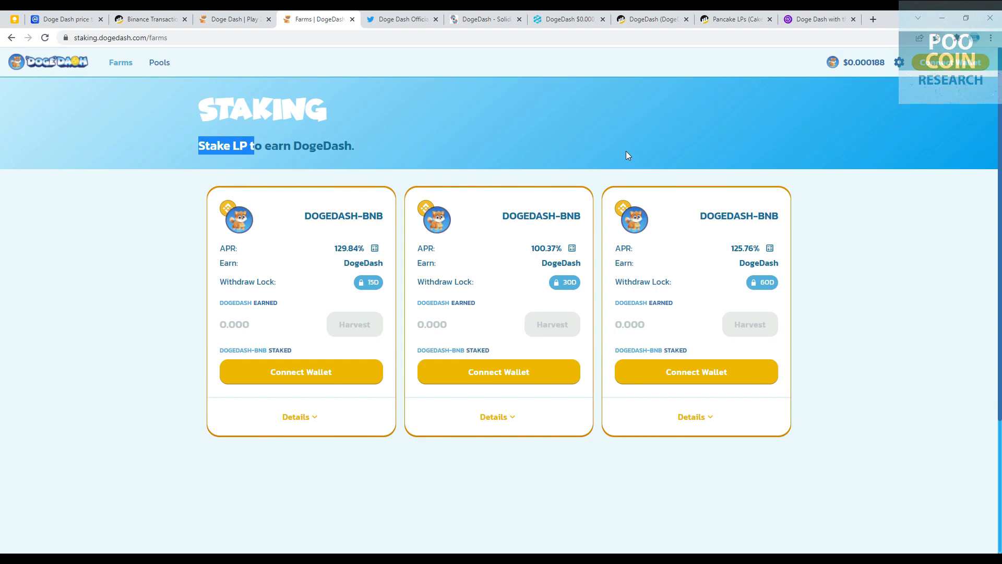
pyautogui.moveTo(373, 281)
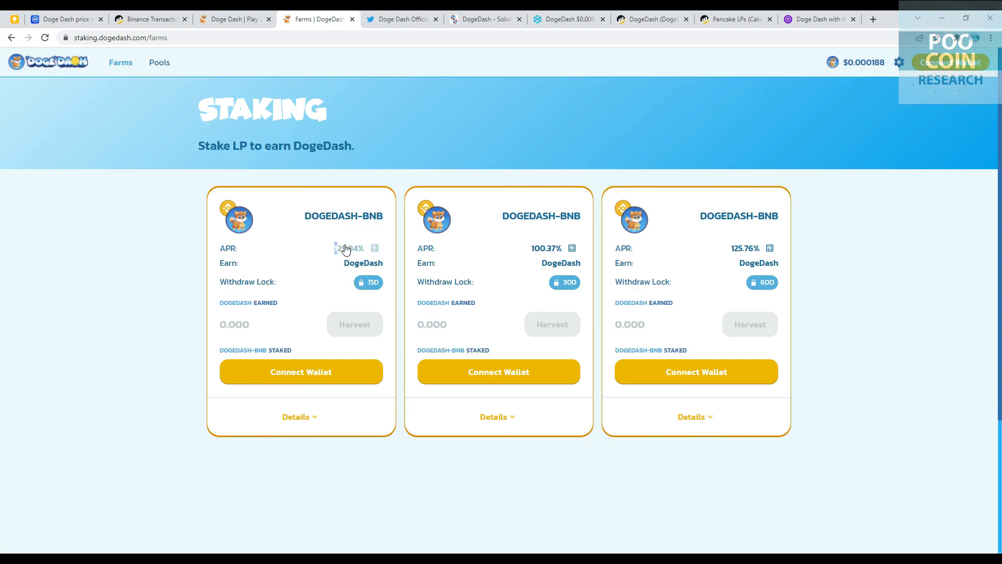
# Highlight the 15-day farm's 129.84% APR and the 30-day farm's withdraw lock.
pyautogui.doubleClick(348, 248)
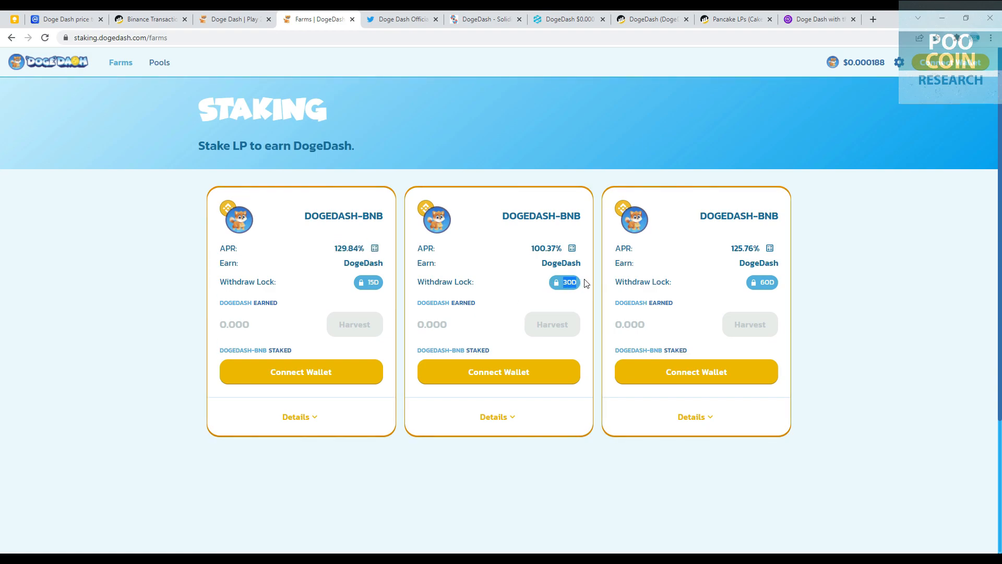
pyautogui.doubleClick(546, 248)
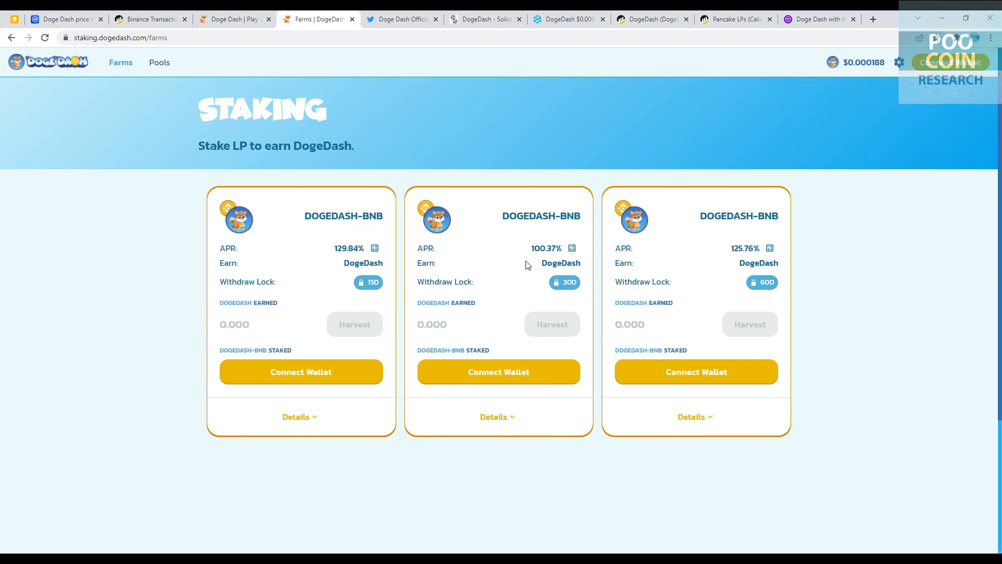
pyautogui.moveTo(542, 252)
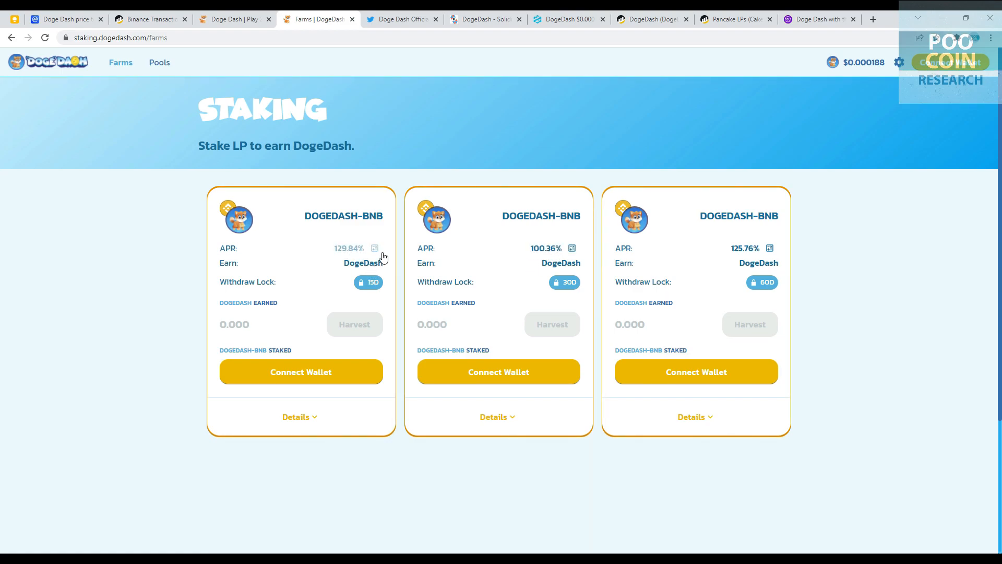
# Estimate returns on $1,000 of DOGEDASH-BNB LP for 15, 30 and 60 days, then close the ROI calculator.
pyautogui.click(375, 248)
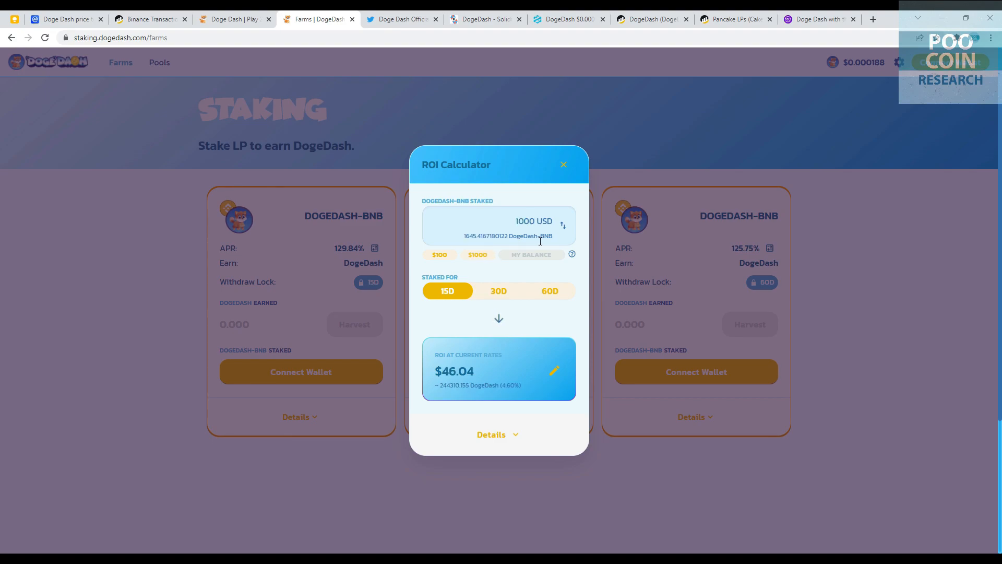
pyautogui.moveTo(462, 376)
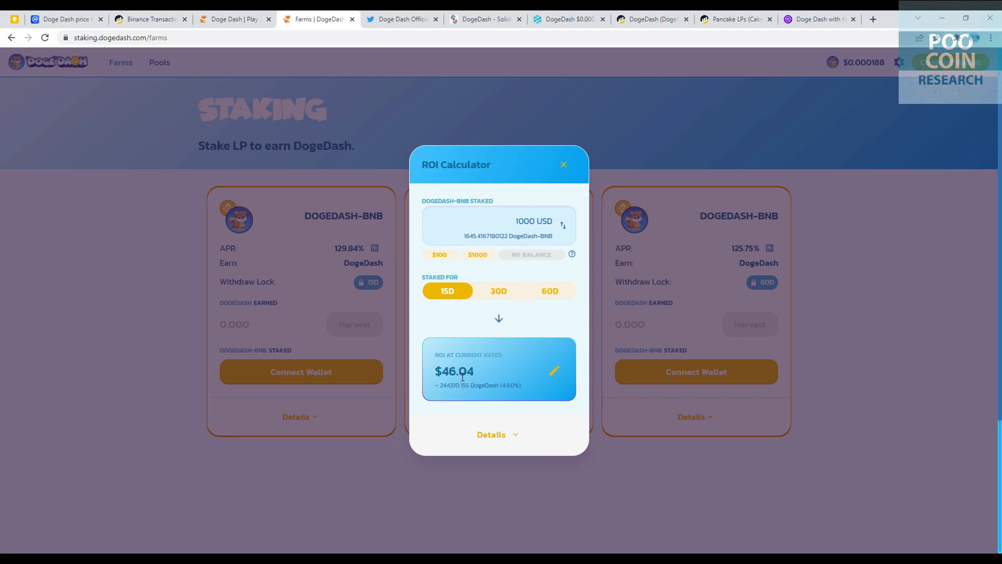
pyautogui.moveTo(551, 334)
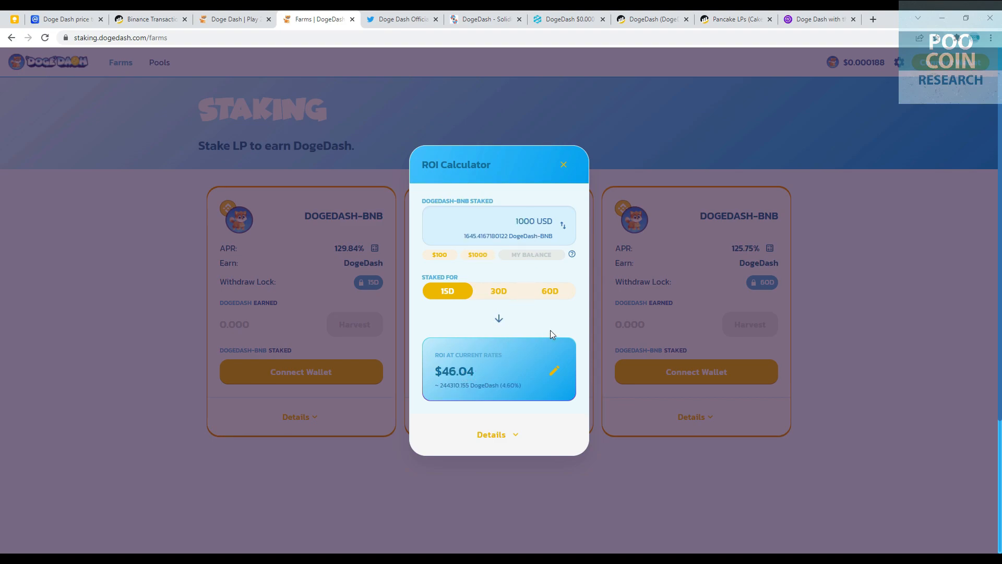
pyautogui.click(499, 292)
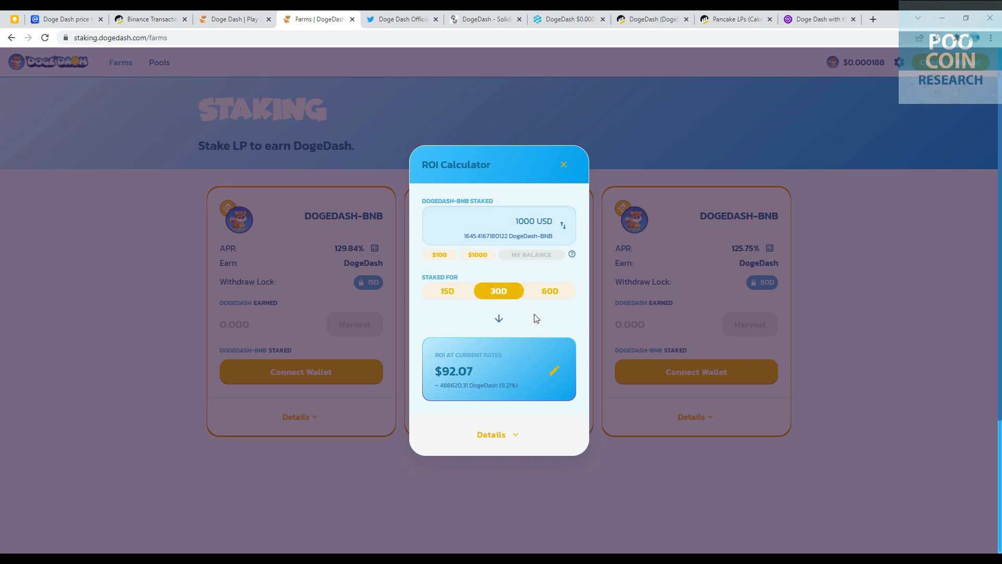
pyautogui.moveTo(556, 306)
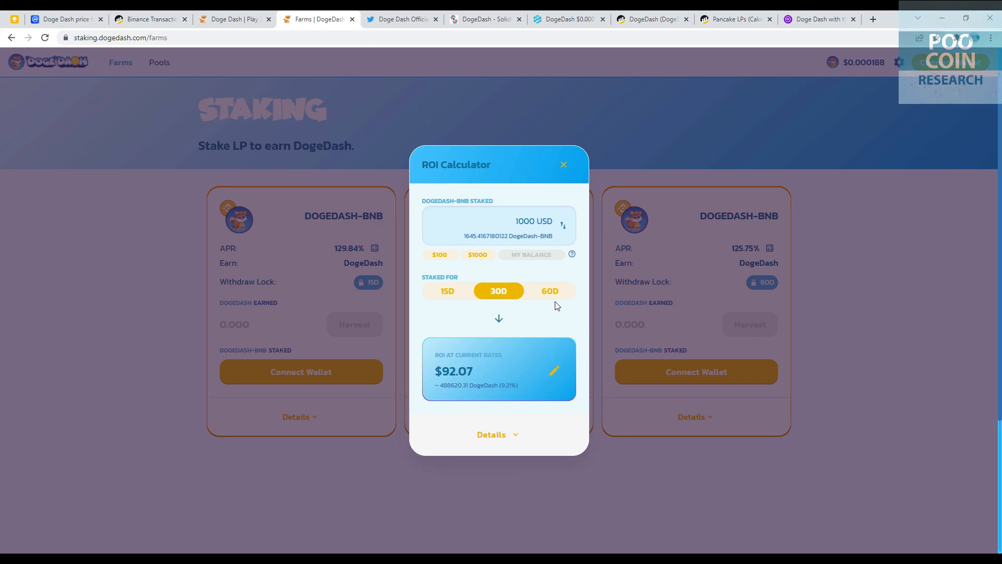
pyautogui.click(549, 291)
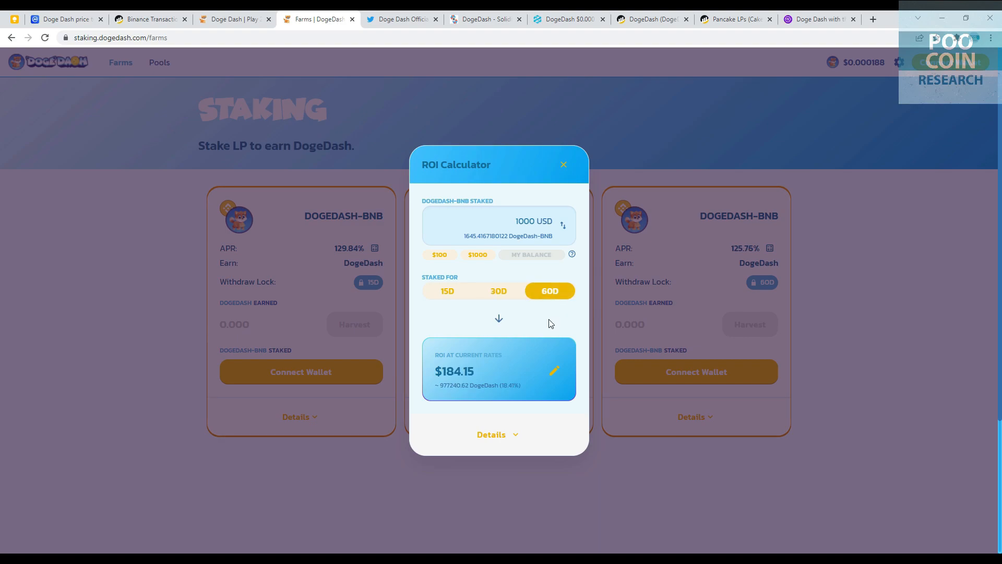
pyautogui.click(563, 163)
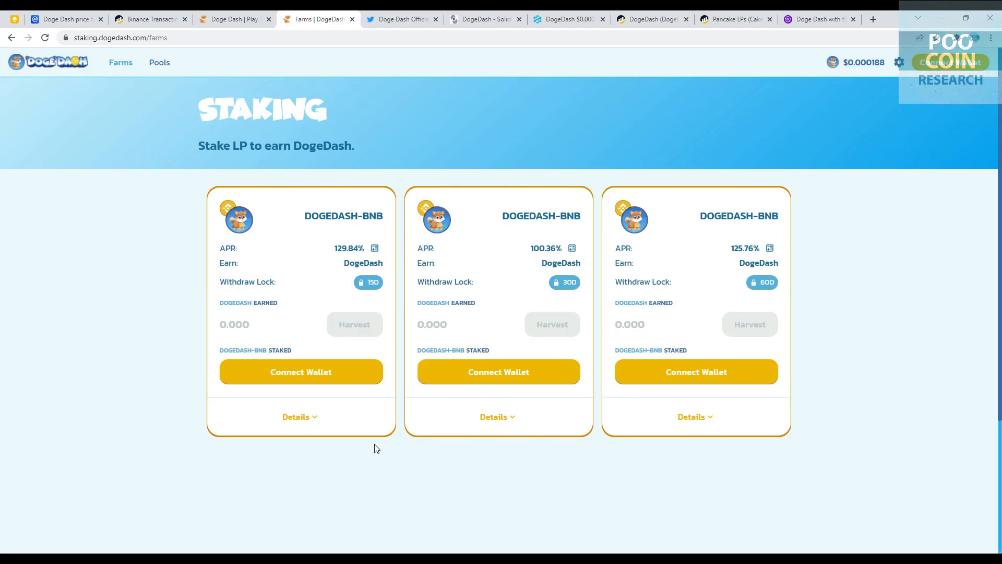
# Expand farm Details to reveal total LP staked and liquidity, including the 60-day farm.
pyautogui.click(299, 417)
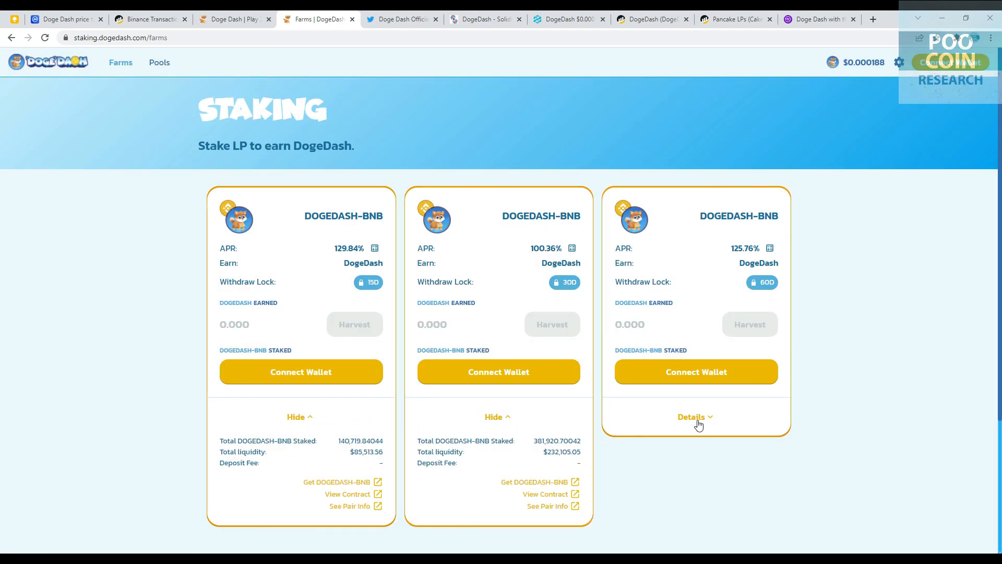
pyautogui.click(694, 416)
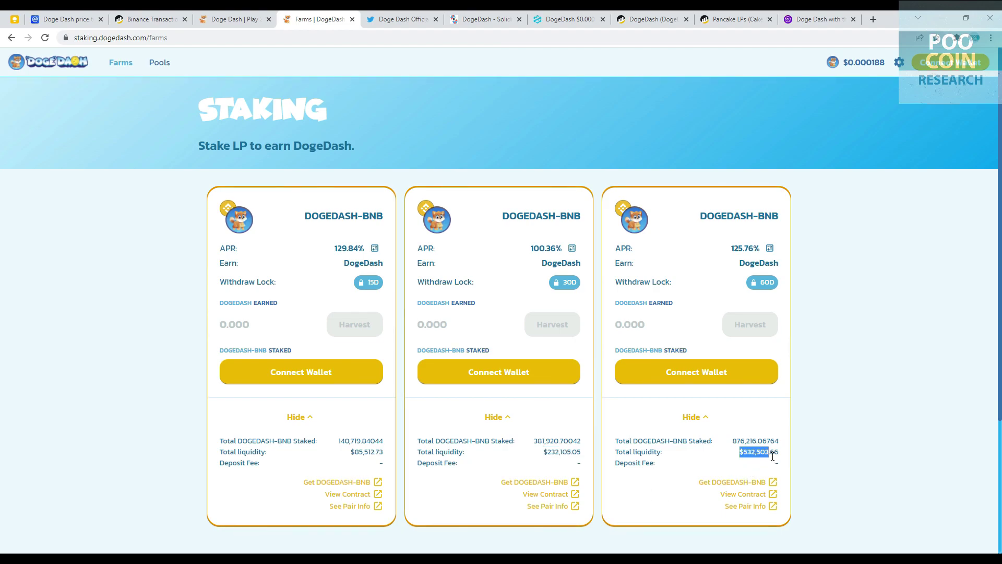
pyautogui.moveTo(894, 443)
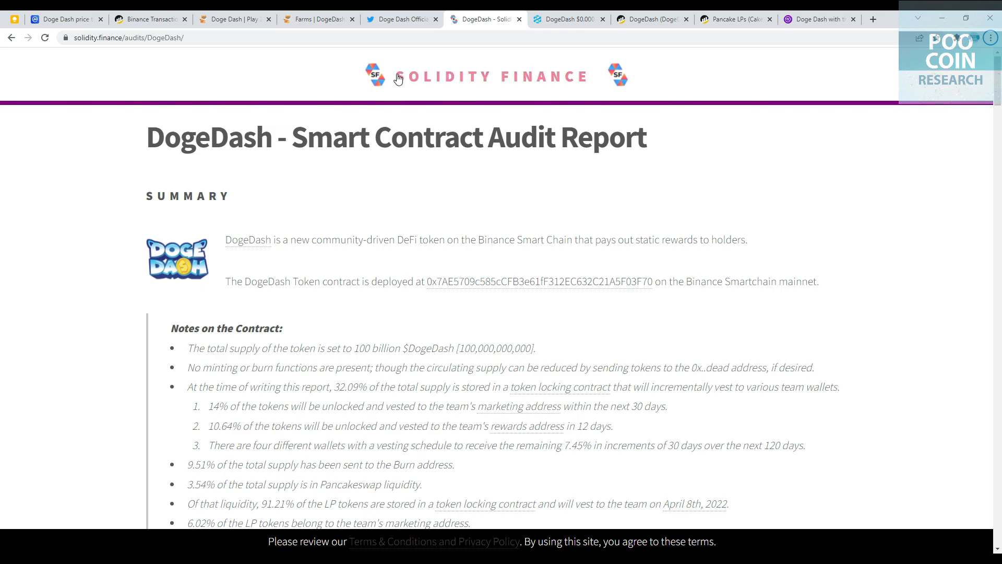
pyautogui.moveTo(536, 84)
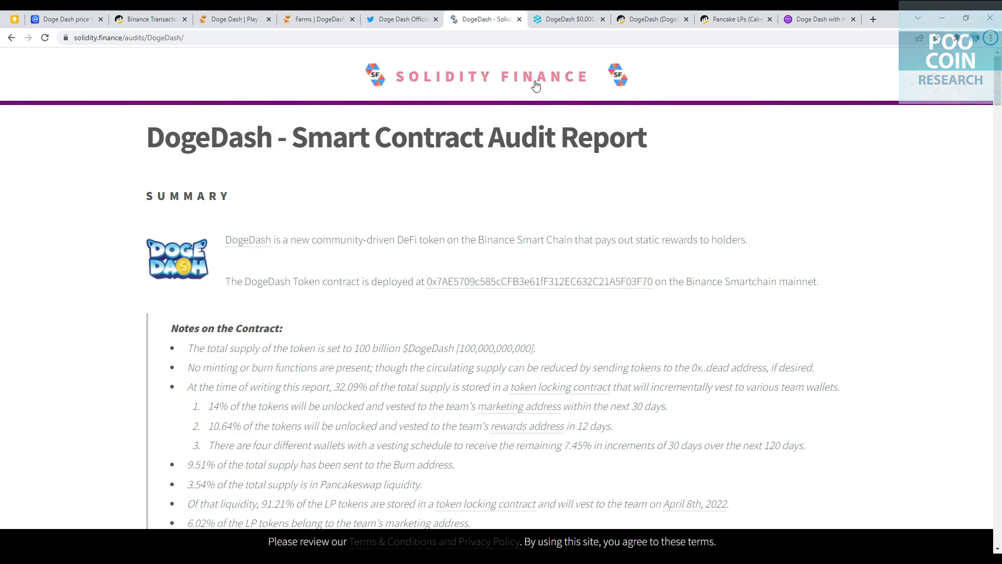
# Scroll to the audit's Ownership Controls and mark the lock-function finding.
pyautogui.scroll(-3)
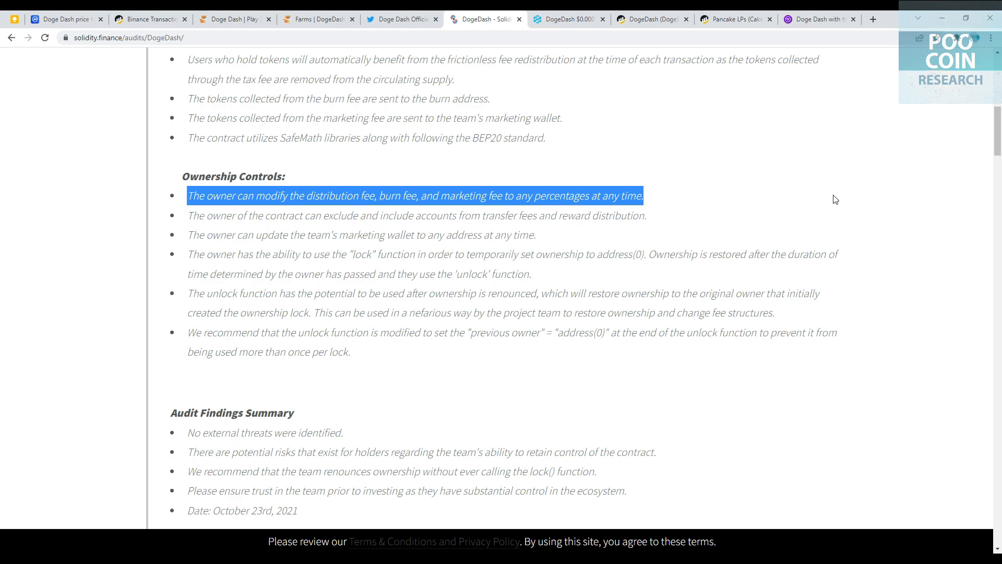
pyautogui.moveTo(181, 219)
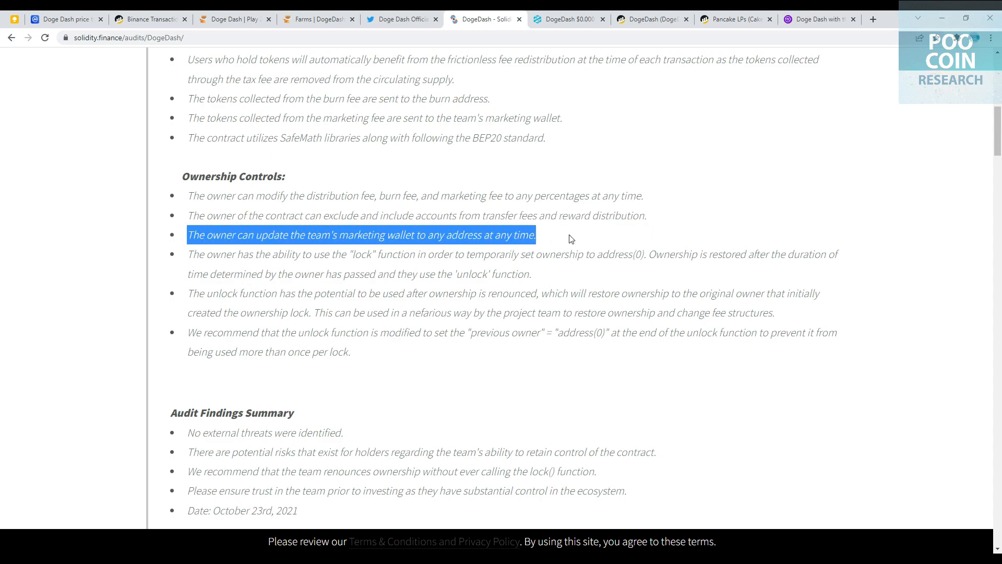
pyautogui.moveTo(749, 220)
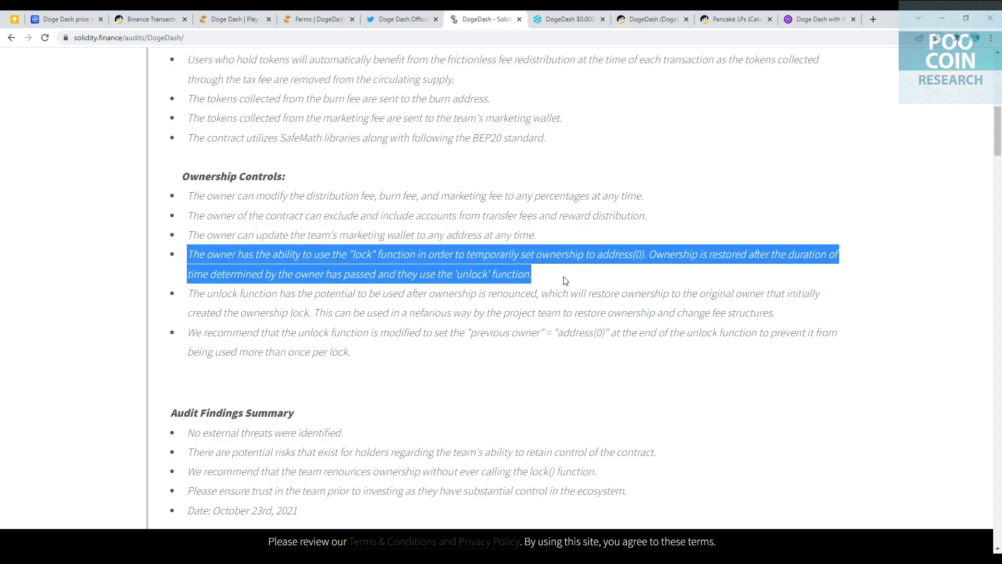
pyautogui.moveTo(740, 289)
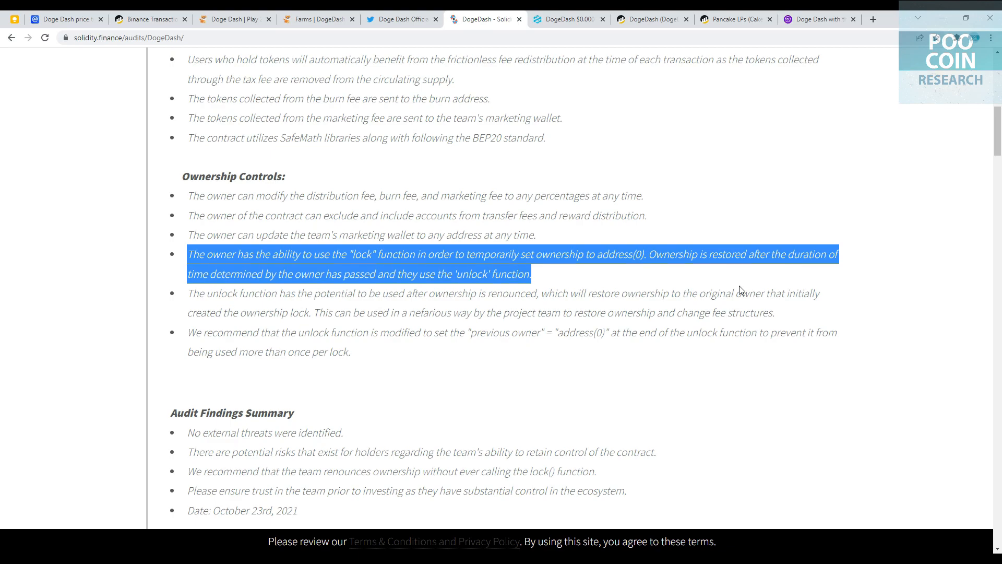
pyautogui.moveTo(340, 351)
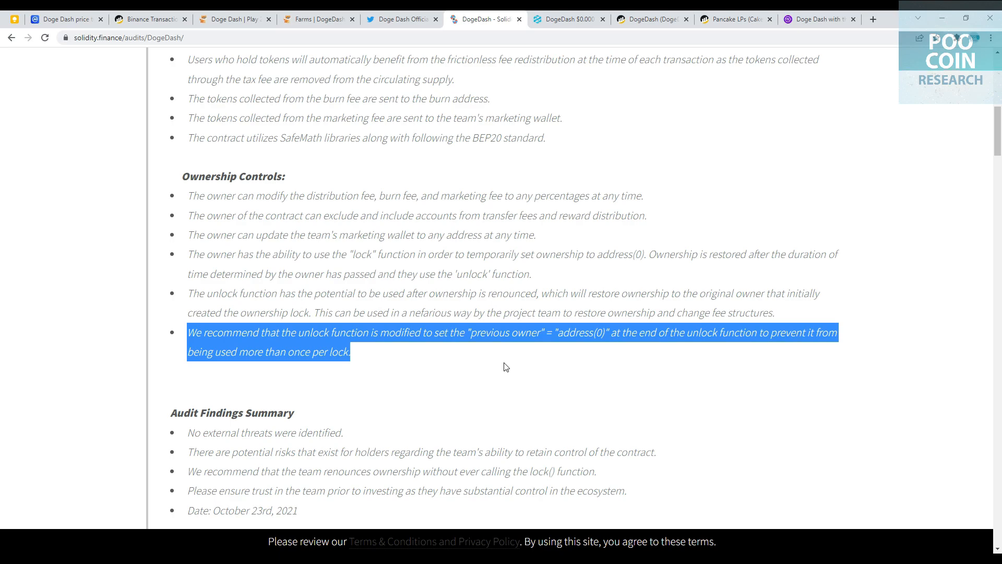
pyautogui.click(505, 366)
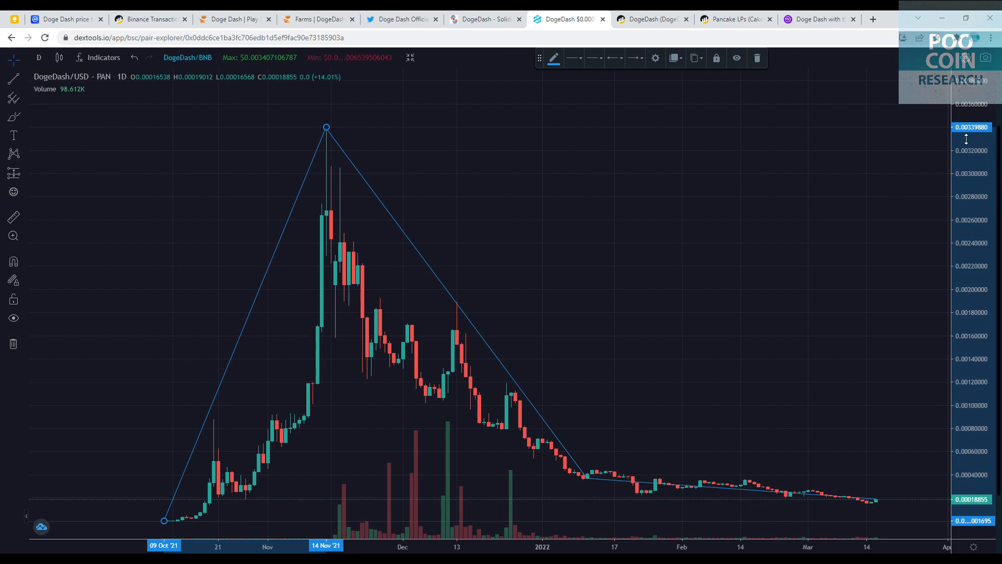
pyautogui.moveTo(975, 432)
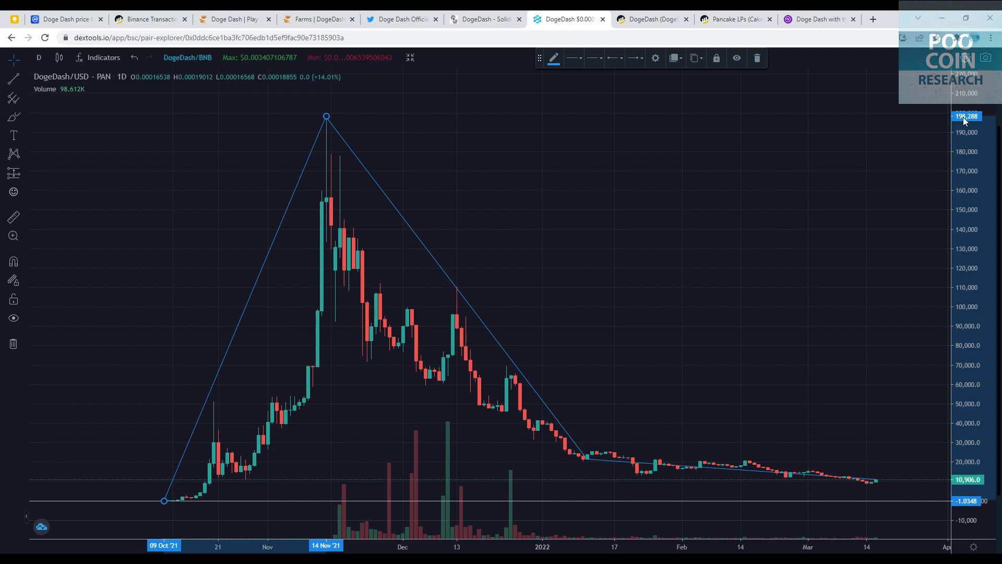
pyautogui.moveTo(981, 122)
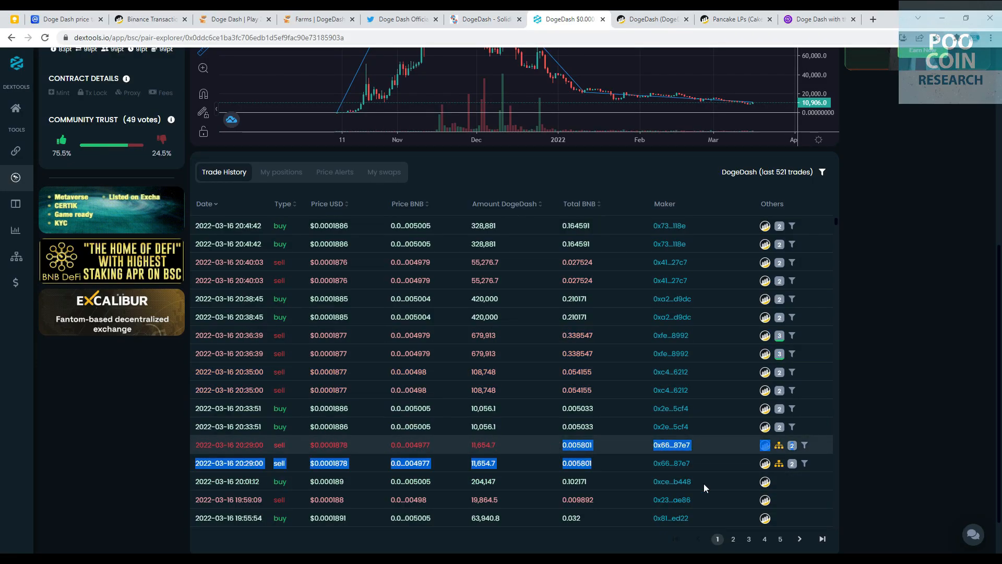
# View page 2 of DogeDash's trade history, return to the chart and switch to the whitepaper tab.
pyautogui.click(733, 538)
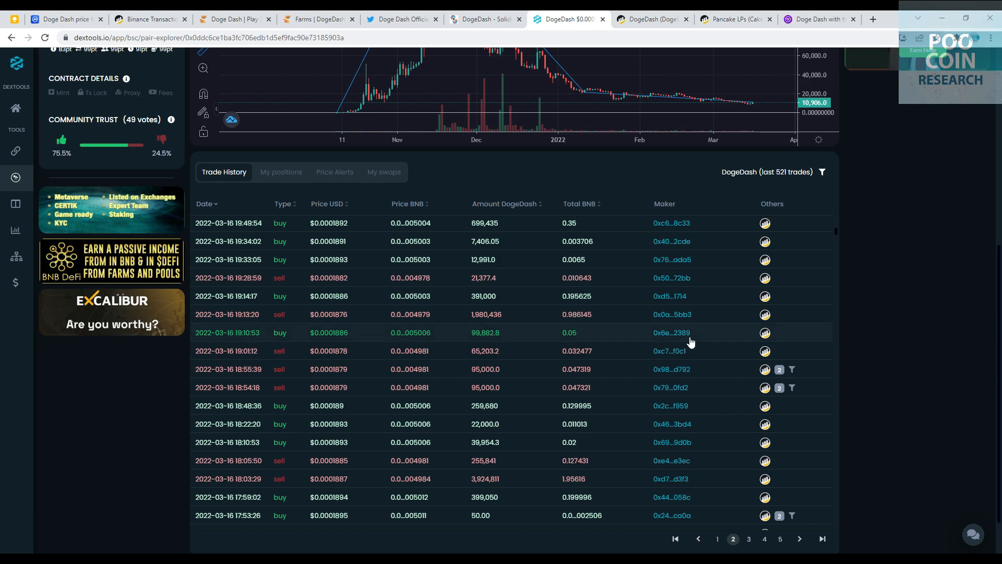
pyautogui.scroll(3)
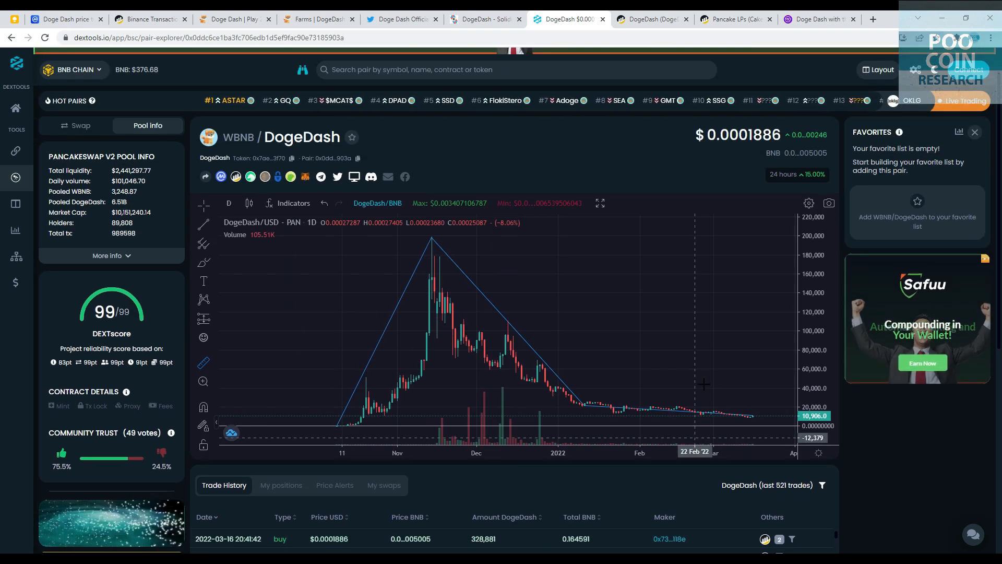
pyautogui.click(289, 18)
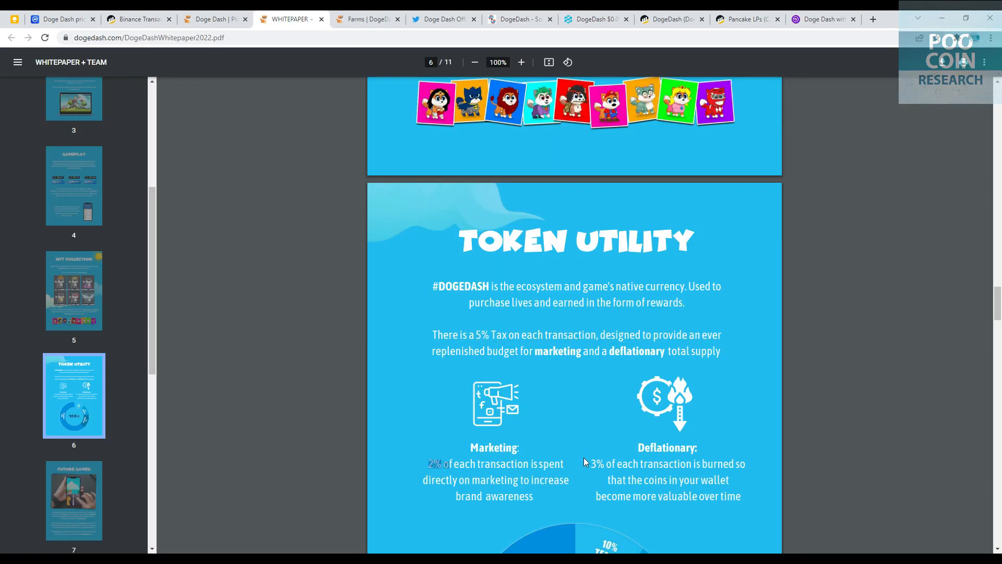
pyautogui.moveTo(761, 454)
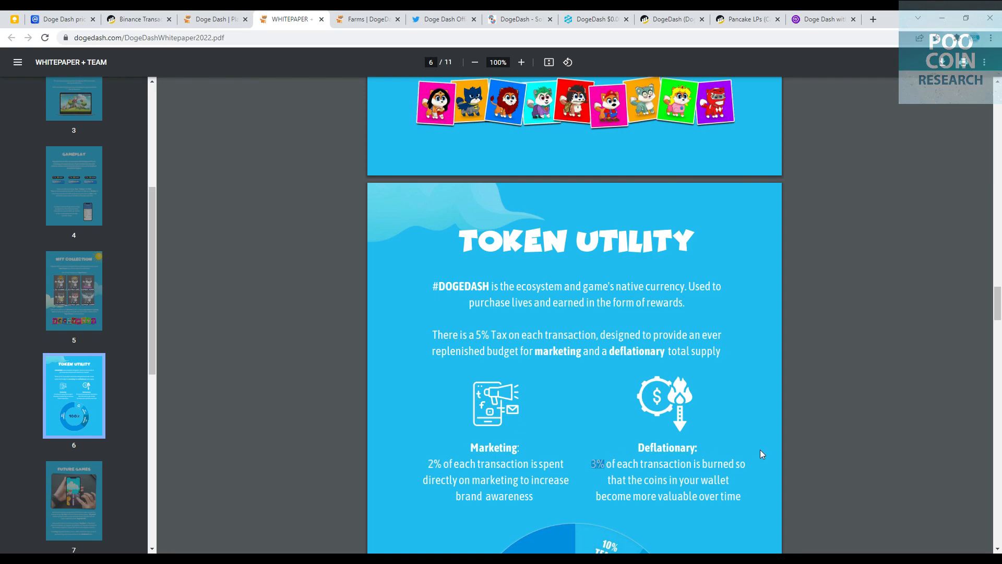
pyautogui.moveTo(618, 358)
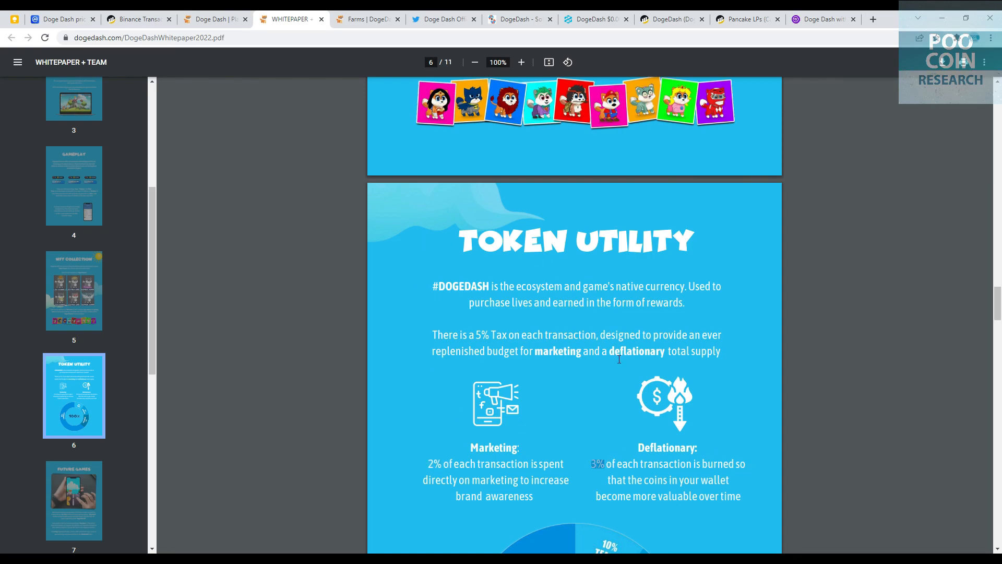
pyautogui.moveTo(676, 352)
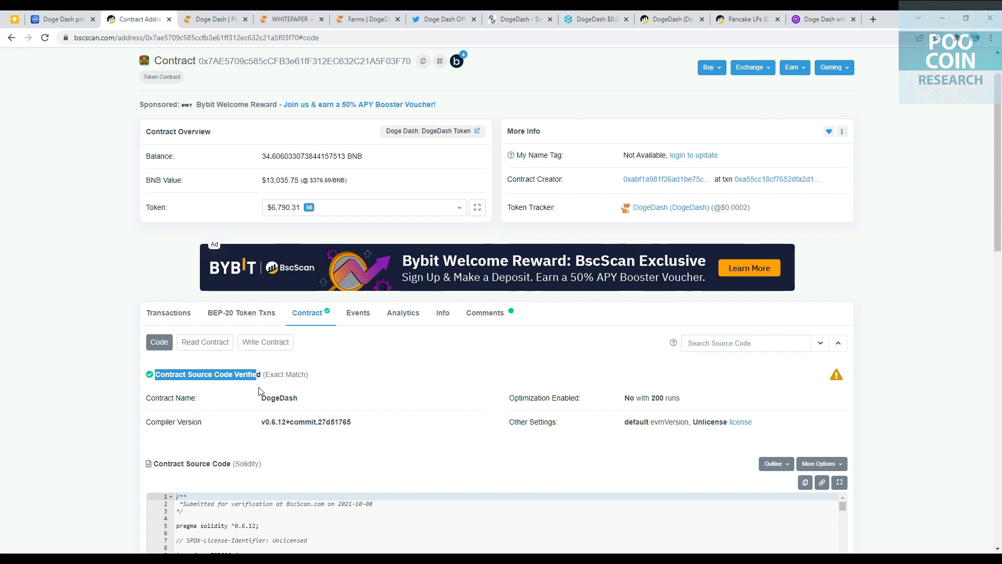
pyautogui.moveTo(204, 341)
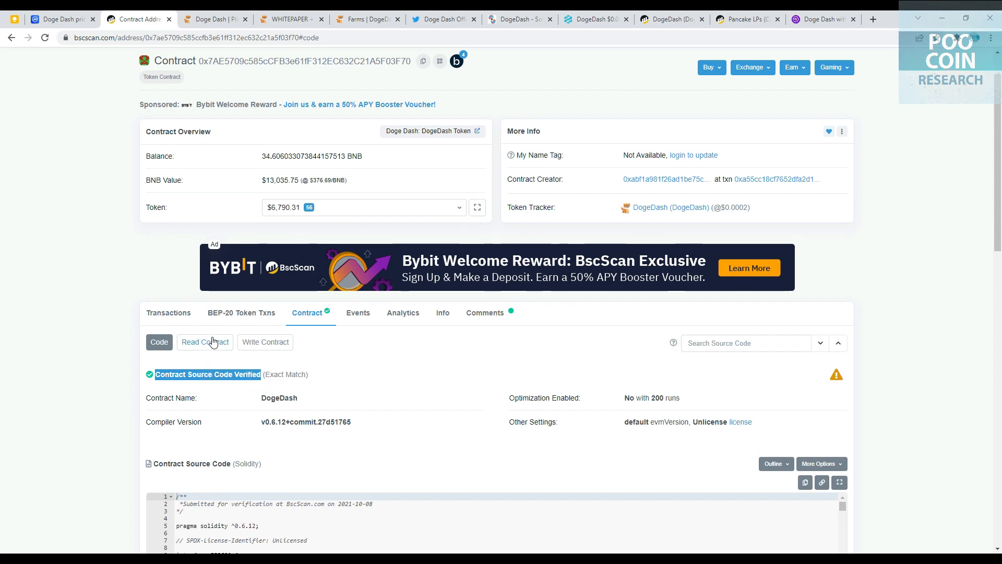
# Read the contract's _burnFee 3, _marketingFee 2, marketingWallet, owner and totalSupply values.
pyautogui.click(204, 342)
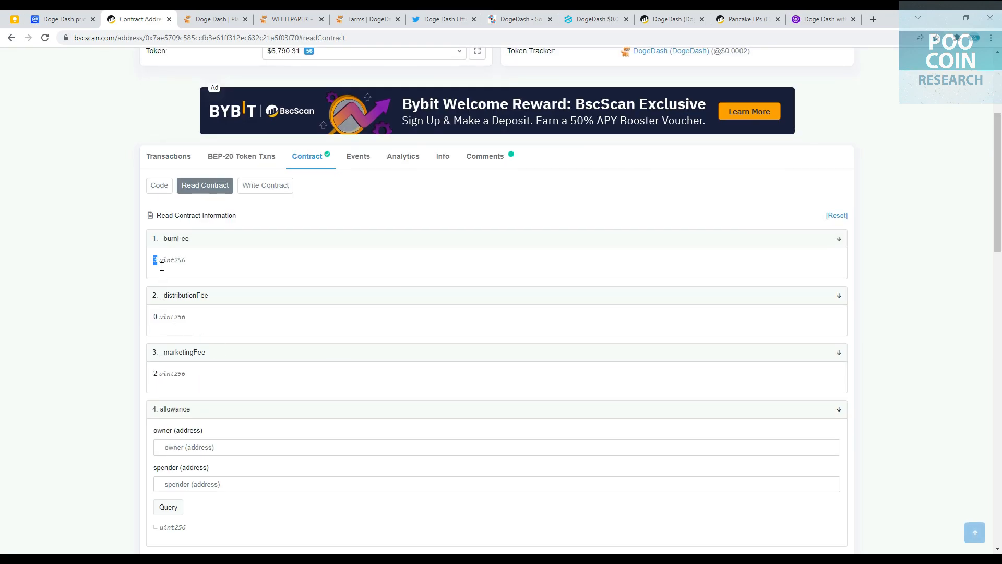
pyautogui.moveTo(180, 364)
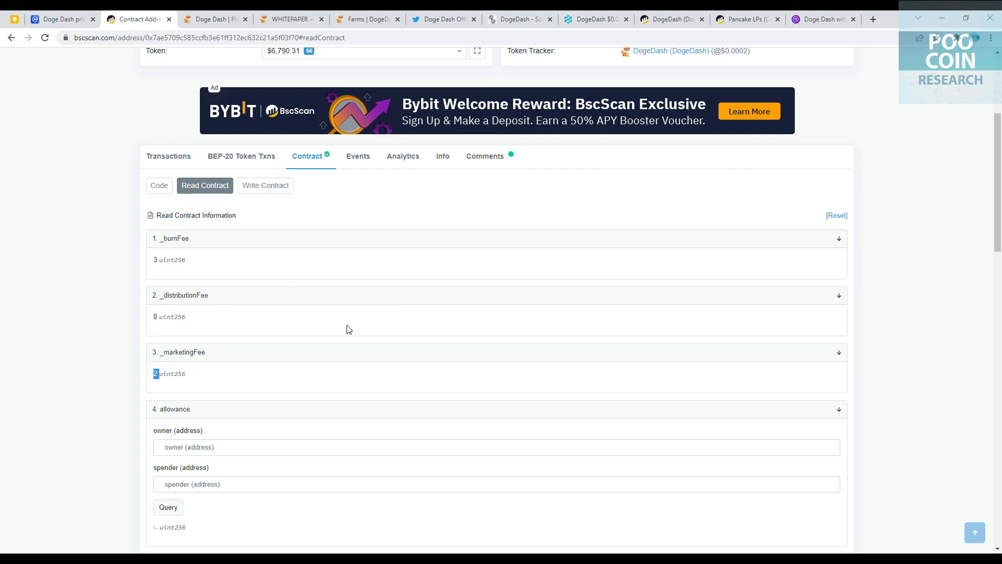
pyautogui.scroll(-3)
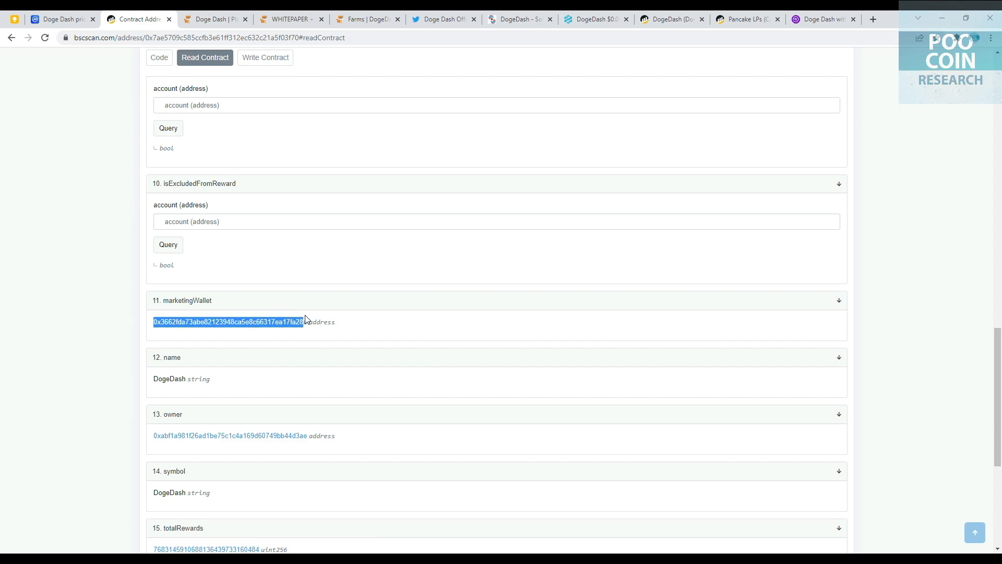
pyautogui.scroll(-3)
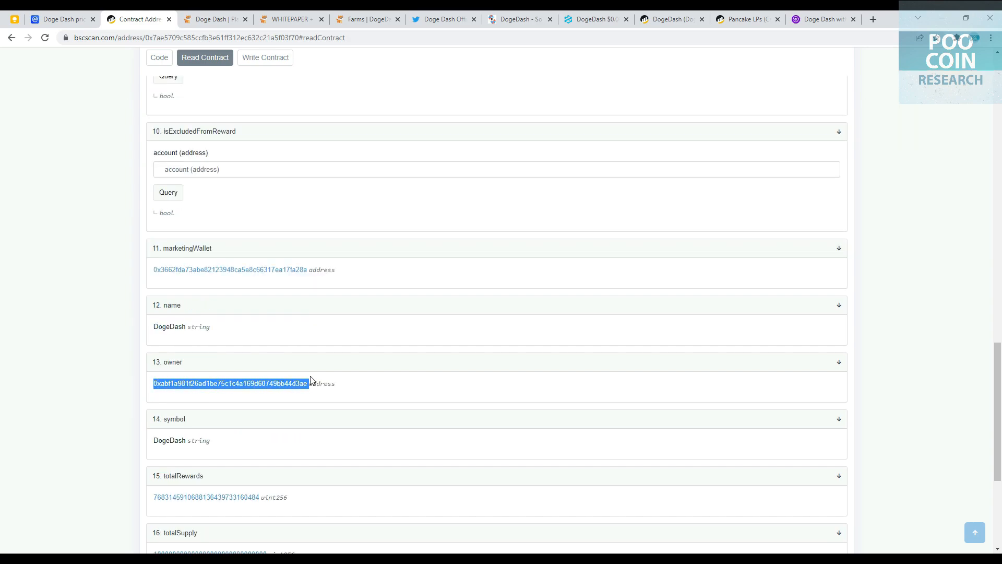
pyautogui.scroll(-3)
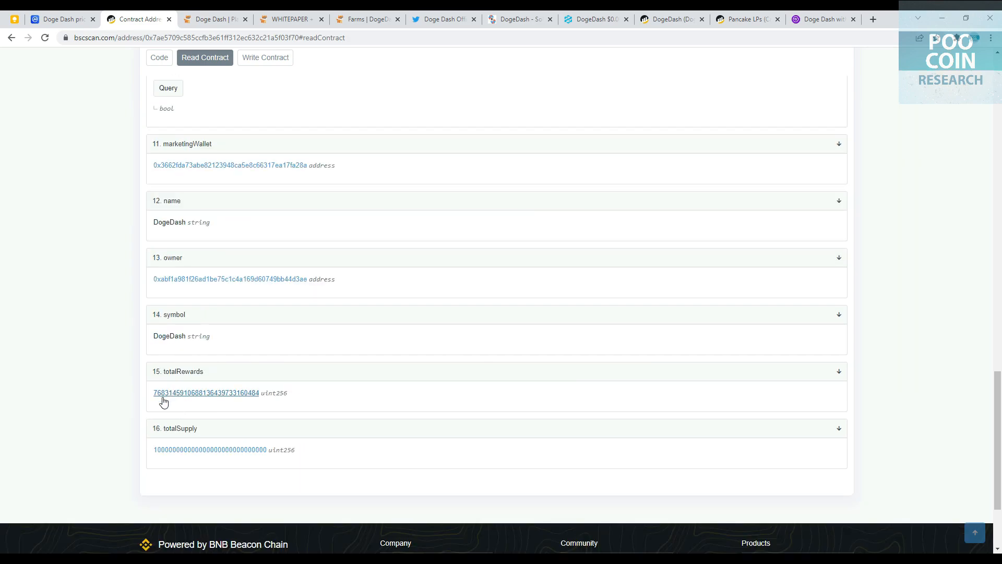
pyautogui.doubleClick(206, 392)
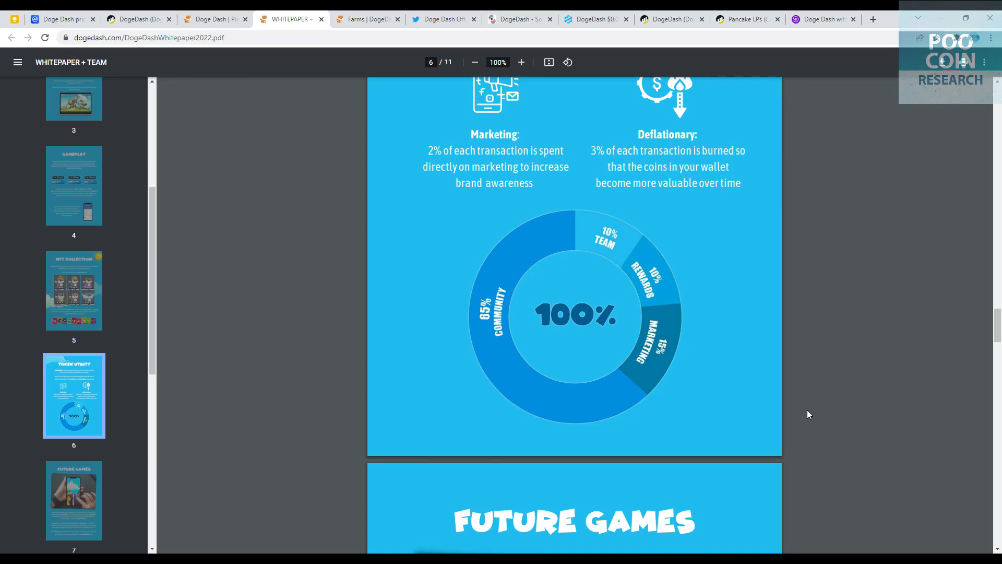
pyautogui.moveTo(708, 317)
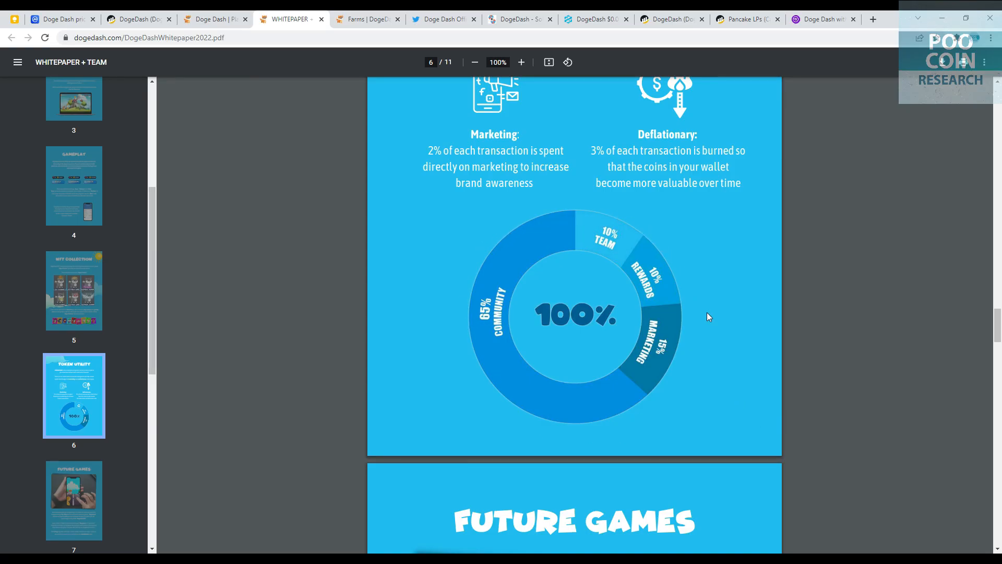
pyautogui.moveTo(481, 321)
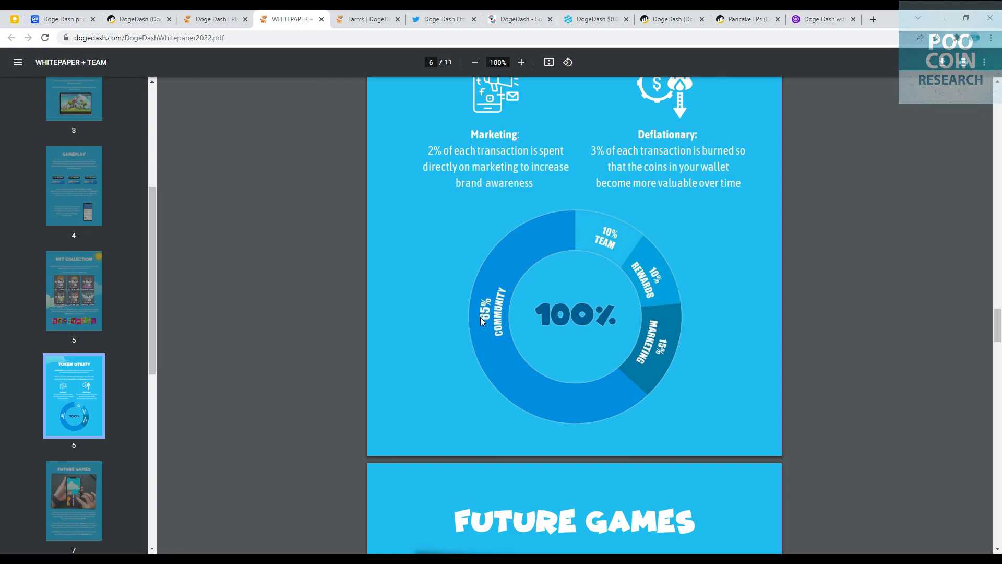
pyautogui.moveTo(498, 299)
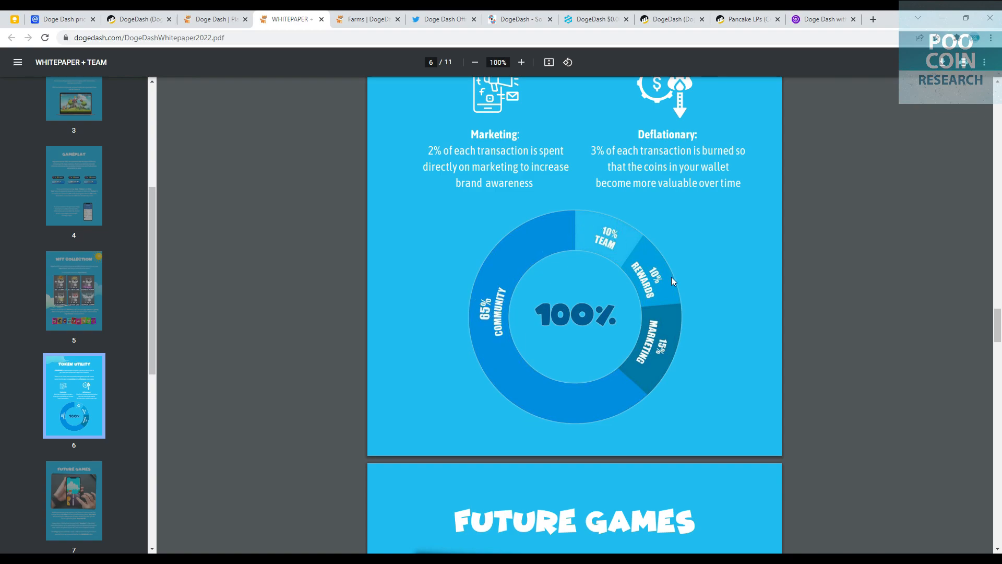
pyautogui.moveTo(688, 369)
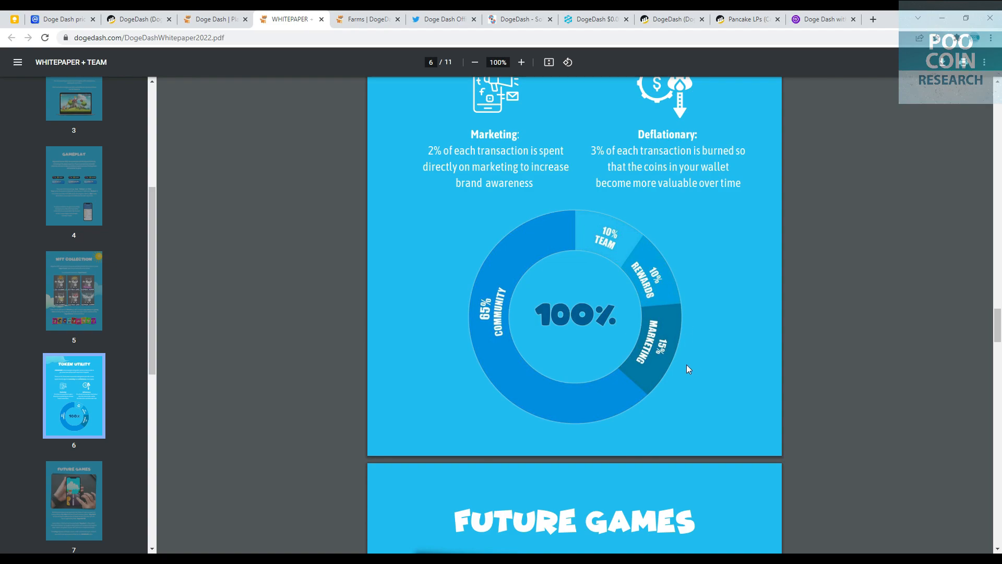
pyautogui.moveTo(349, 104)
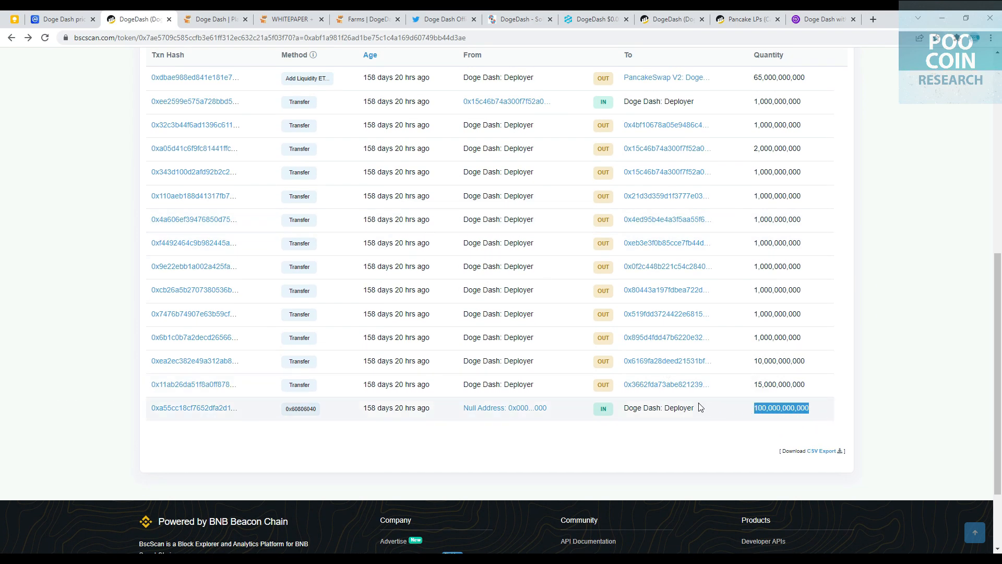
# Mark the deployer receiving the minted supply, review its payouts, and return to the whitepaper allocation chart.
pyautogui.doubleClick(658, 408)
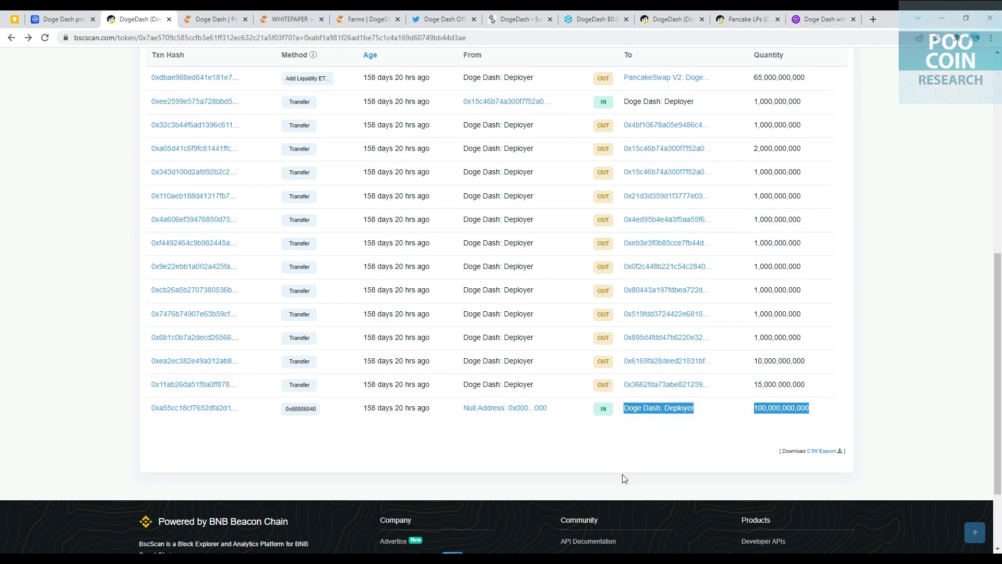
pyautogui.scroll(3)
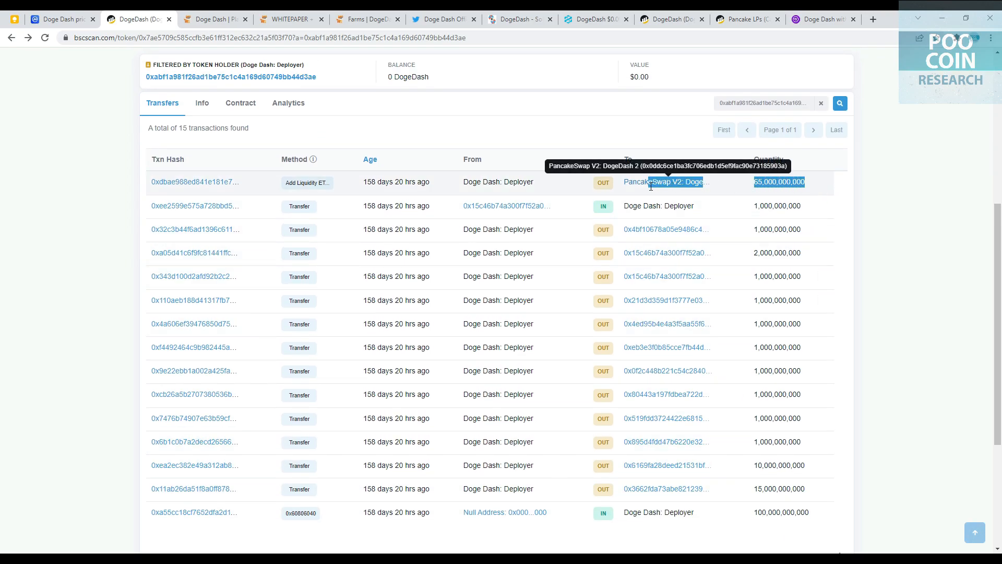
pyautogui.moveTo(927, 272)
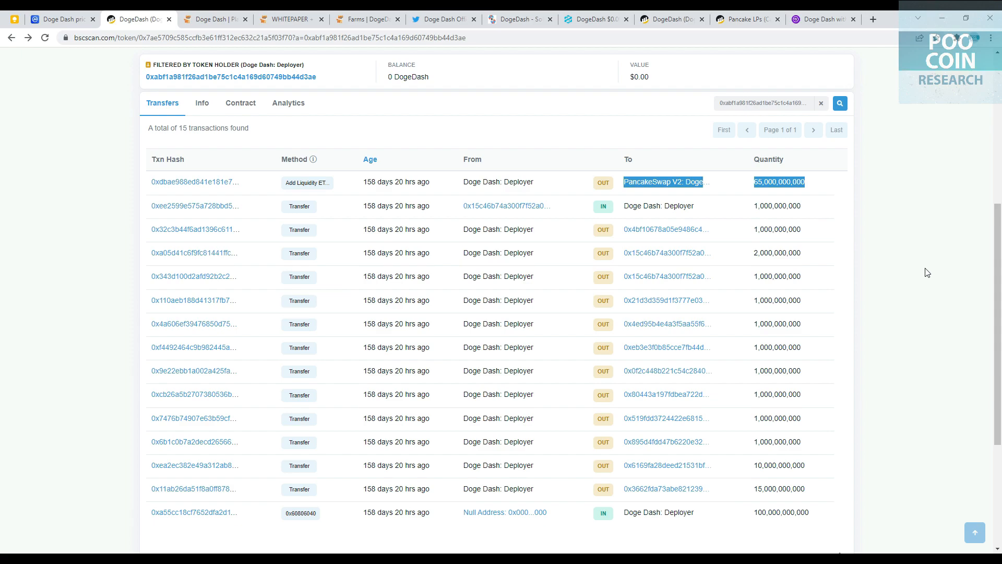
pyautogui.scroll(-3)
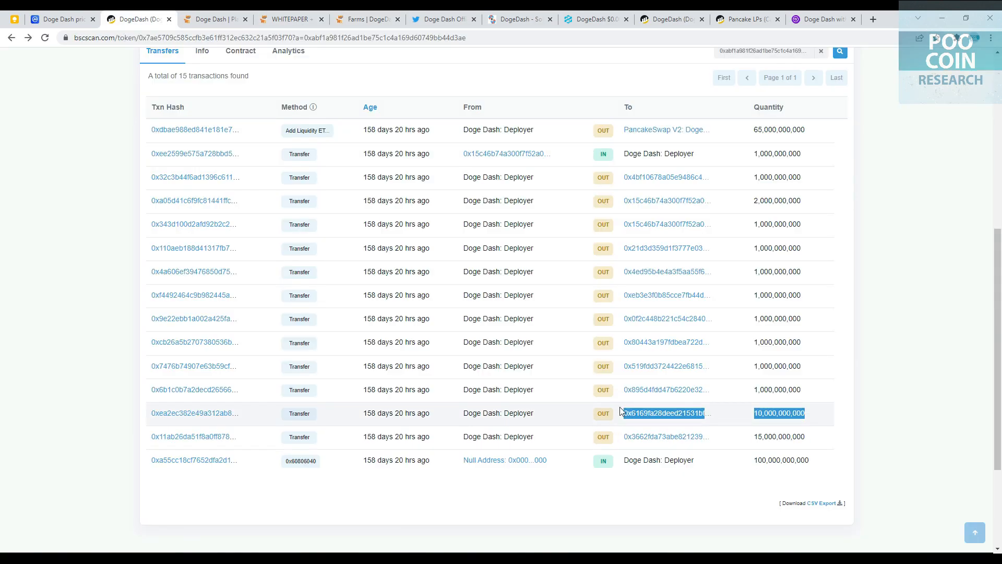
pyautogui.click(289, 19)
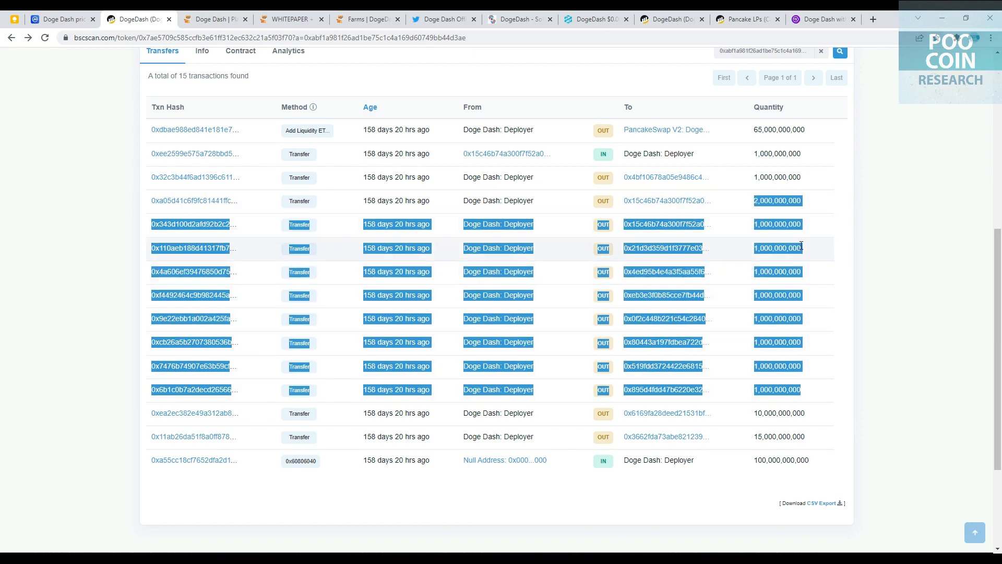
pyautogui.click(289, 18)
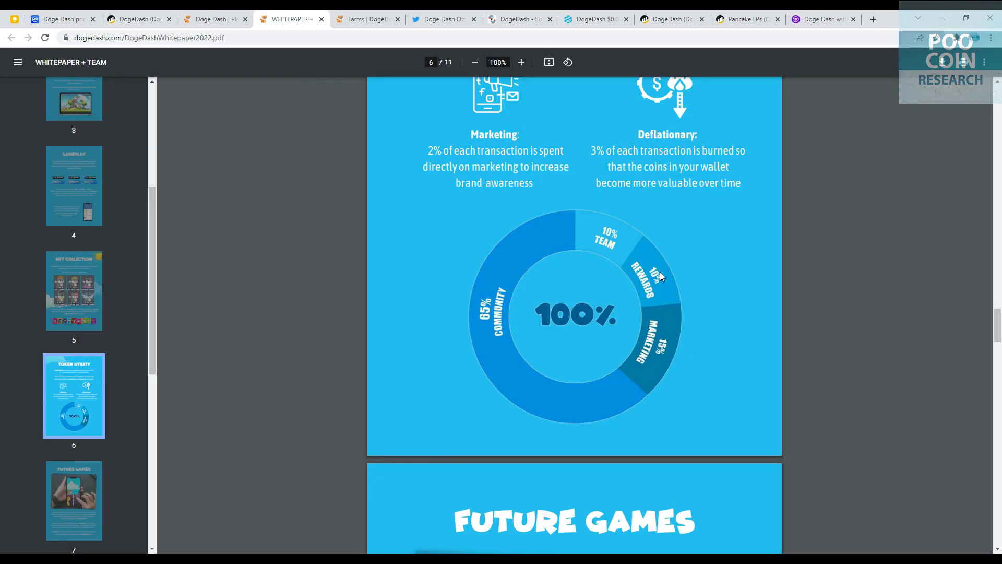
pyautogui.moveTo(649, 280)
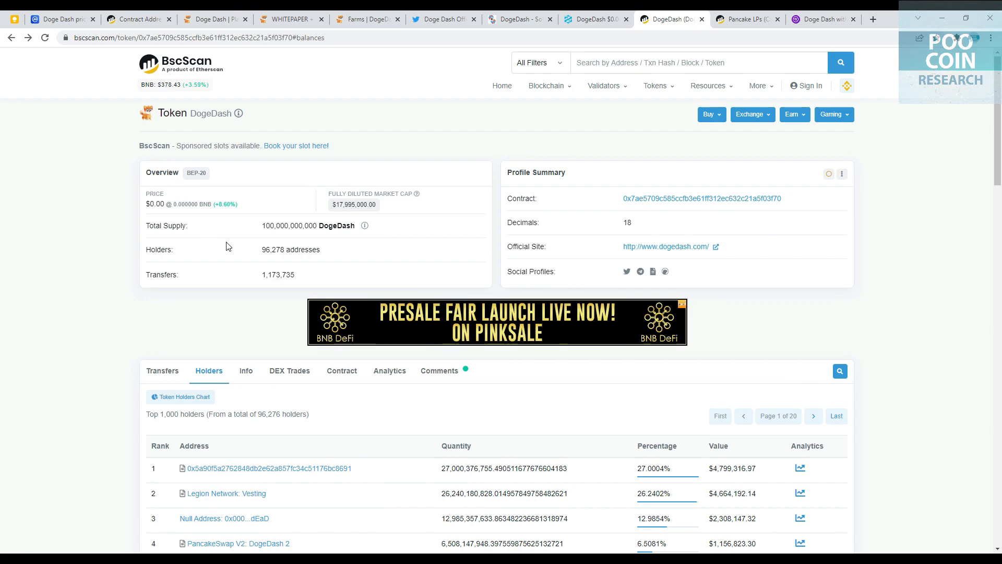
pyautogui.doubleClick(272, 249)
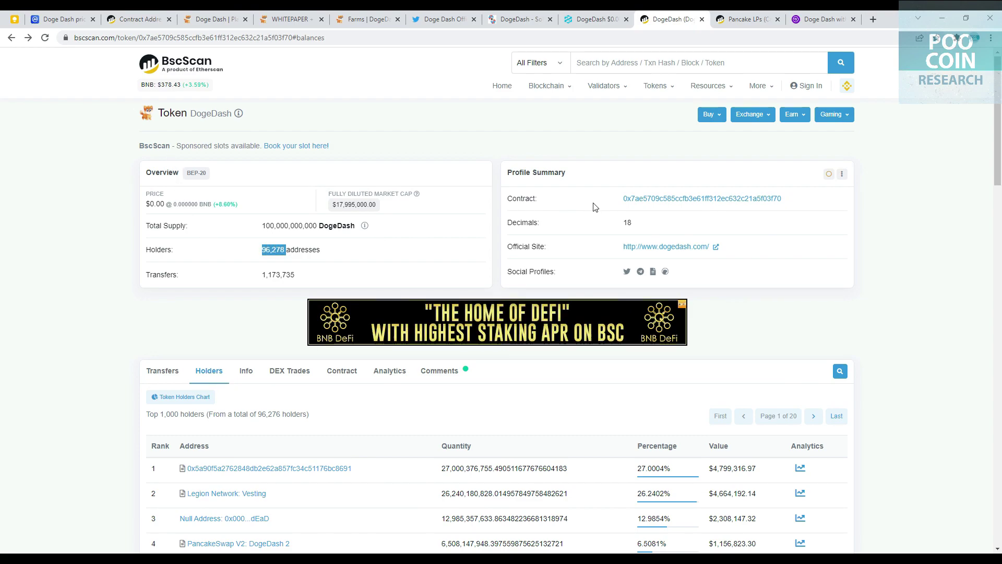
pyautogui.scroll(-3)
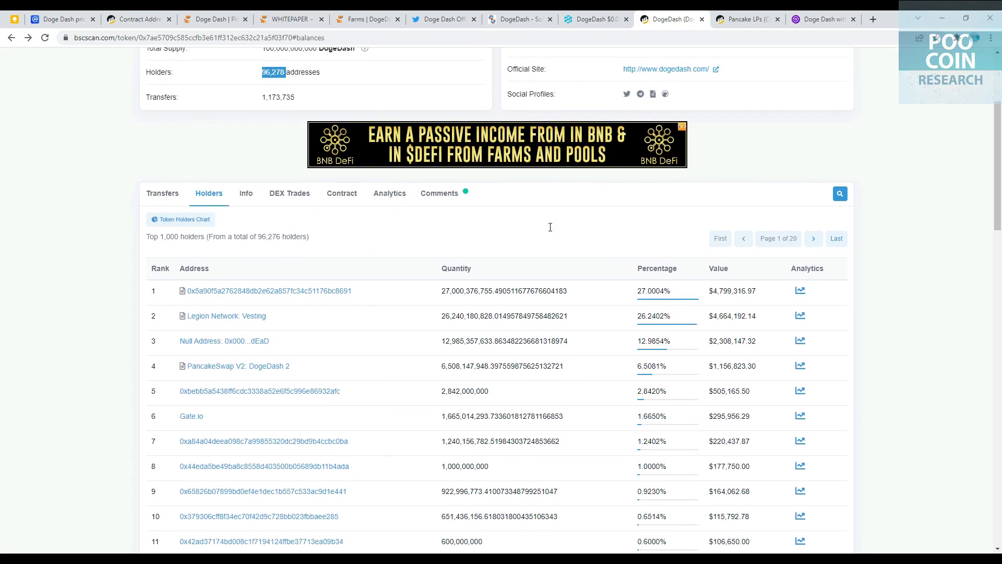
pyautogui.scroll(-3)
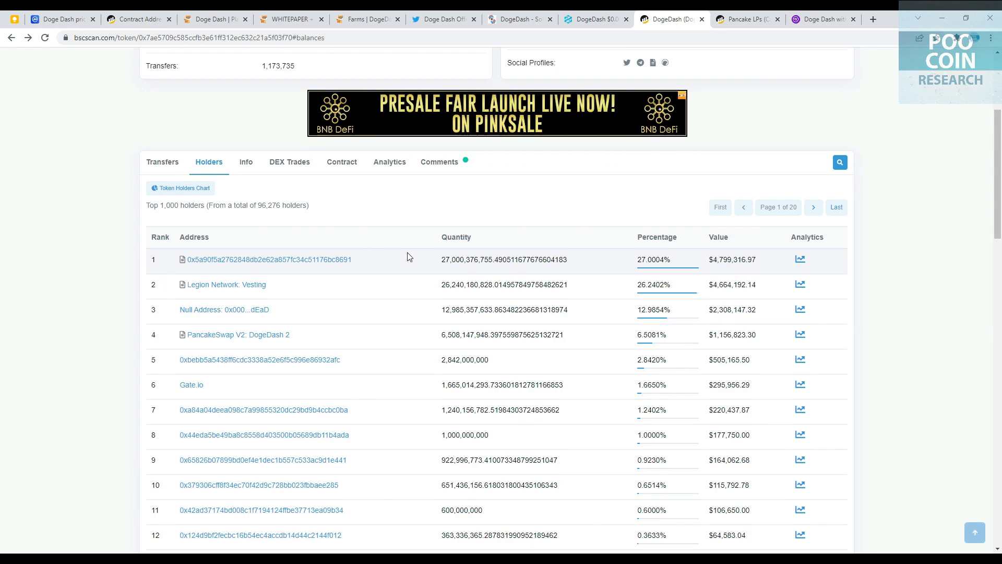
pyautogui.click(269, 259)
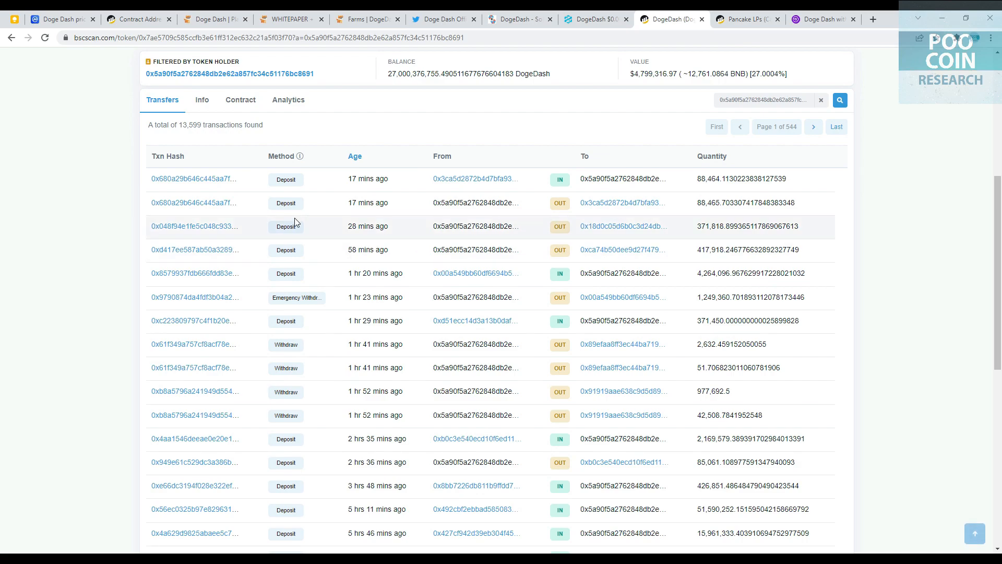
pyautogui.scroll(-3)
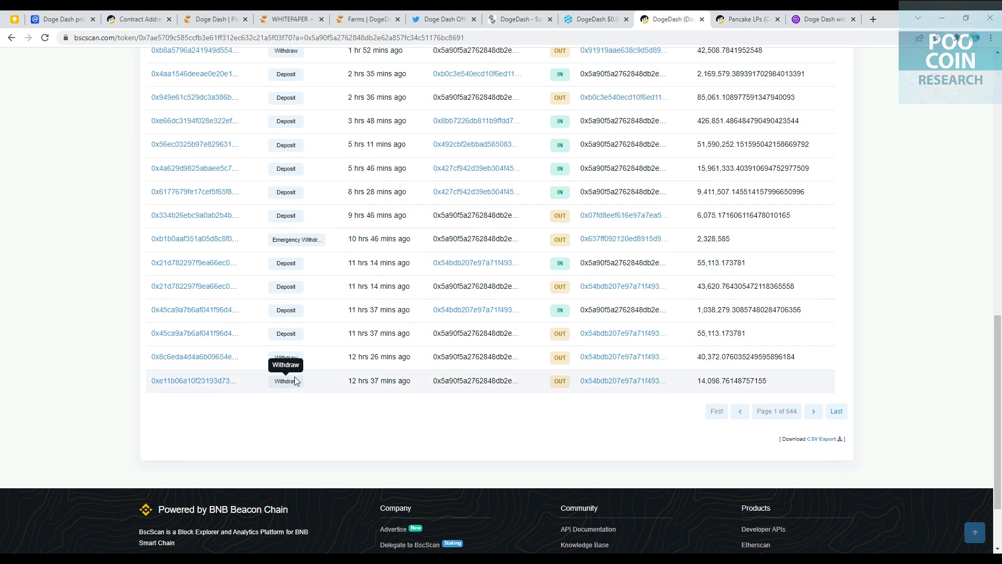
pyautogui.scroll(3)
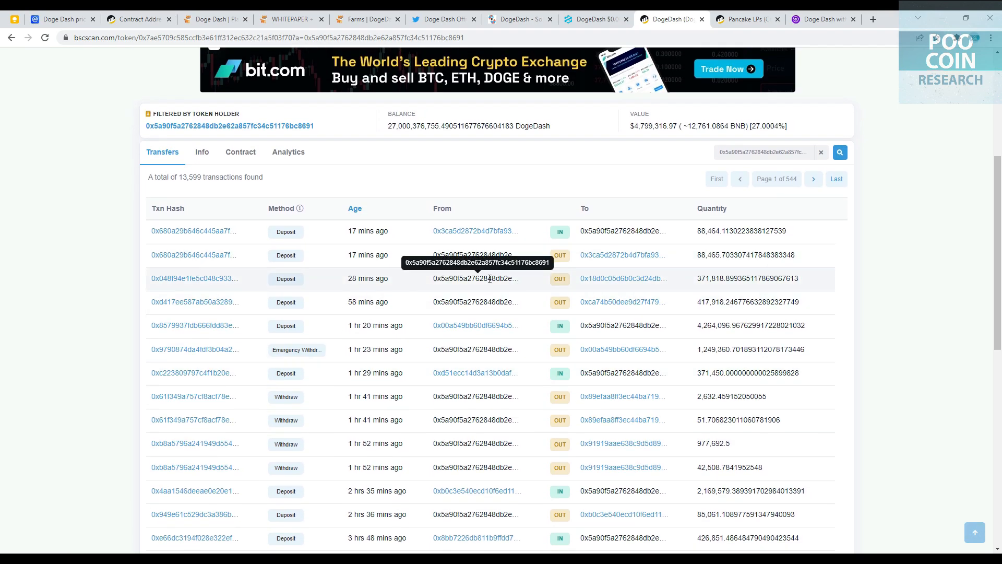
pyautogui.click(209, 160)
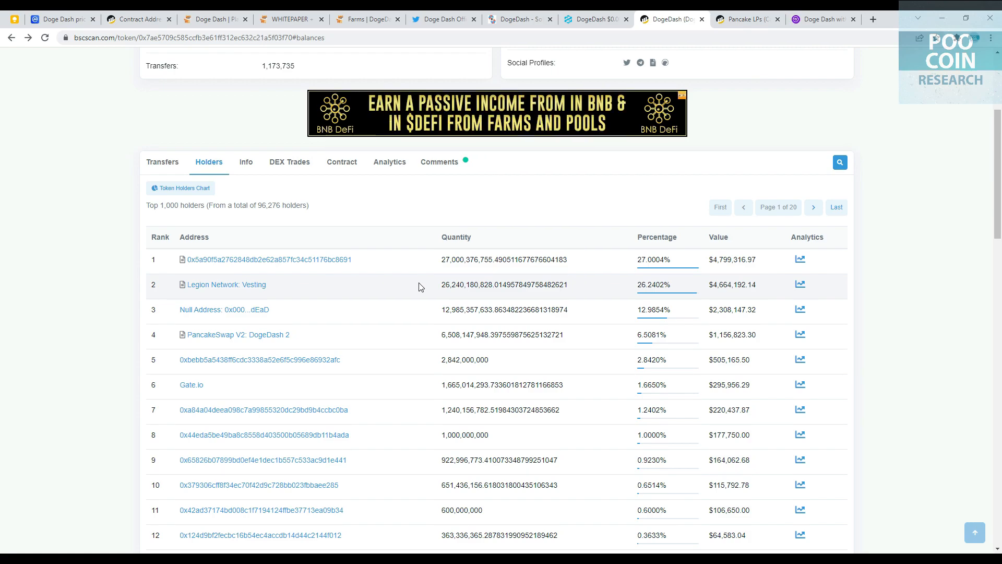
pyautogui.click(226, 284)
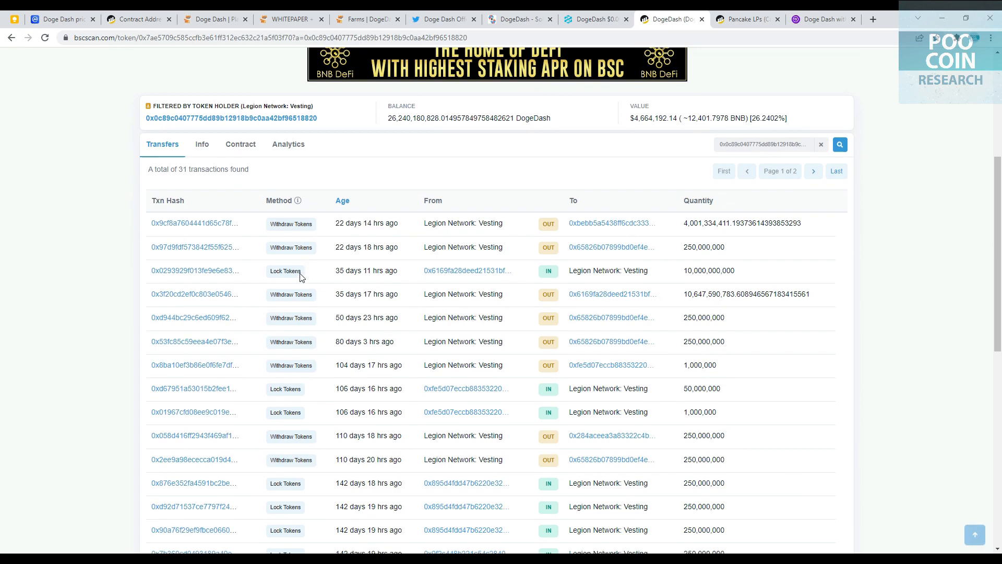
pyautogui.scroll(-3)
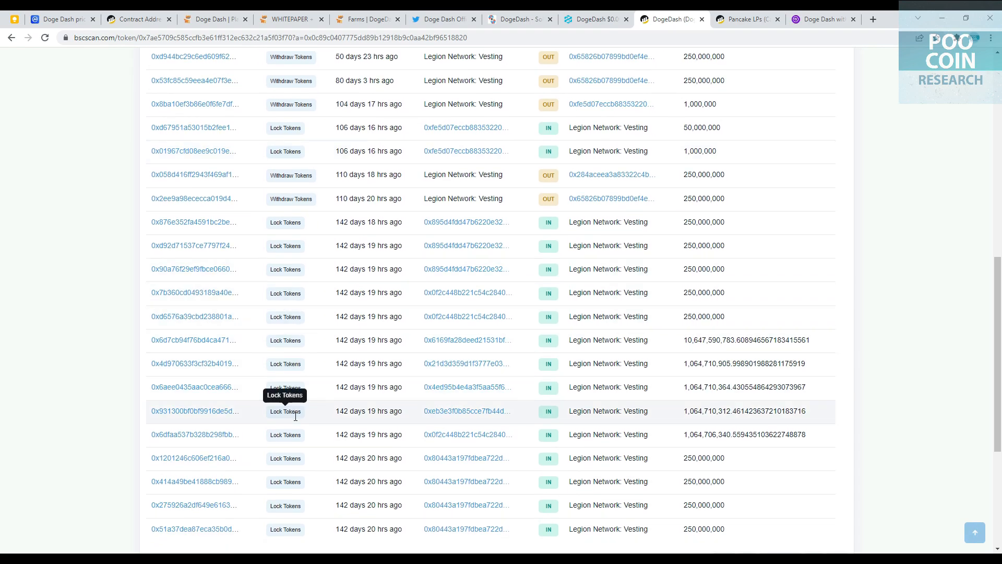
pyautogui.scroll(3)
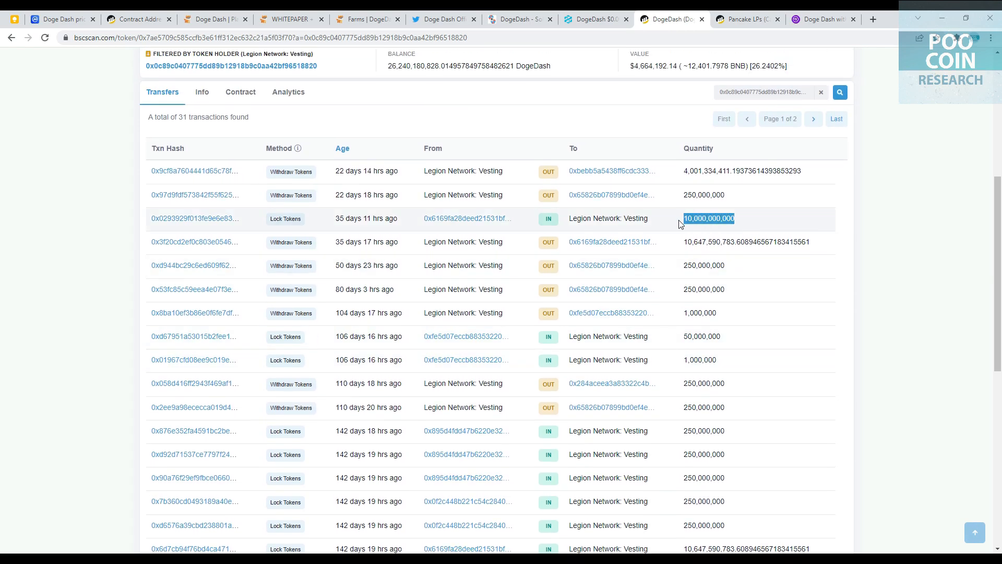
pyautogui.moveTo(658, 231)
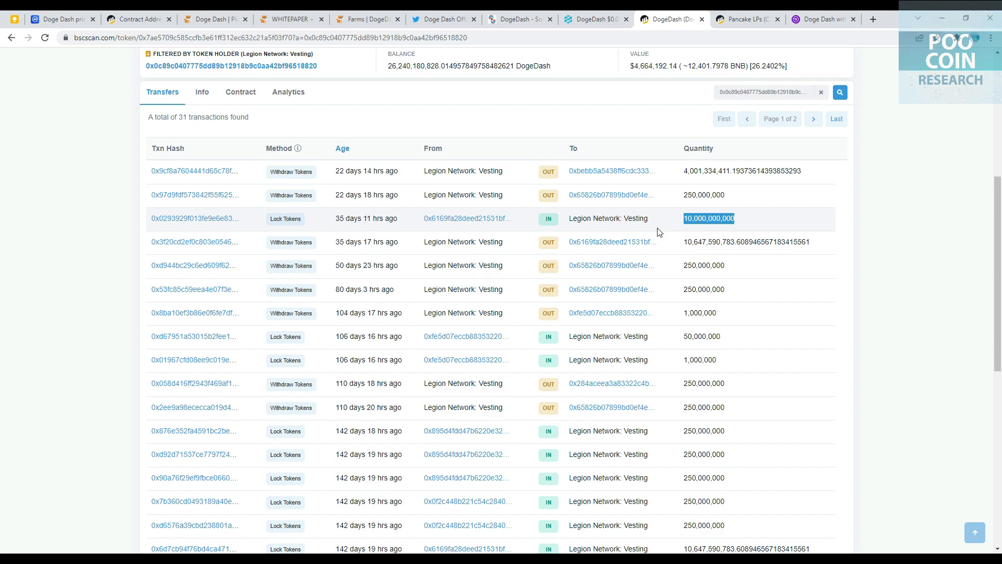
pyautogui.click(195, 218)
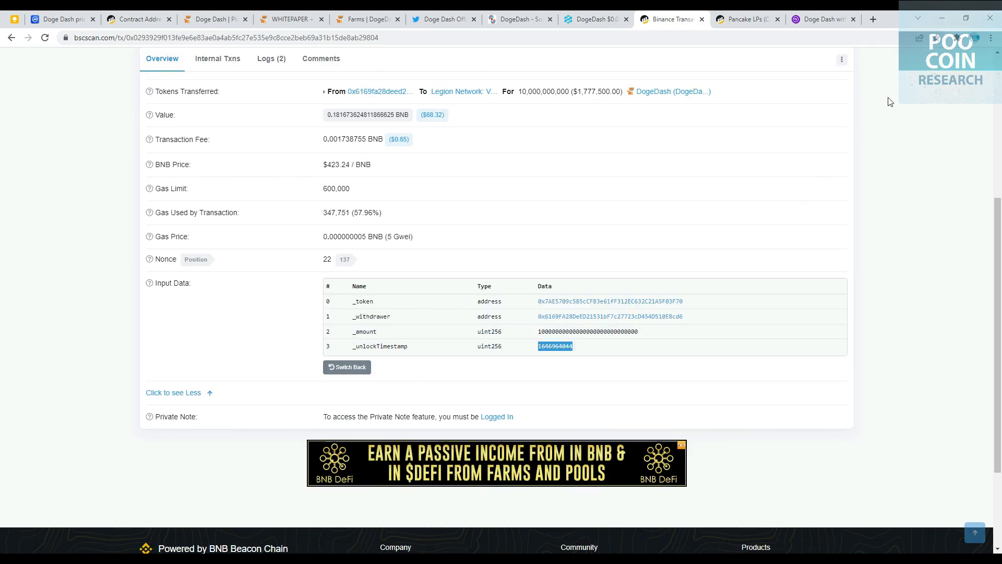
pyautogui.click(824, 19)
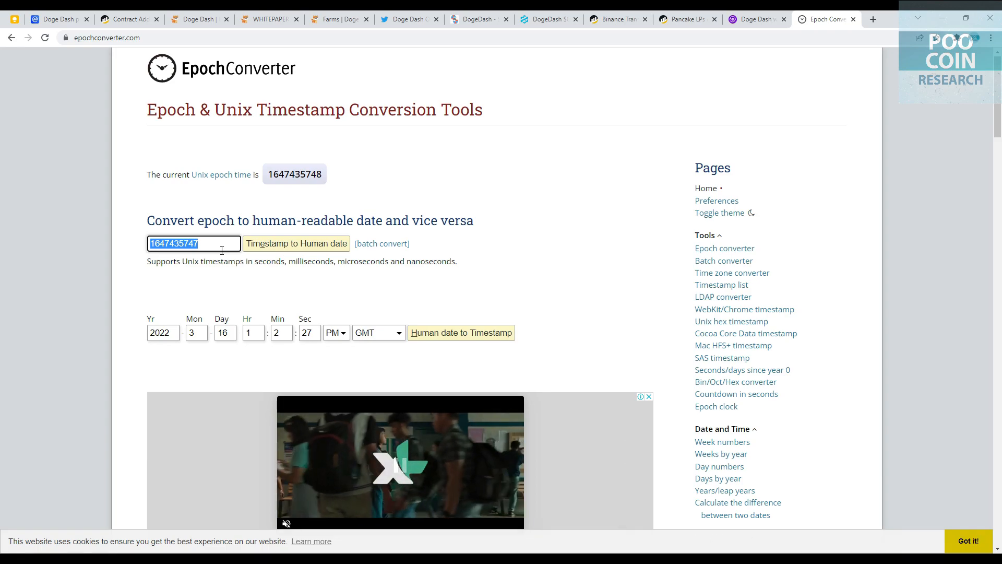
pyautogui.click(295, 244)
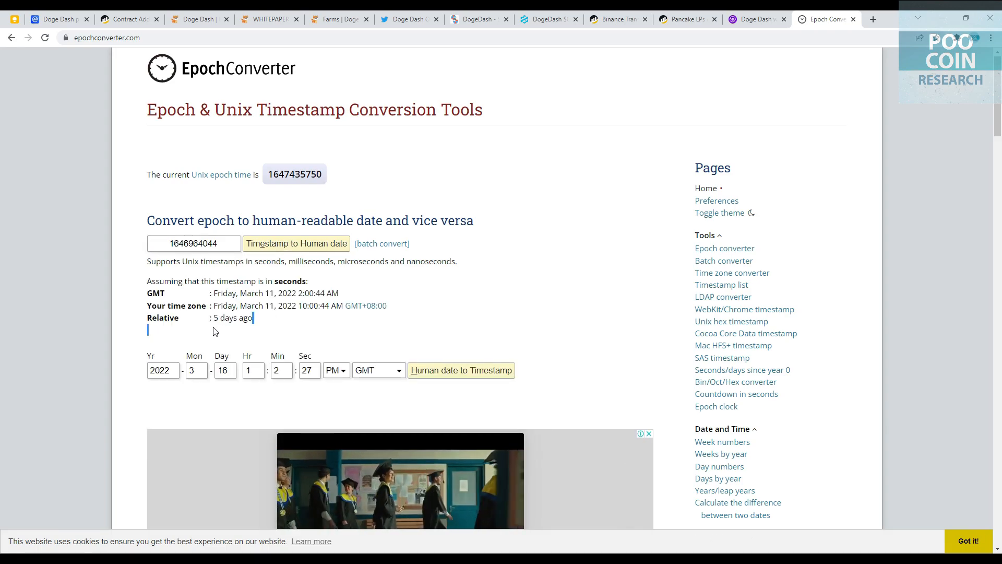
pyautogui.doubleClick(232, 317)
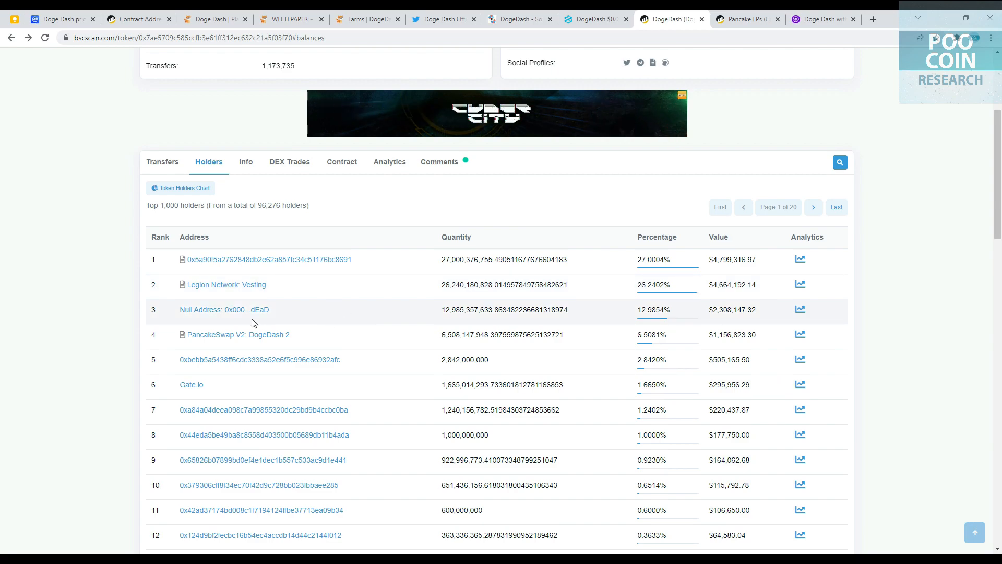
pyautogui.moveTo(413, 308)
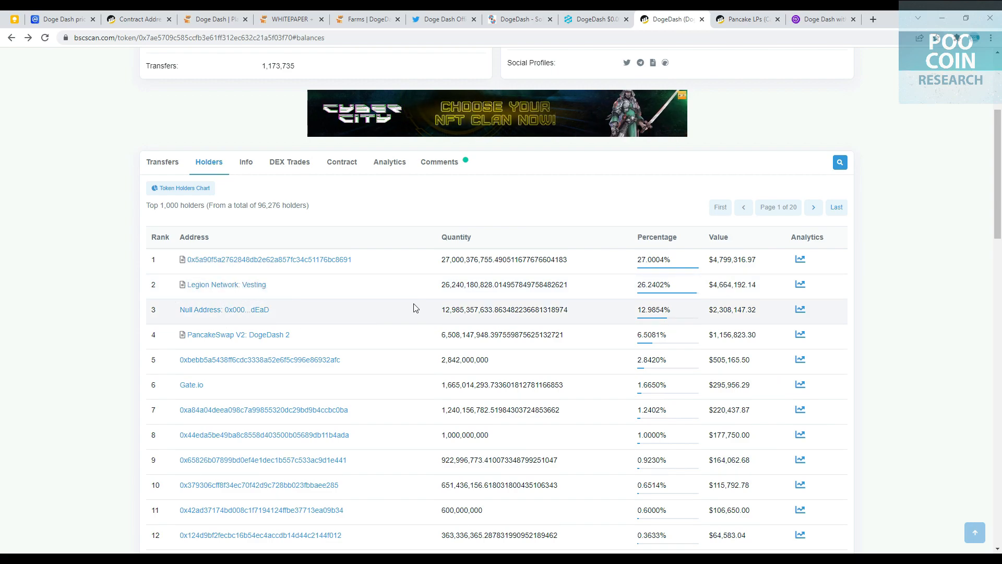
# View the Null Address burn wallet's transfers, then the fifth-largest holder's vesting transfers.
pyautogui.click(223, 309)
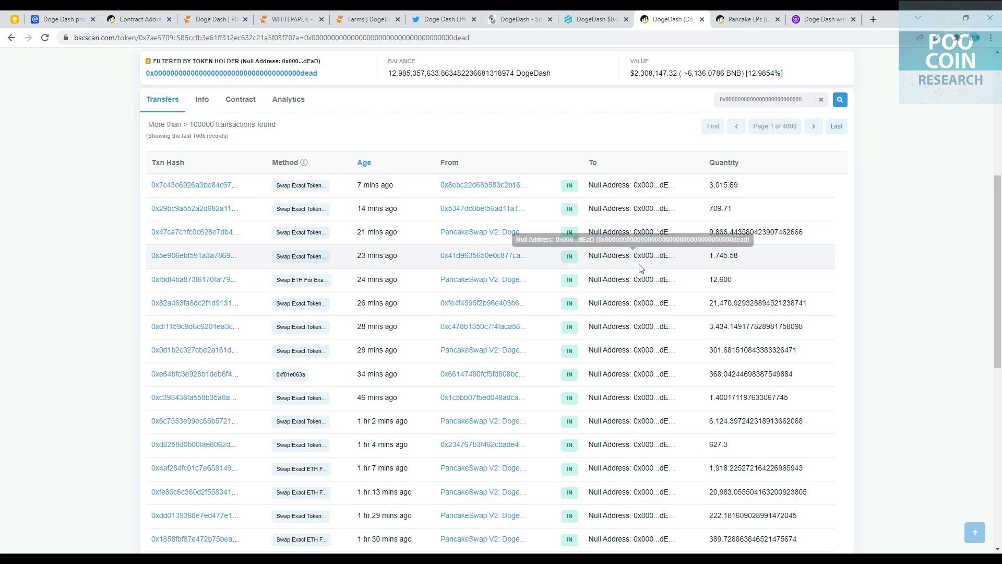
pyautogui.scroll(3)
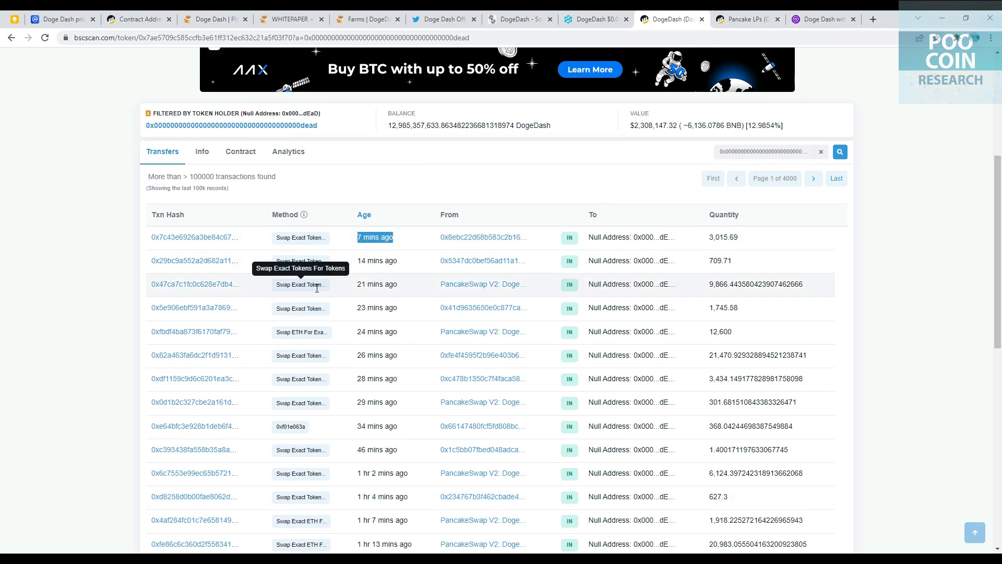
pyautogui.click(209, 58)
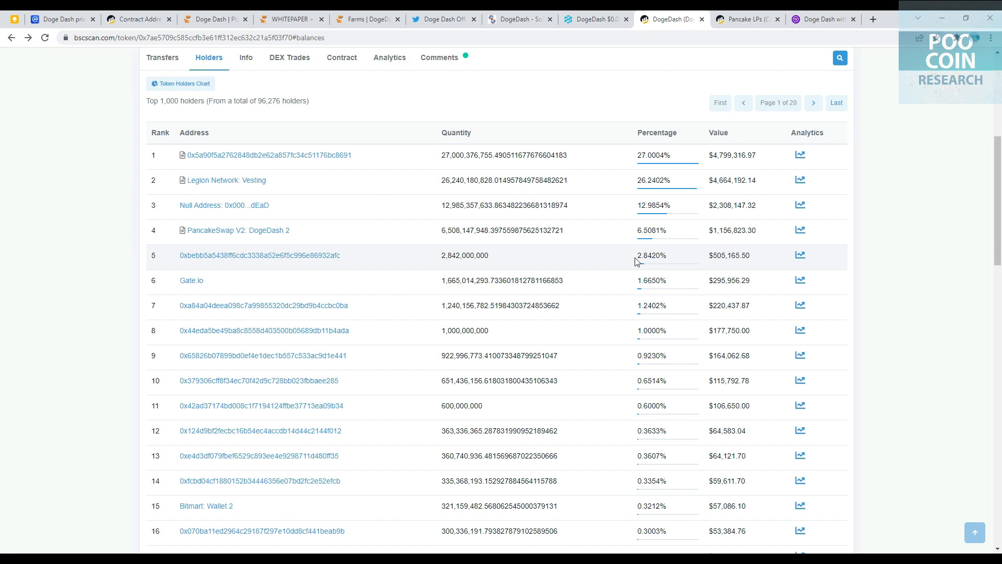
pyautogui.moveTo(624, 263)
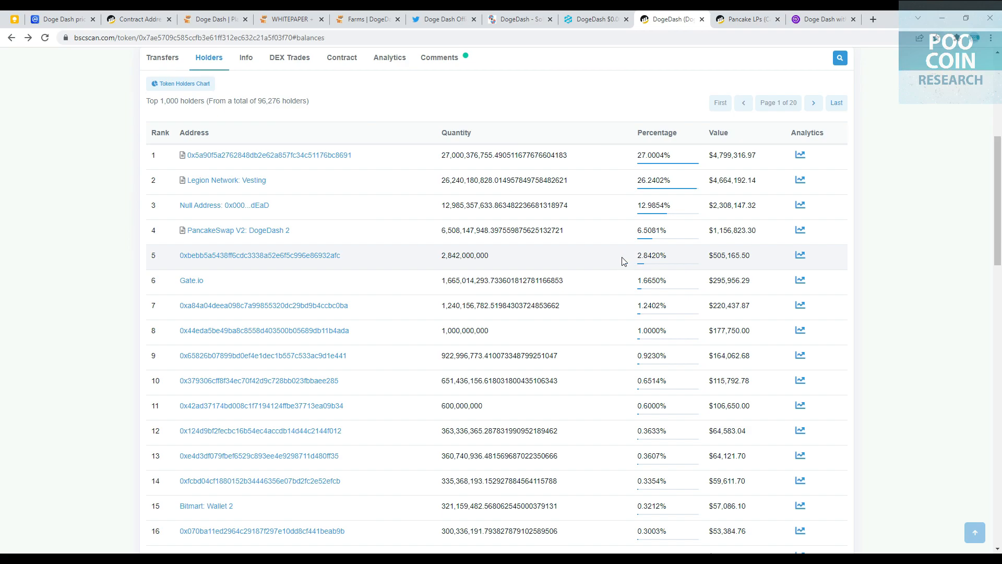
pyautogui.click(258, 255)
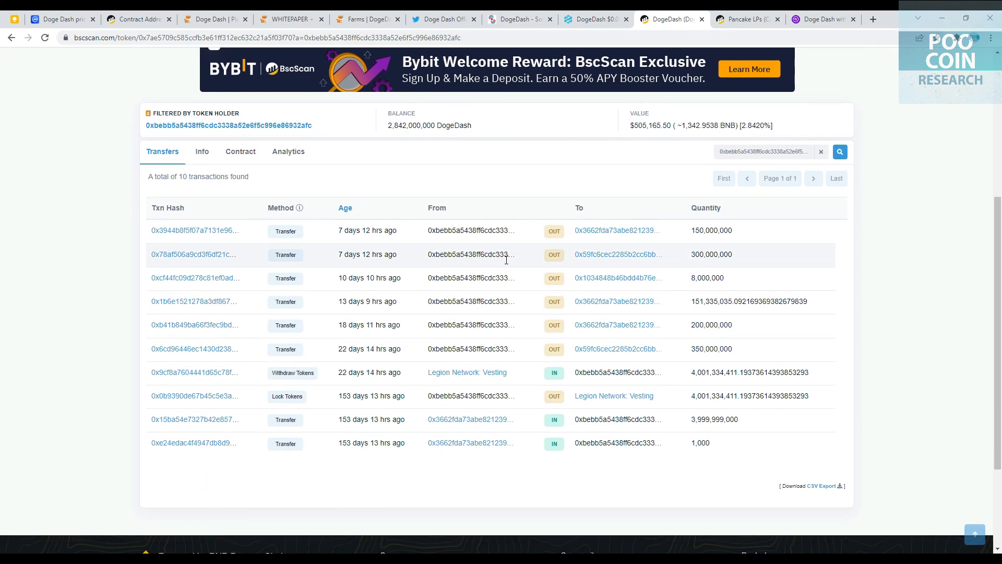
pyautogui.moveTo(738, 263)
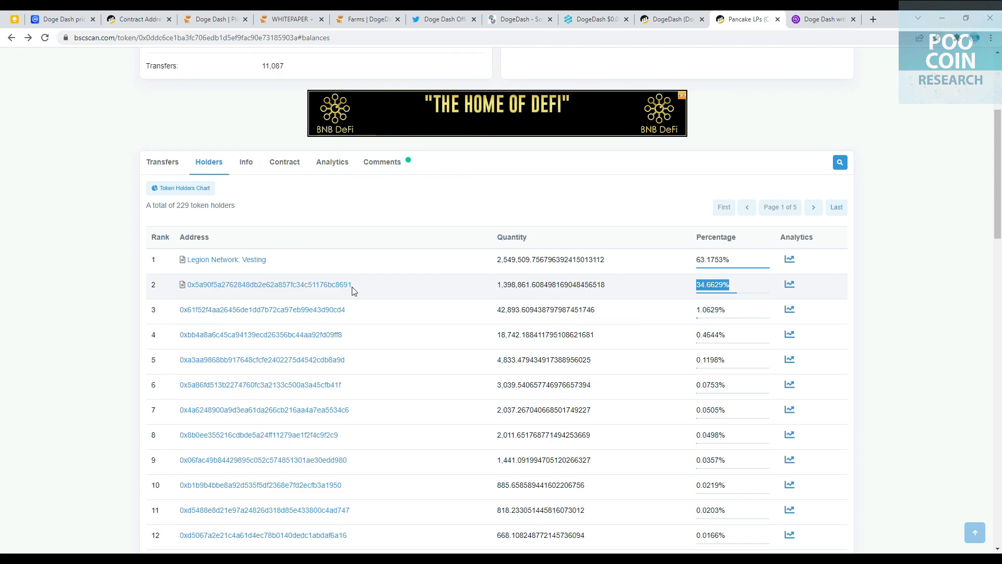
# View the second LP holder's transfers and bring up the Legion Network lockTokens transaction.
pyautogui.click(267, 284)
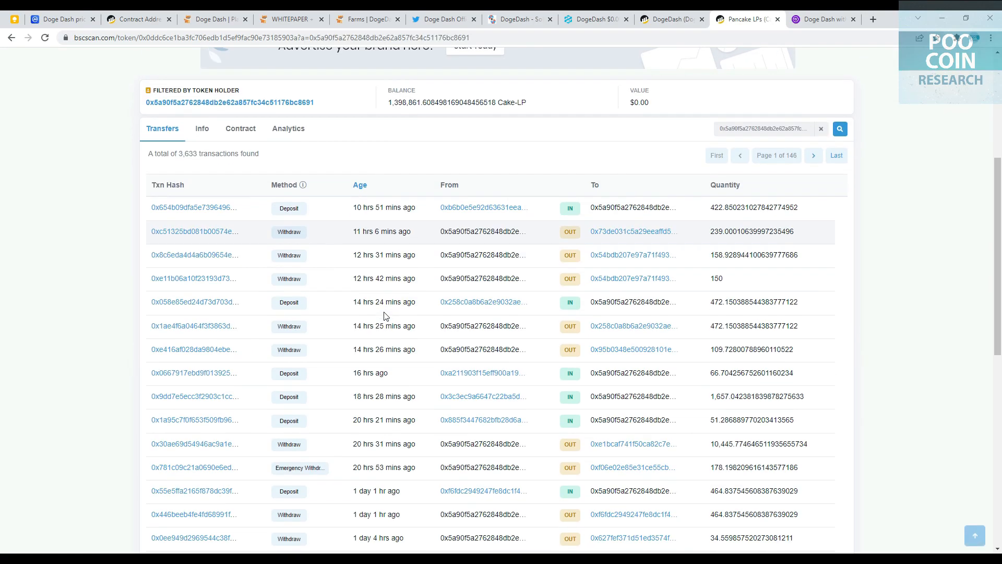
pyautogui.scroll(-3)
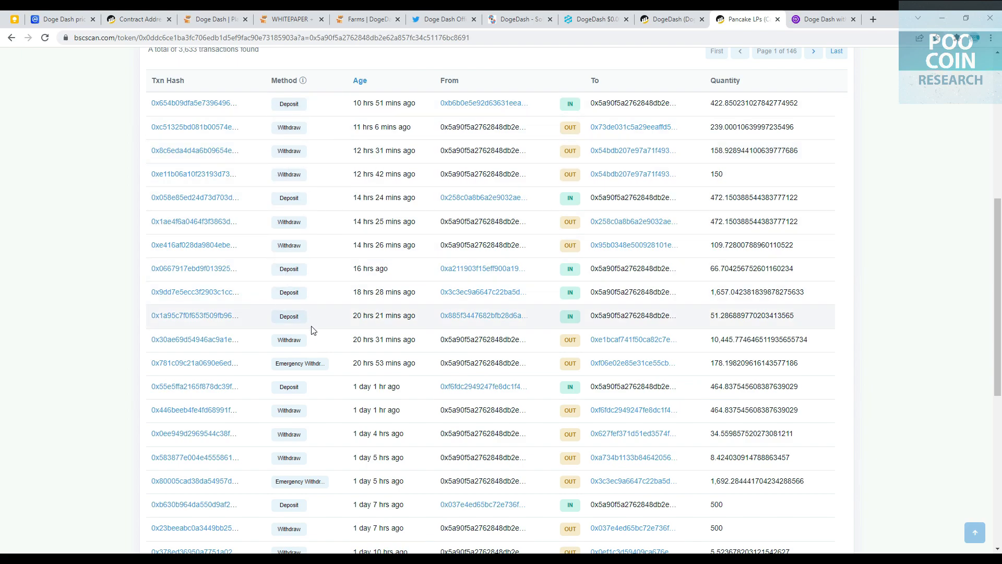
pyautogui.click(363, 18)
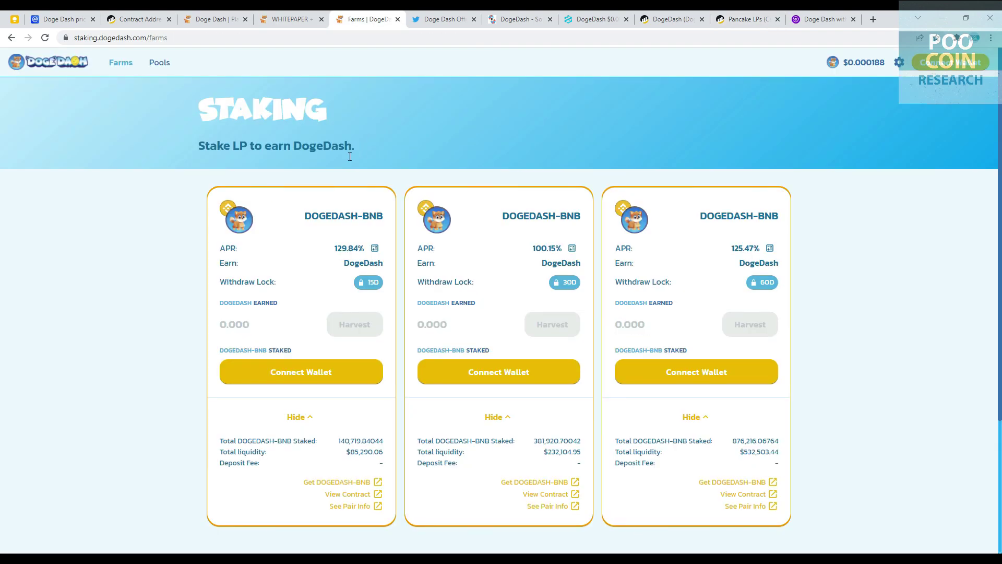
pyautogui.doubleClick(239, 146)
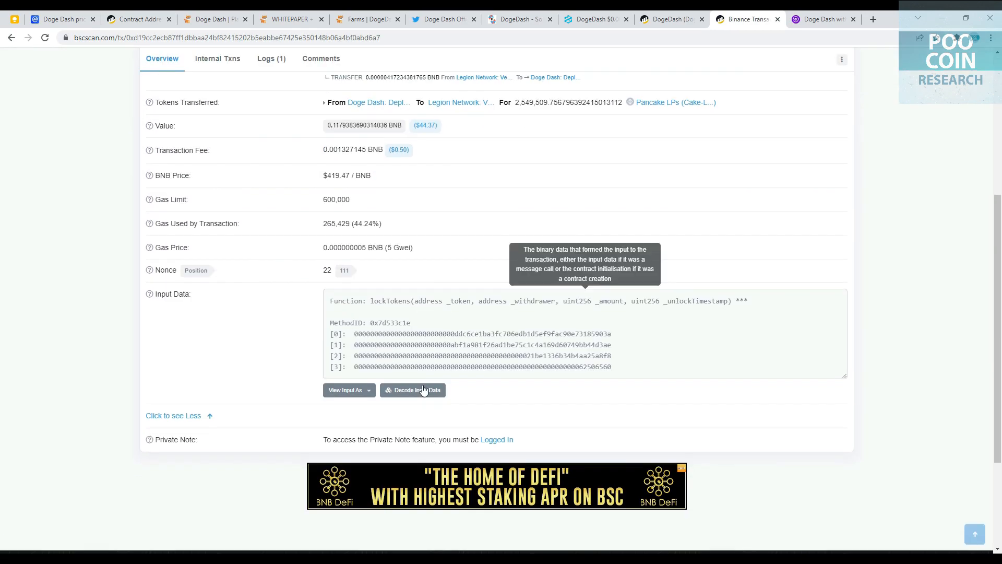
# Decode _unlockTimestamp to April 8, 2022 in EpochConverter, then show DogeDash at AXS's market cap, $0.065389.
pyautogui.click(270, 60)
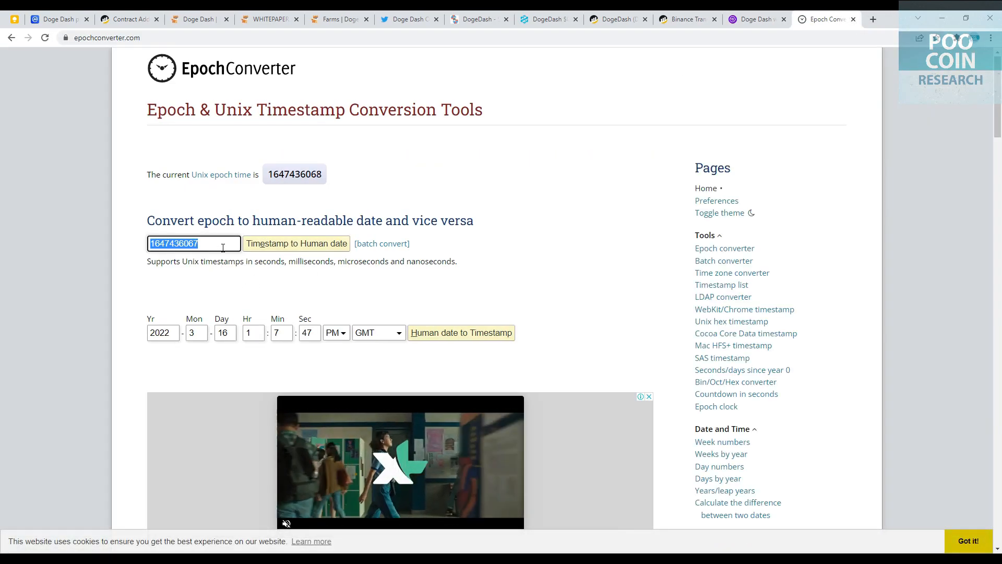
pyautogui.click(295, 243)
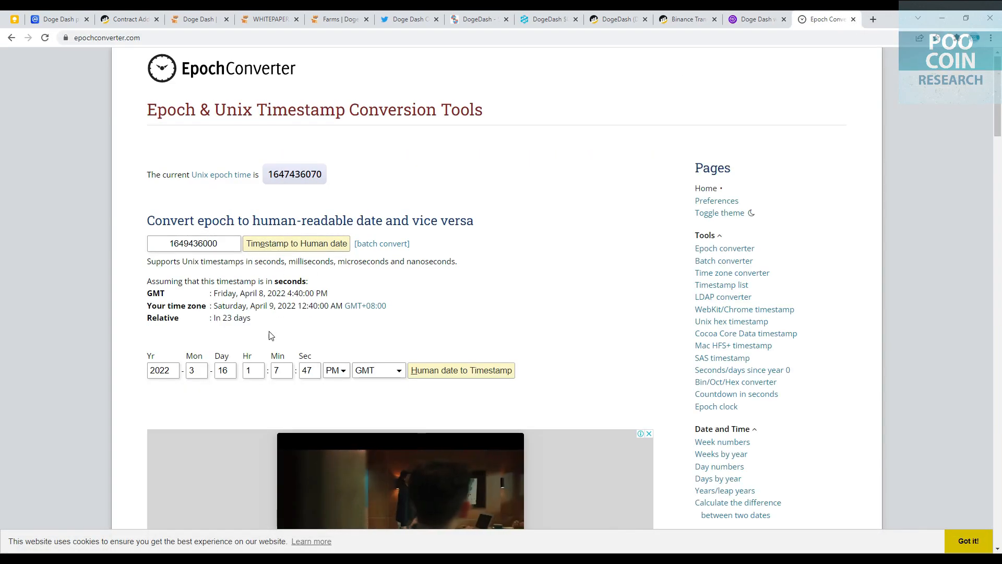
pyautogui.doubleClick(230, 318)
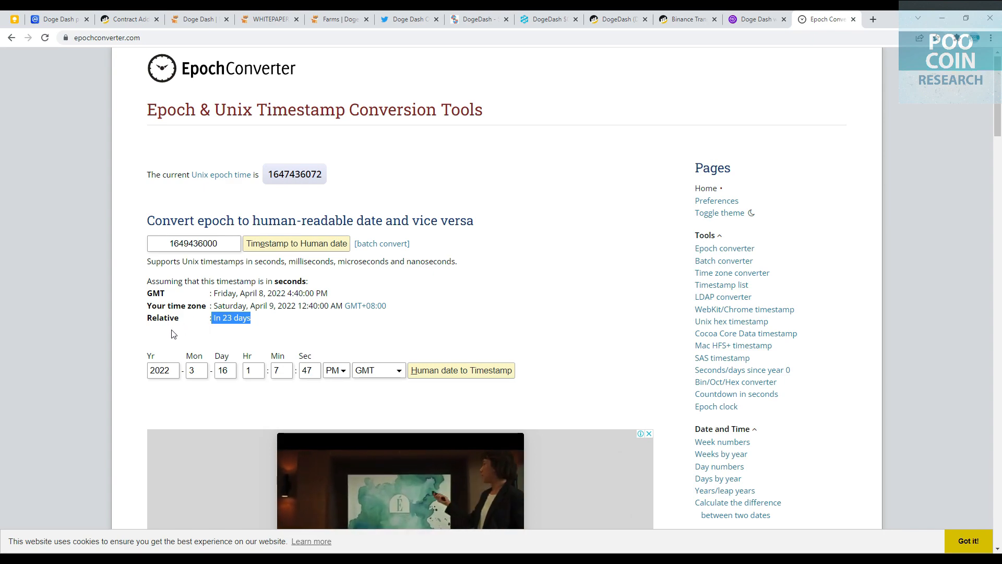
pyautogui.doubleClick(261, 292)
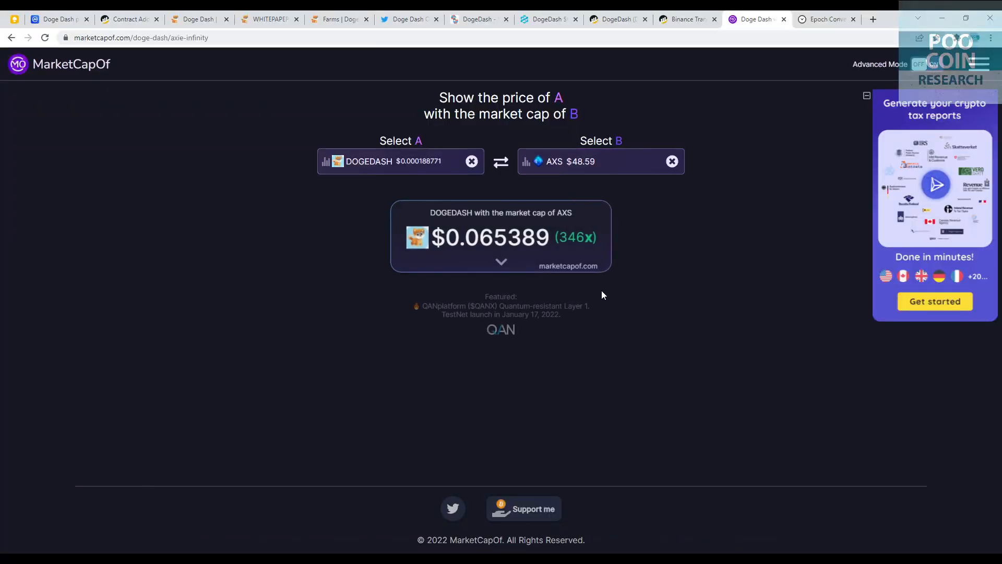
pyautogui.click(501, 262)
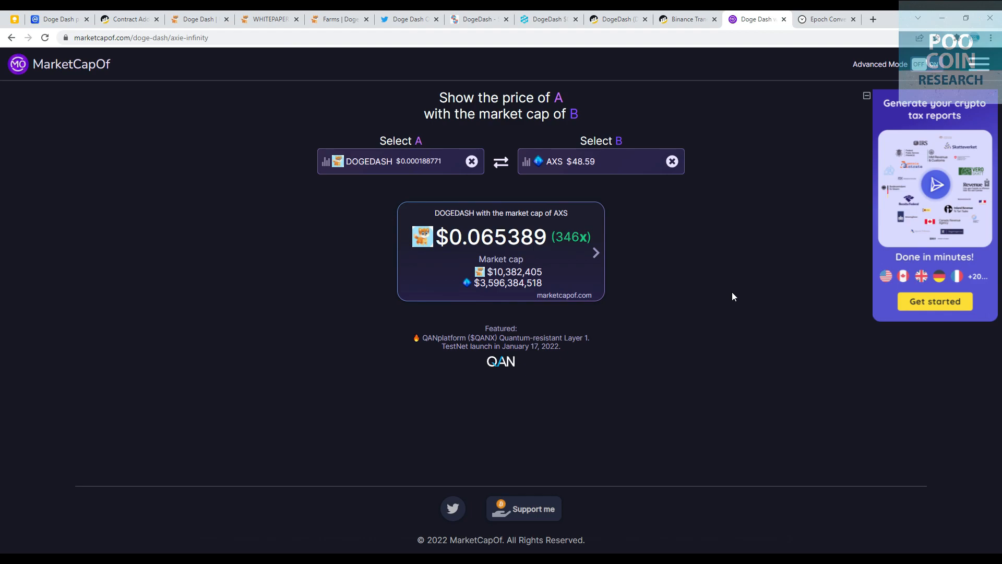